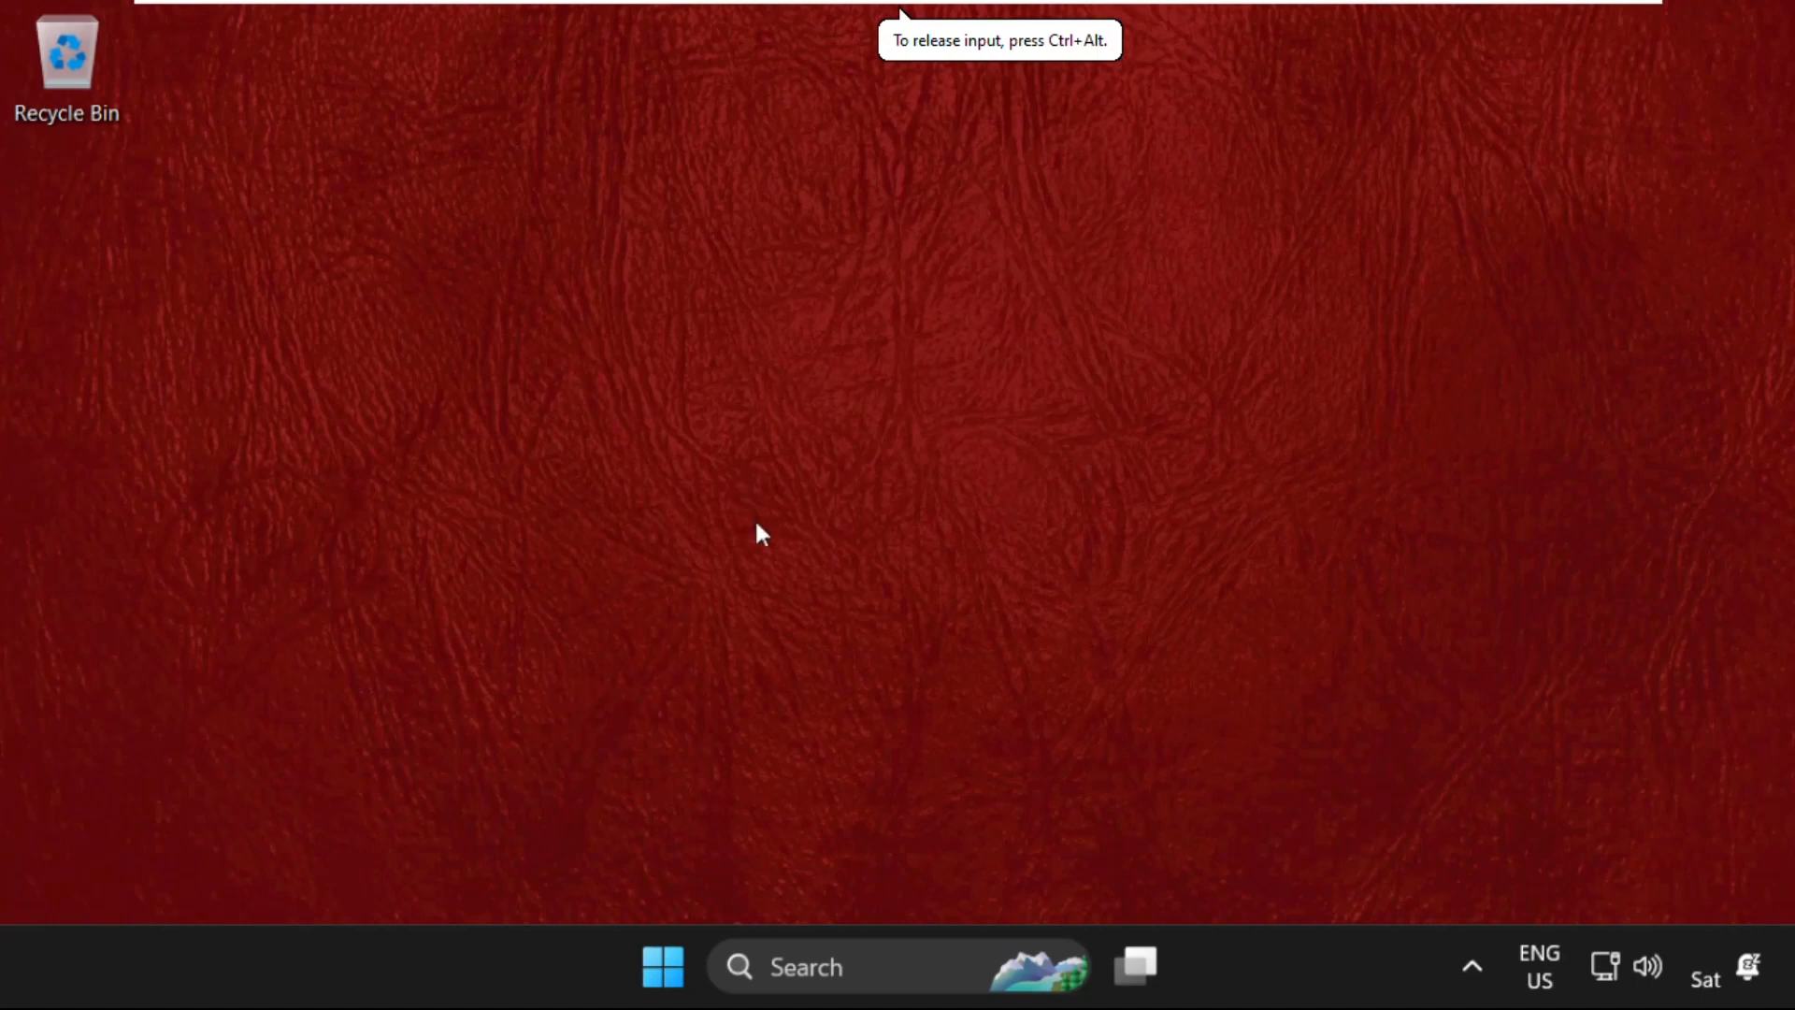
mouse_move(861, 754)
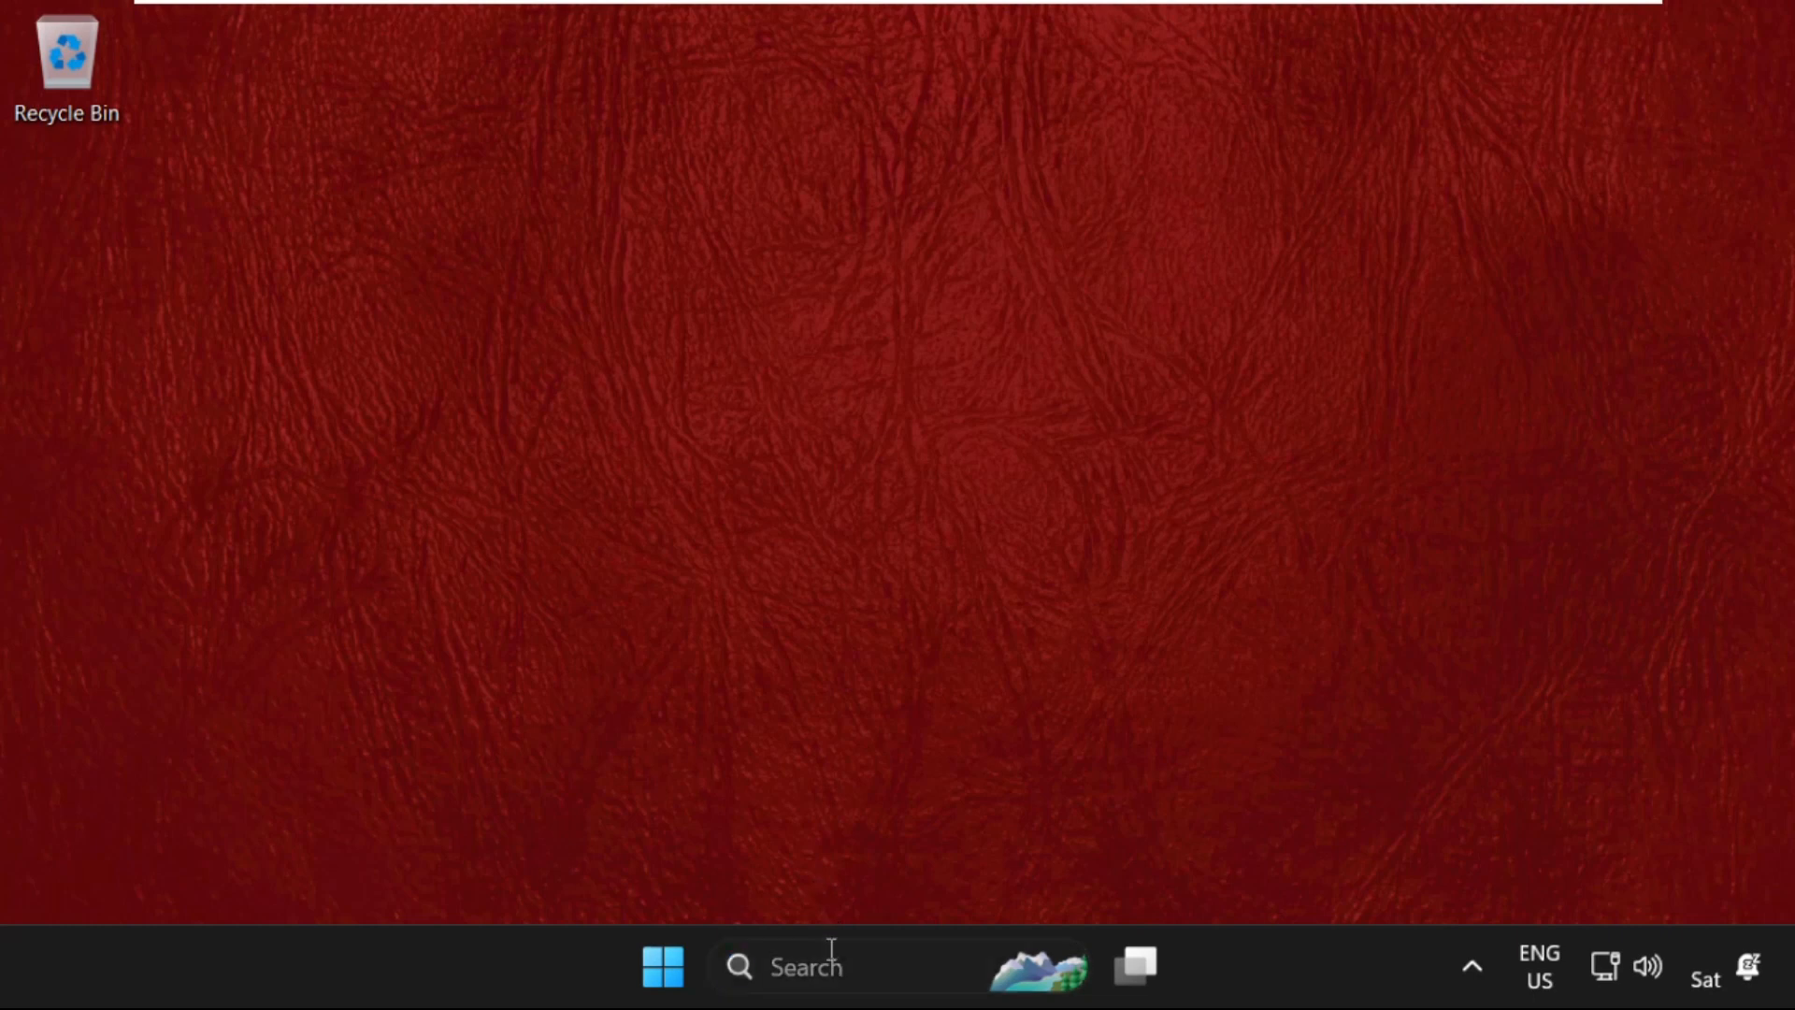
- Search Windows for powercfg.cpl from the taskbar search box
click(805, 965)
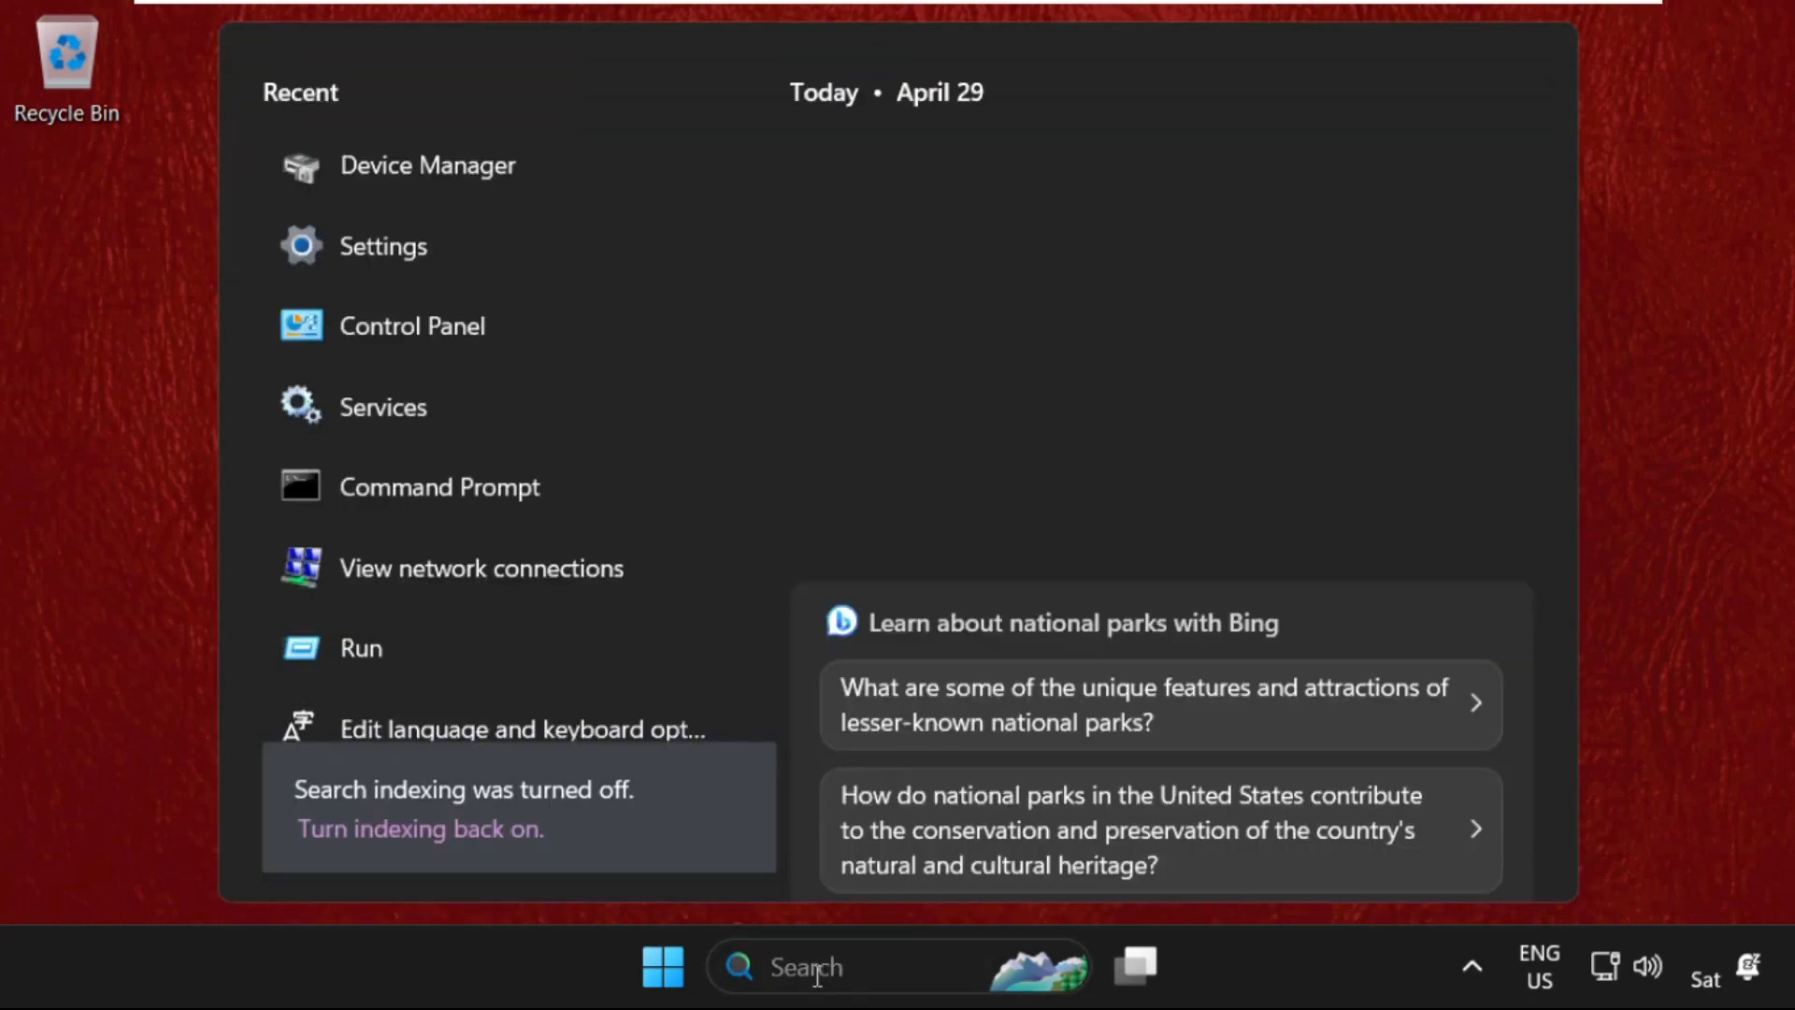
text(p)
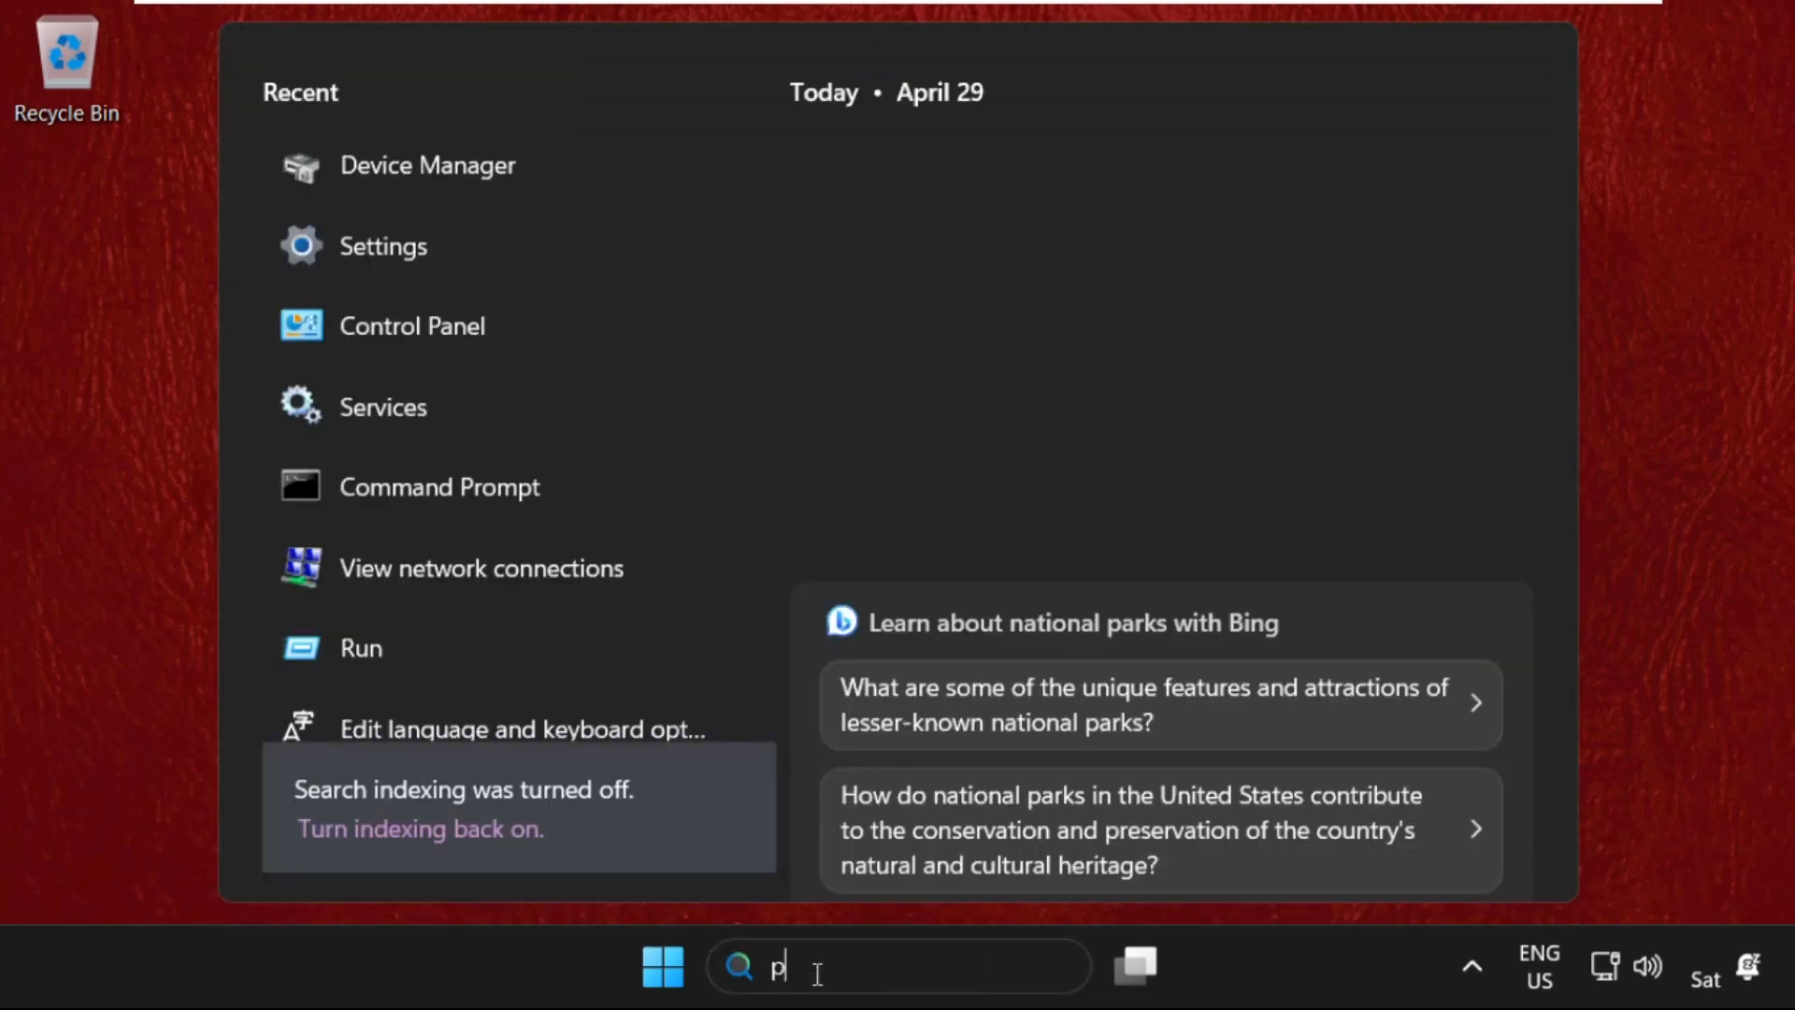
text(owercfg.c)
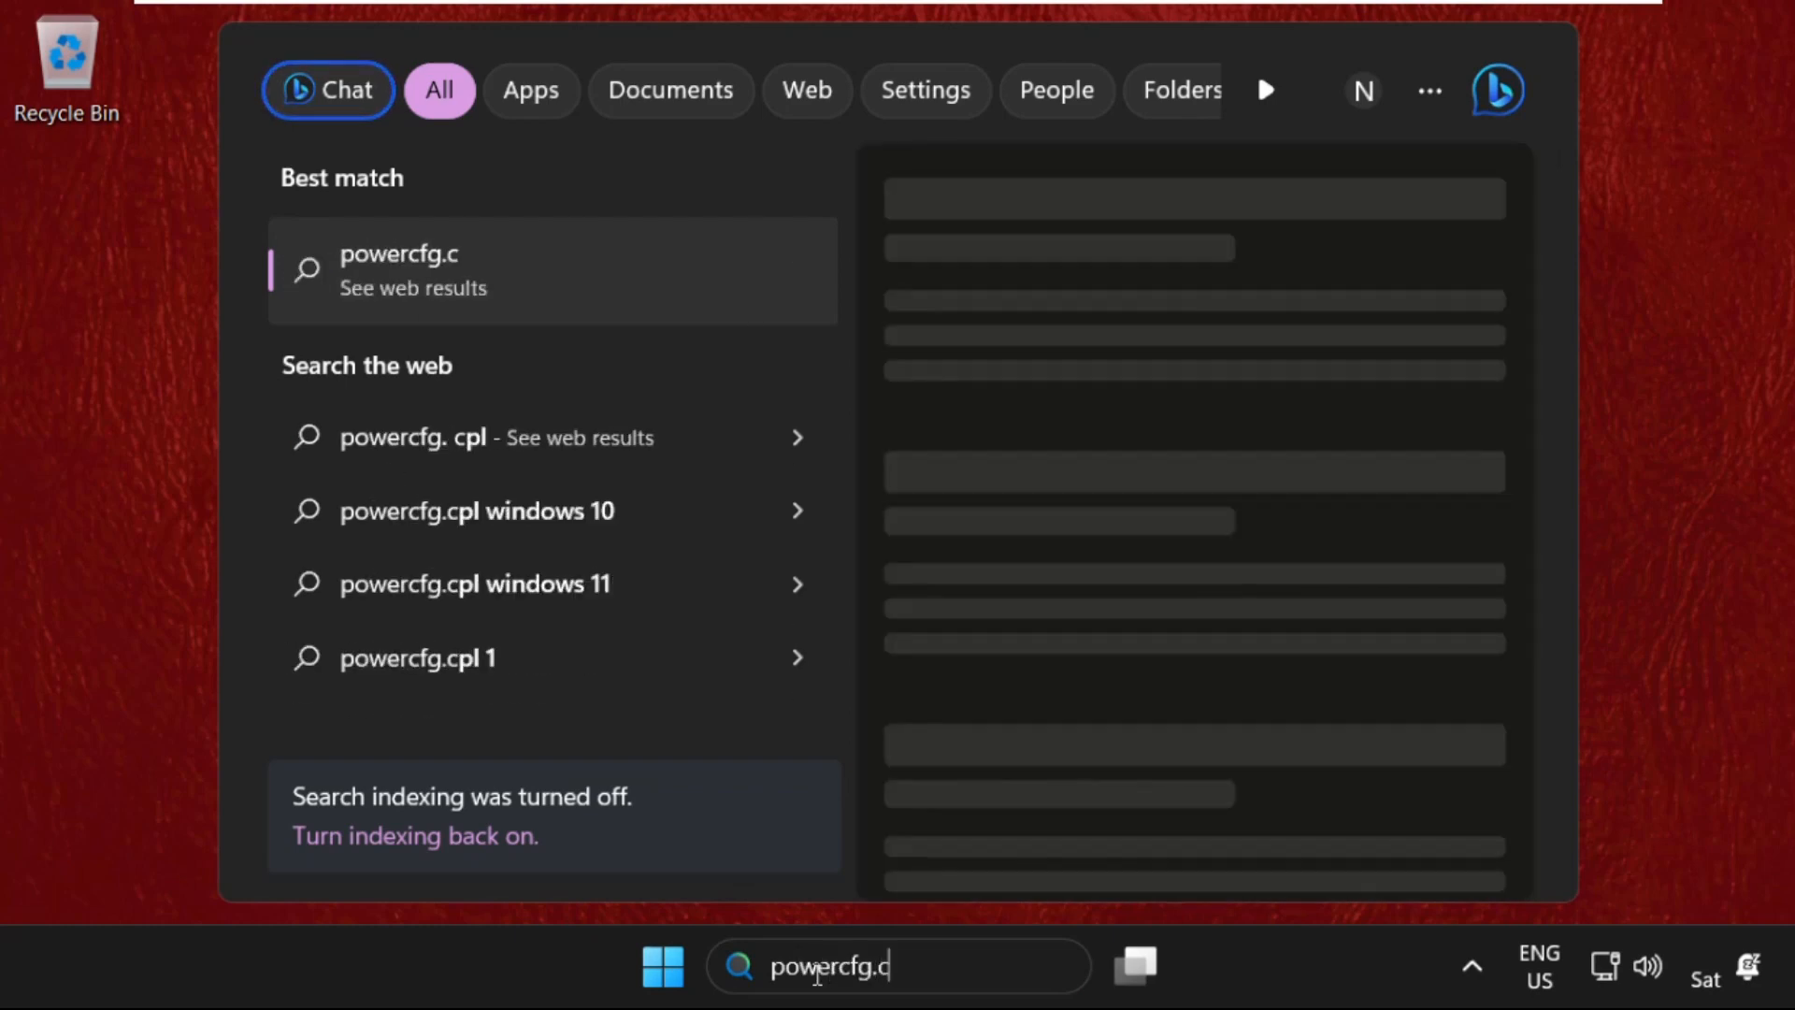
text(pl)
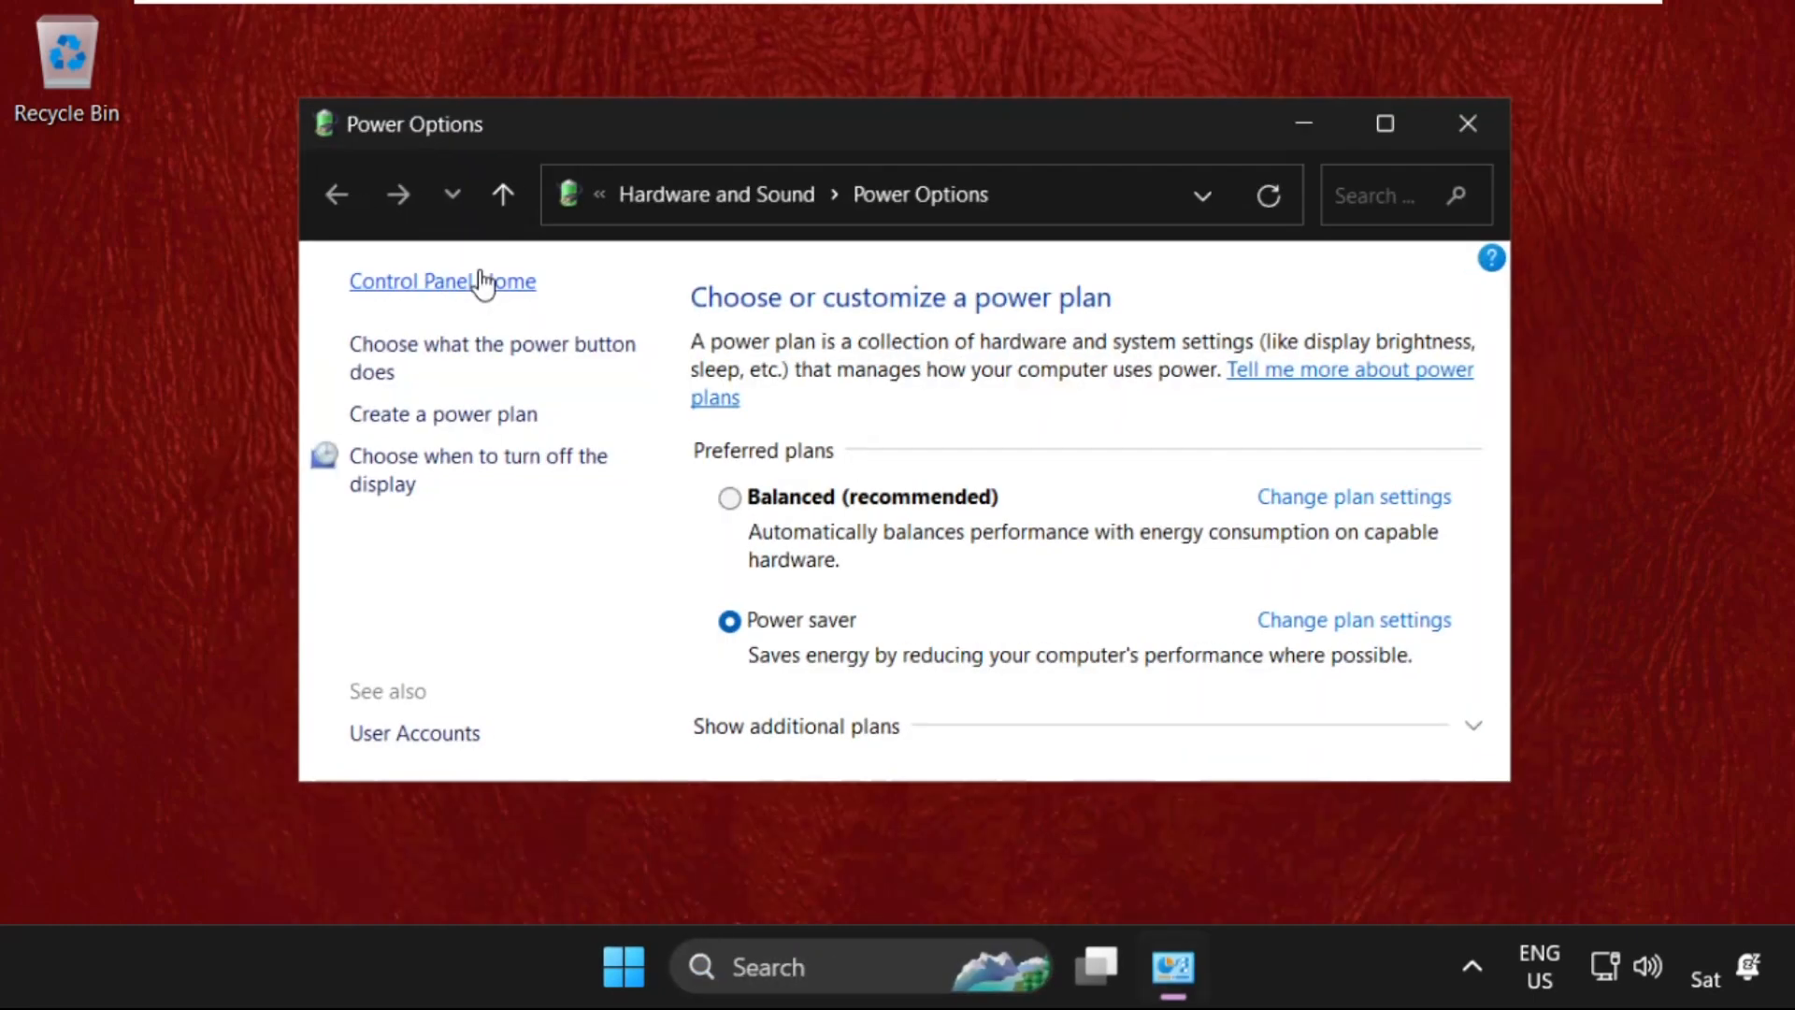
mouse_move(938, 580)
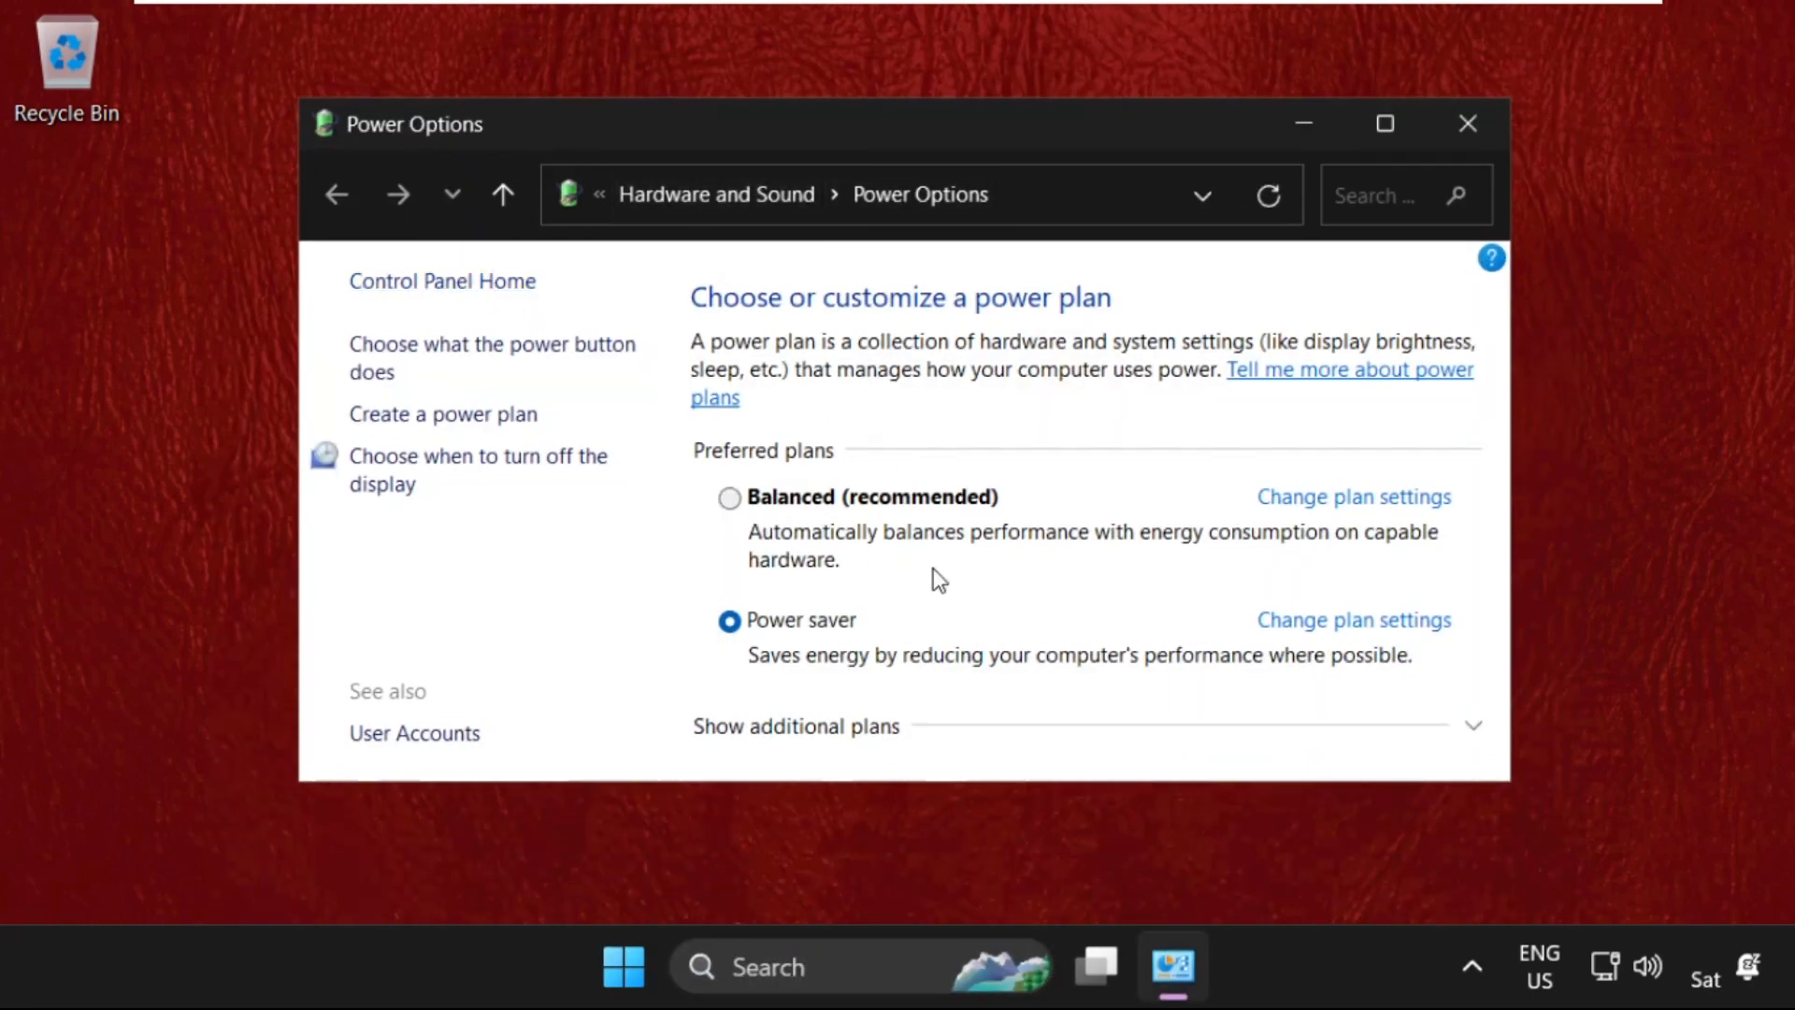
mouse_move(1315, 657)
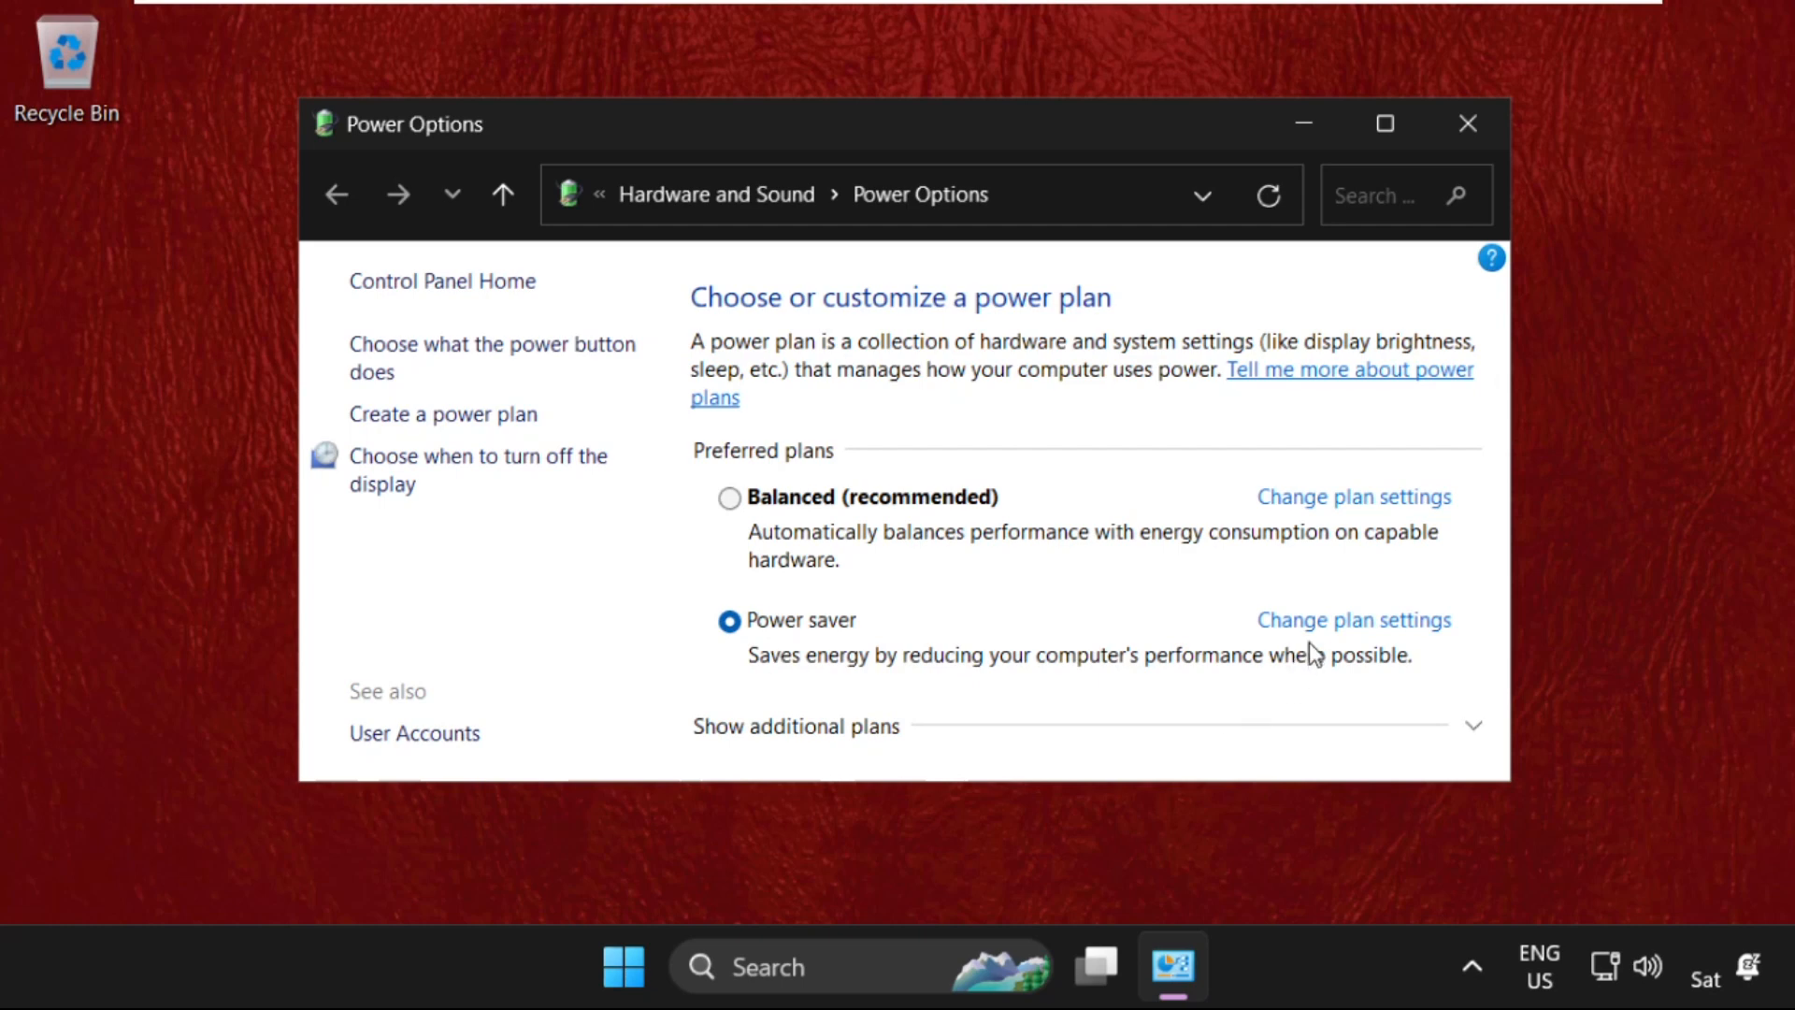
- Restore the Power saver plan to its default settings, confirm, and close the window
click(1352, 619)
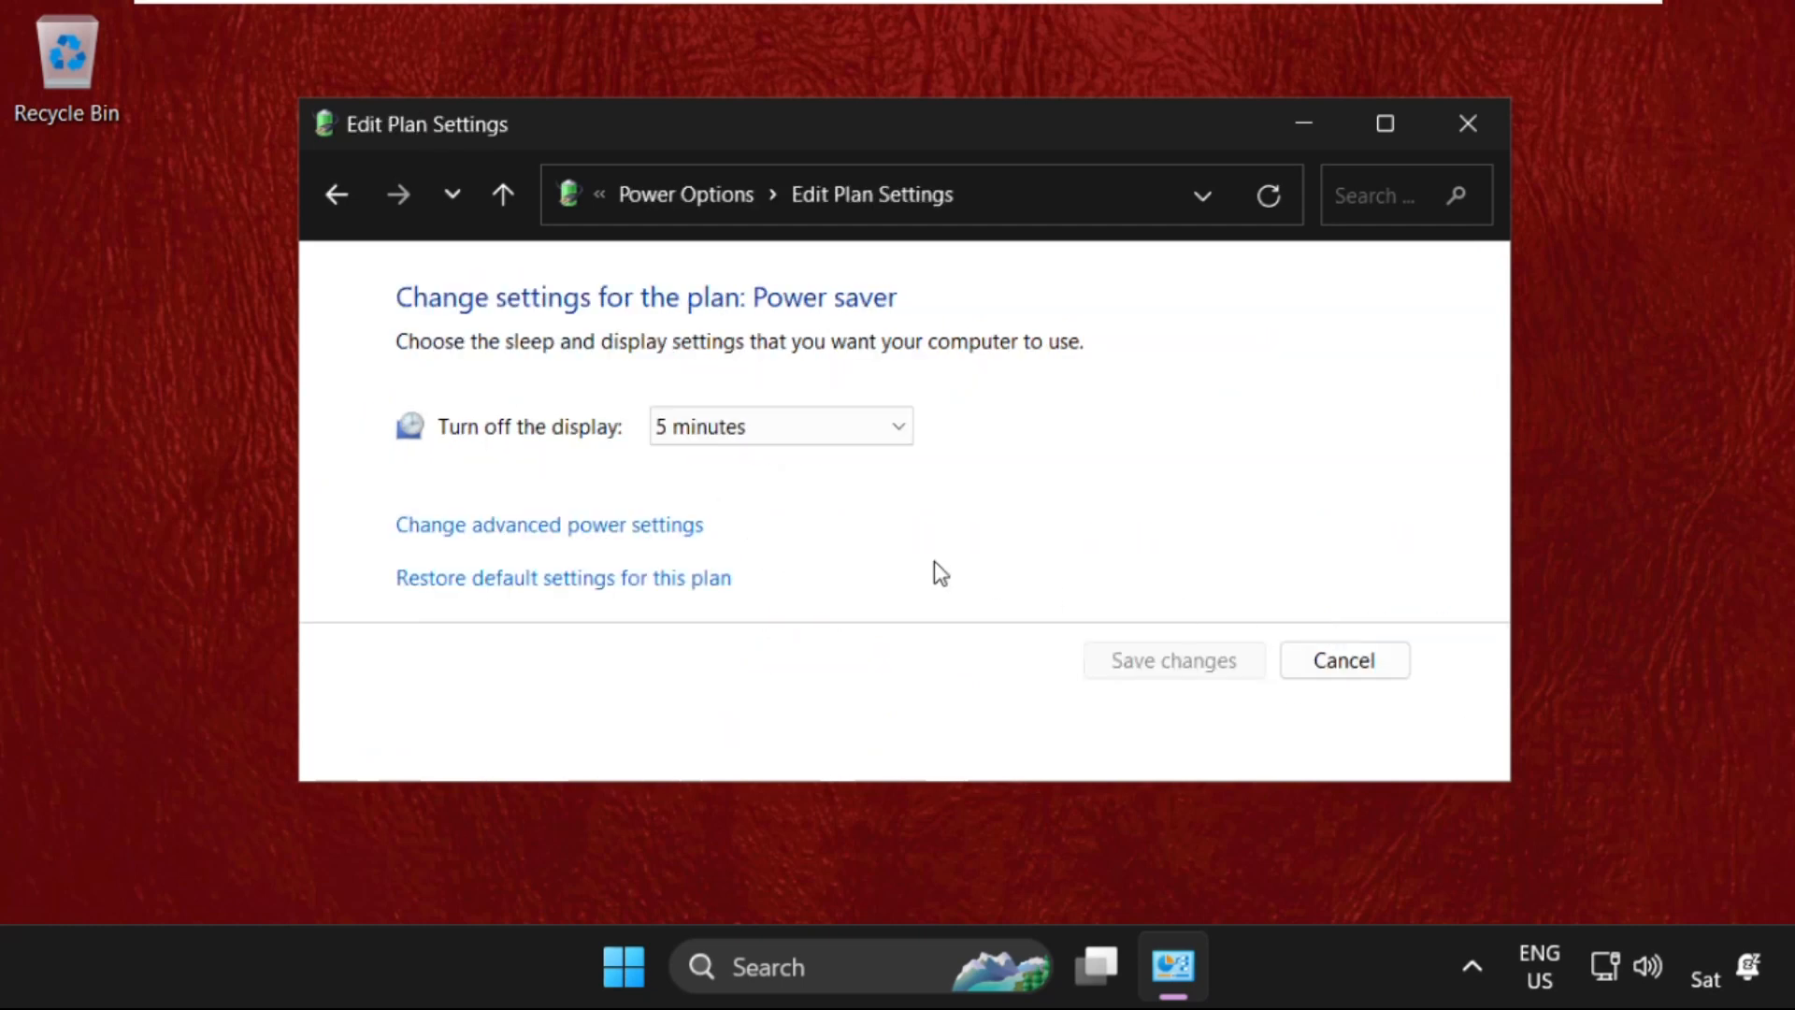
mouse_move(550, 577)
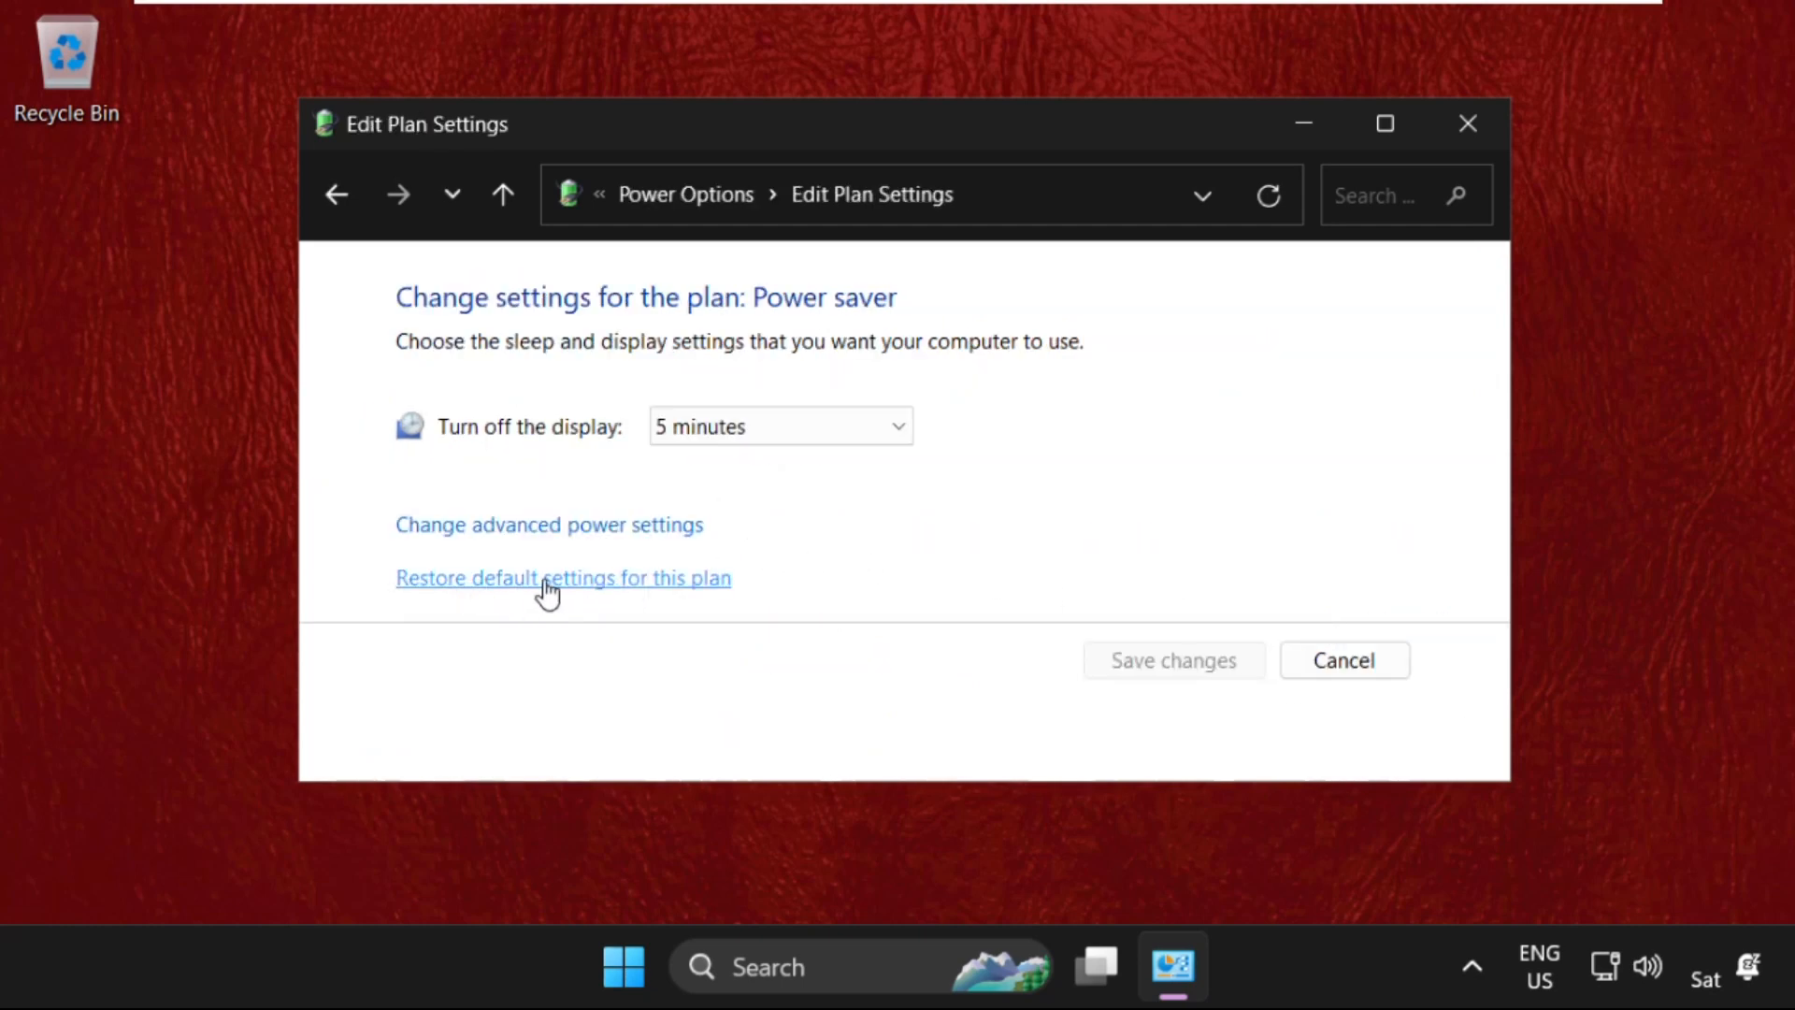
click(562, 577)
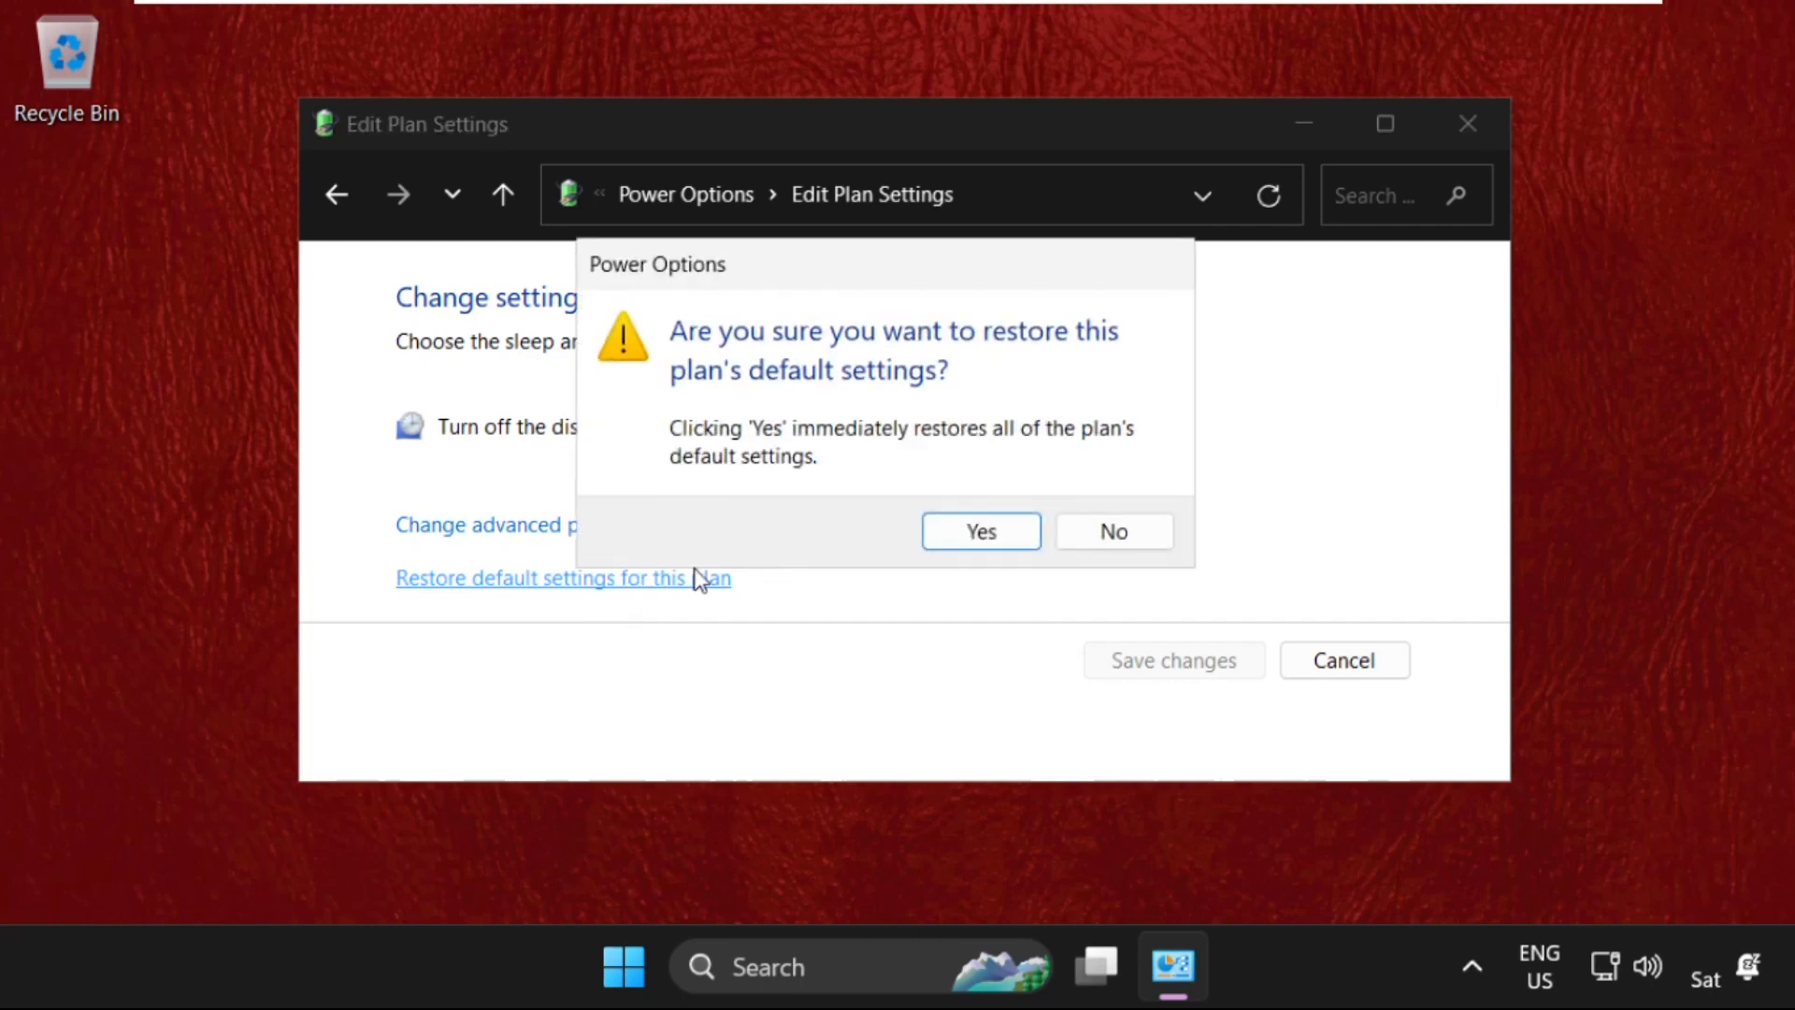
click(979, 531)
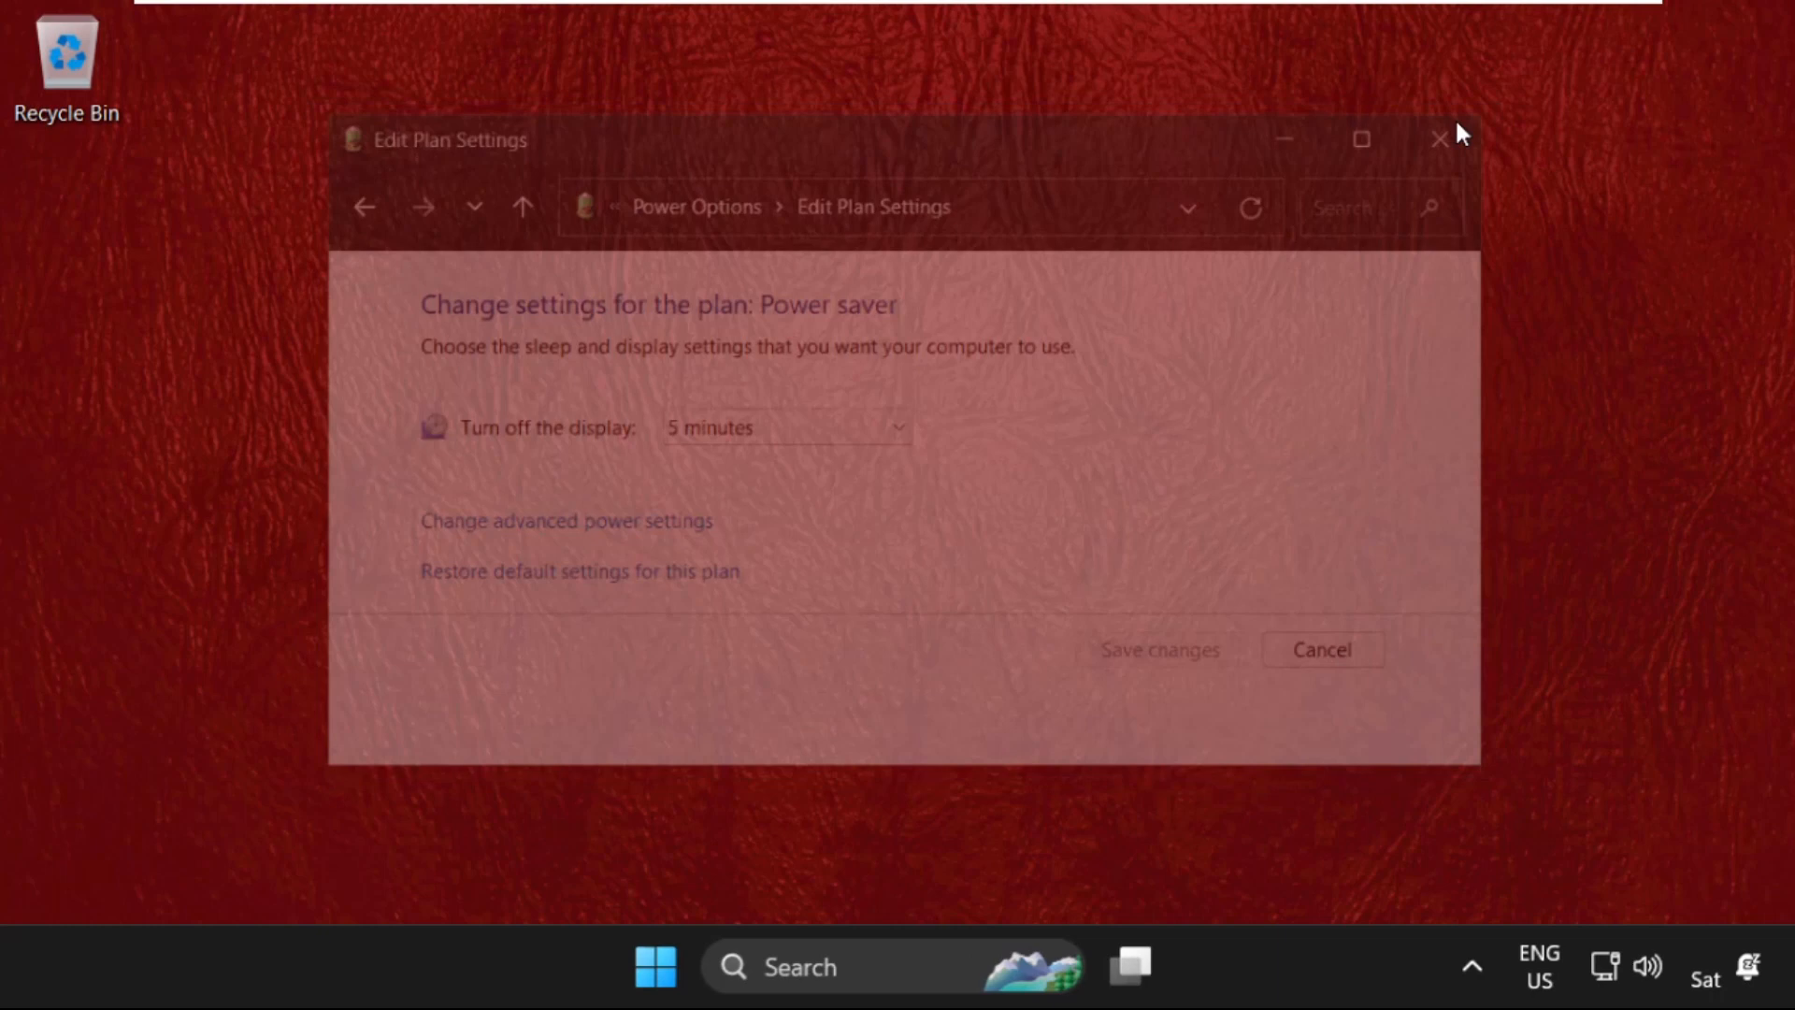
click(1440, 139)
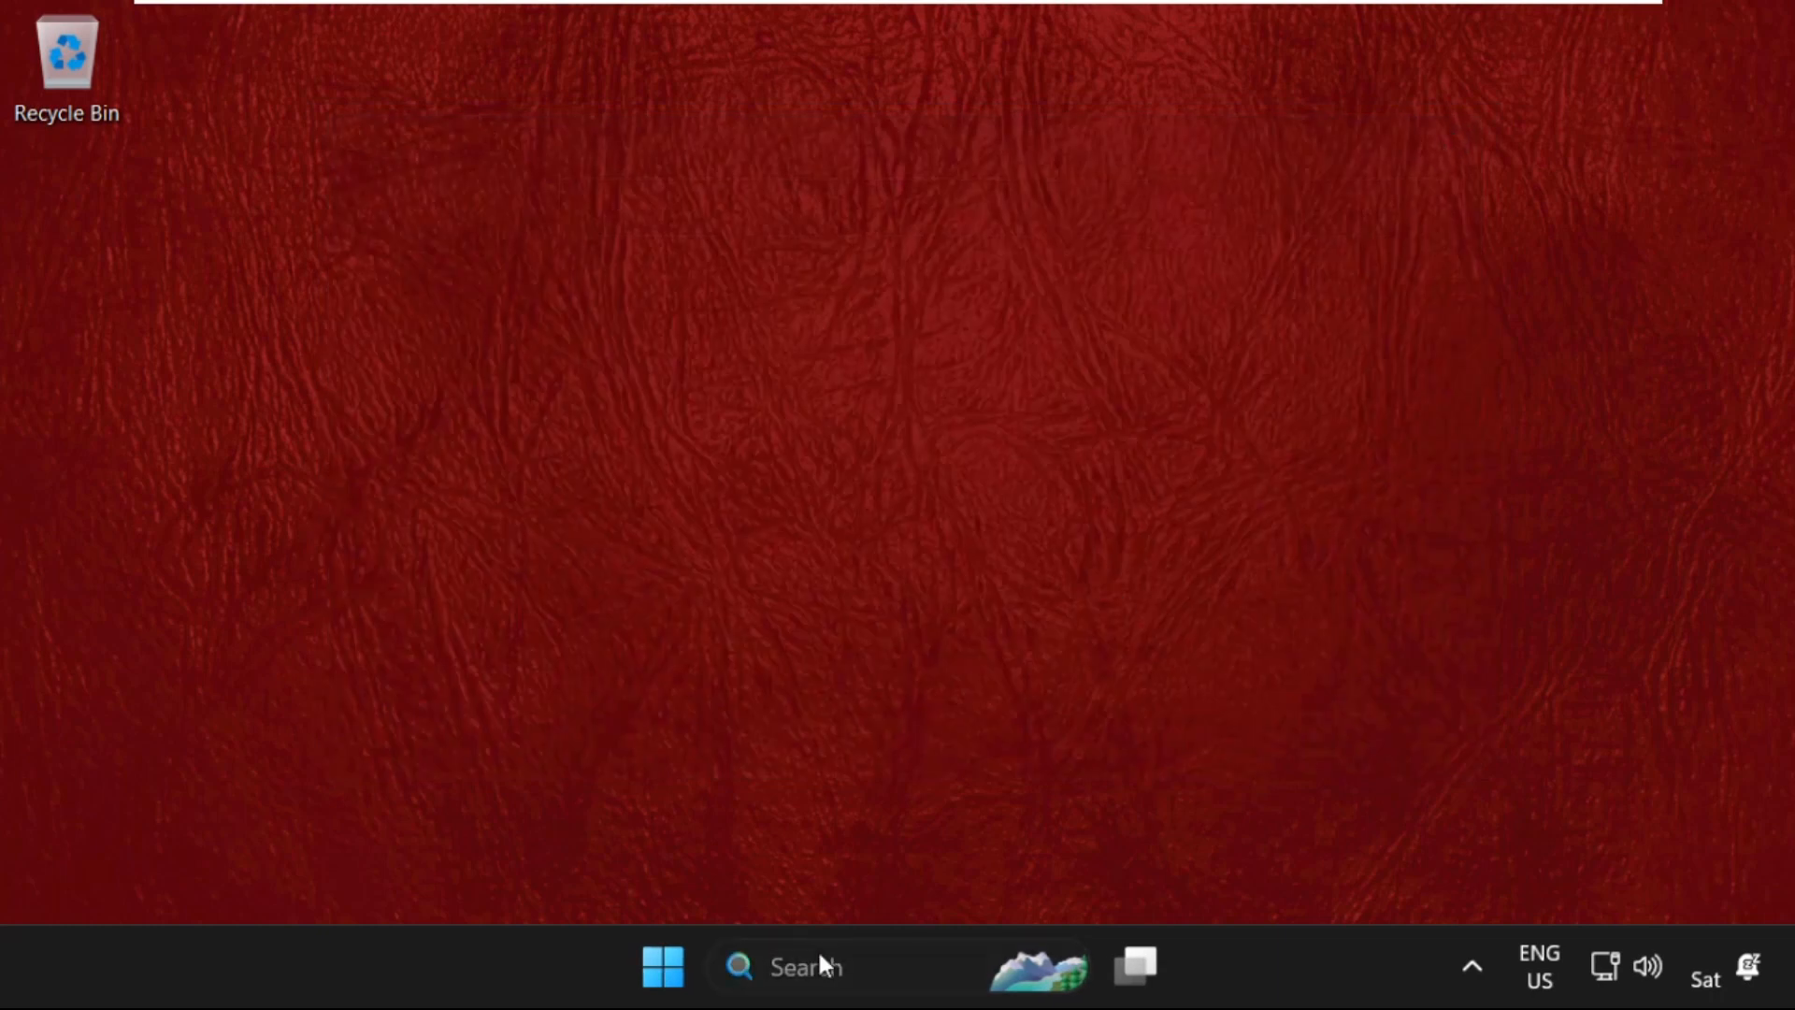
- Open Settings, go to Personalization > Colors, and set Accent color to Manual
text(setto)
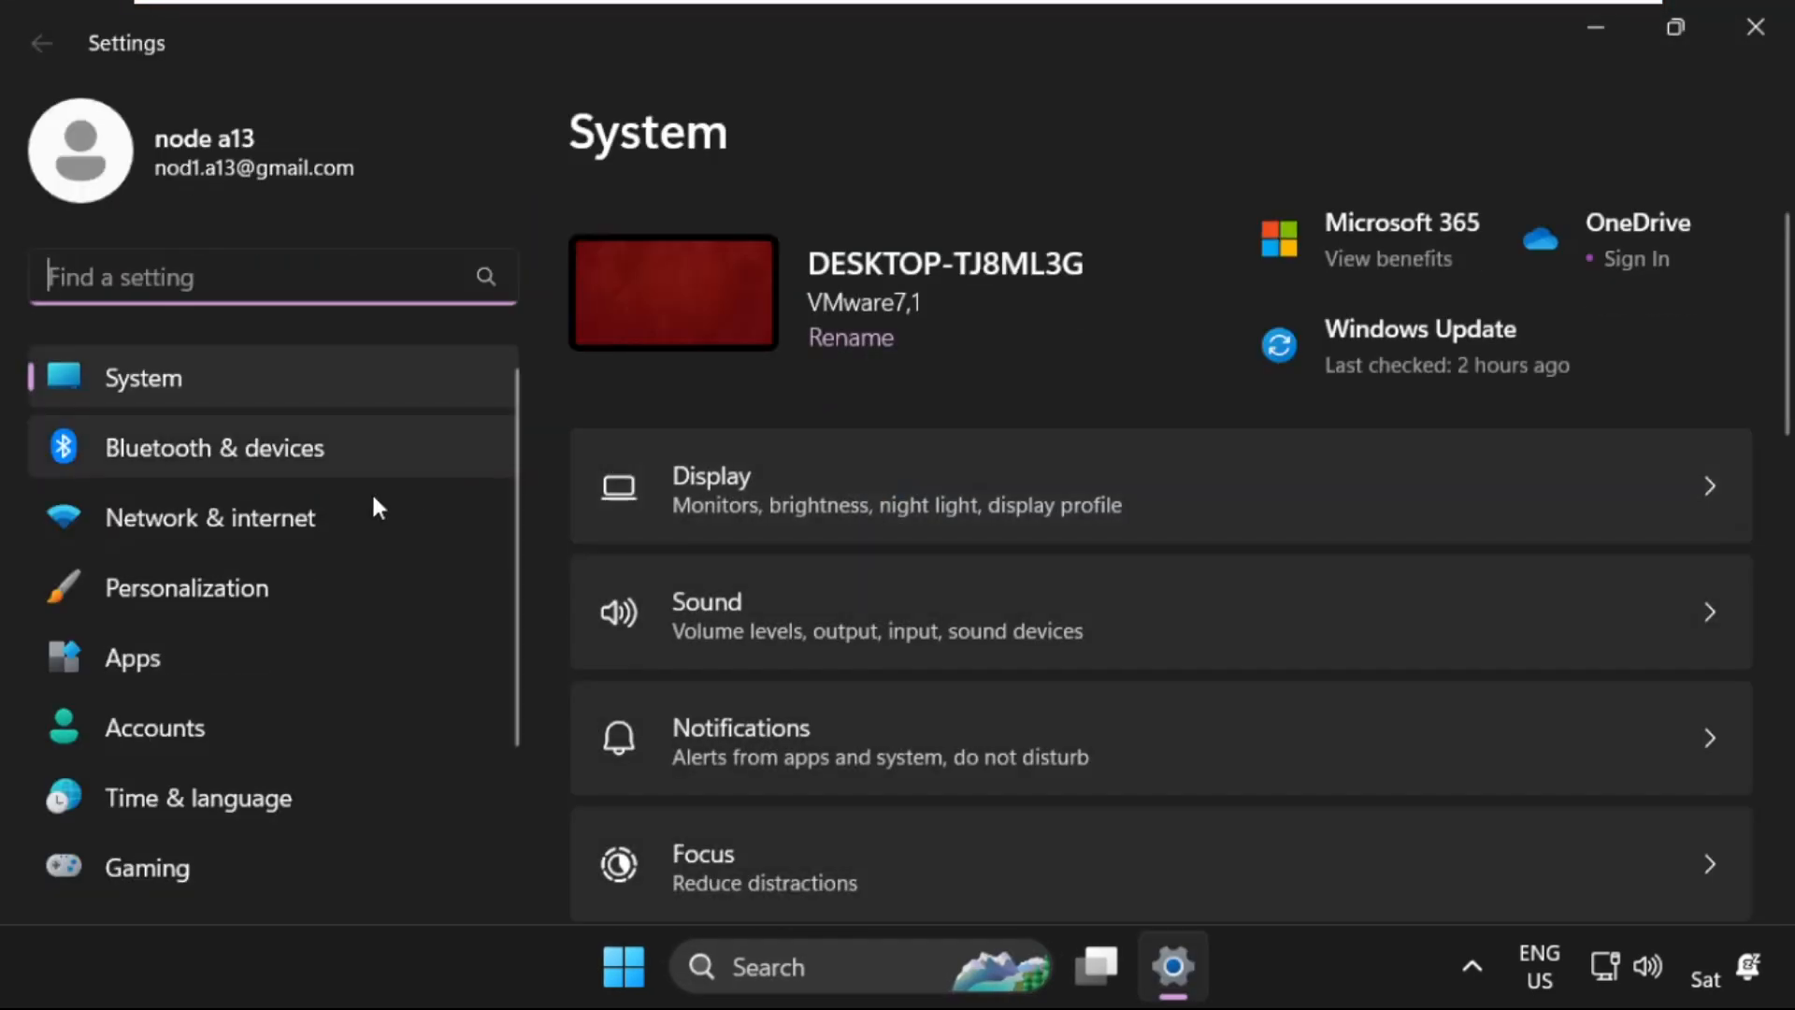
mouse_move(187, 587)
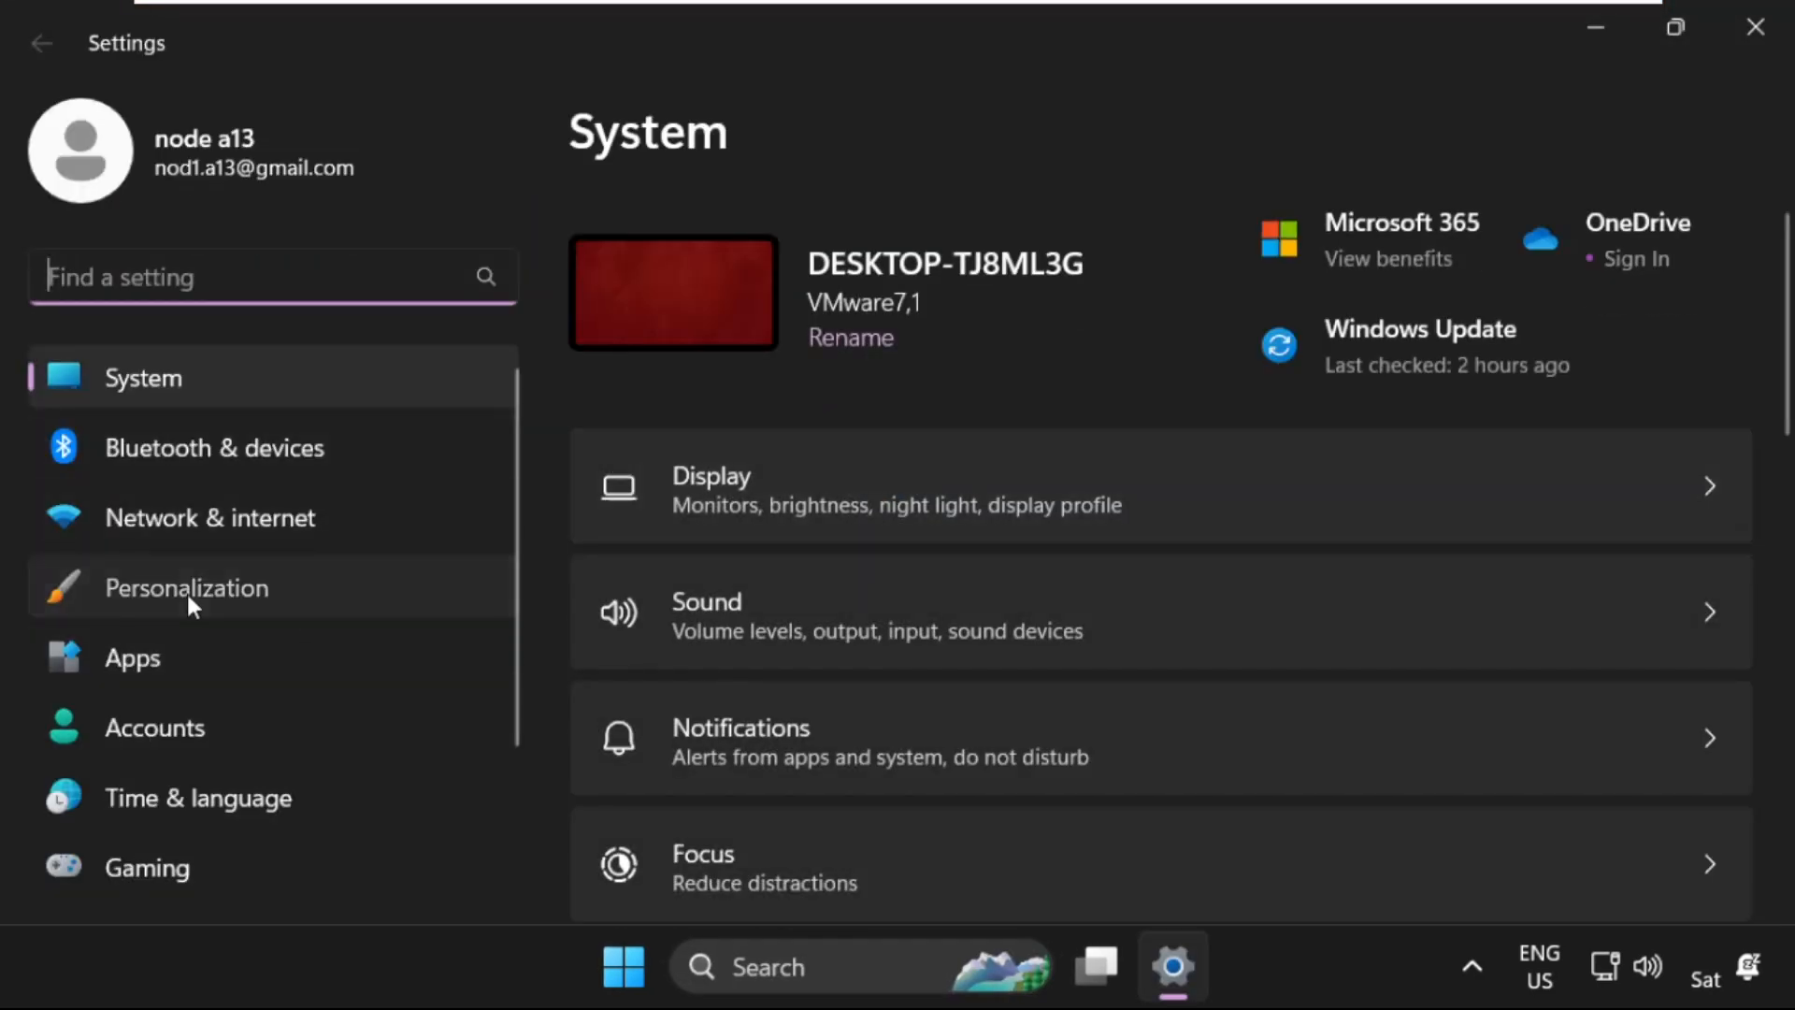
click(186, 587)
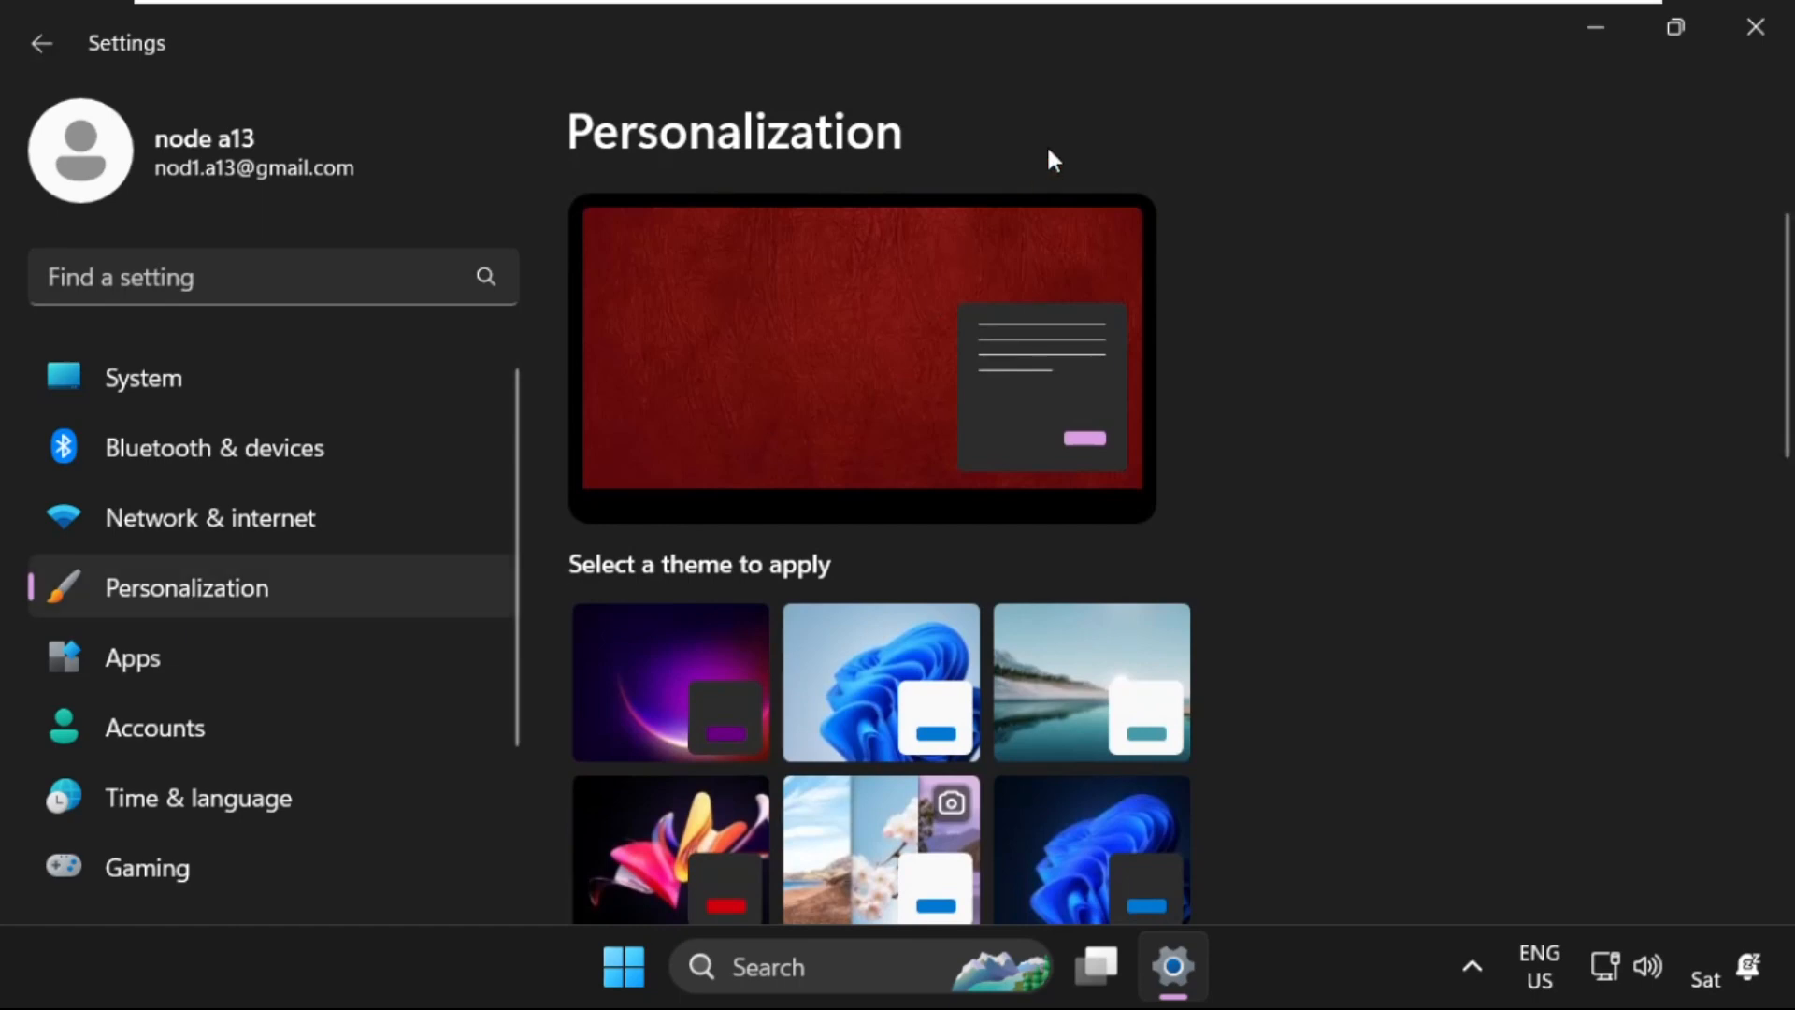
click(1674, 26)
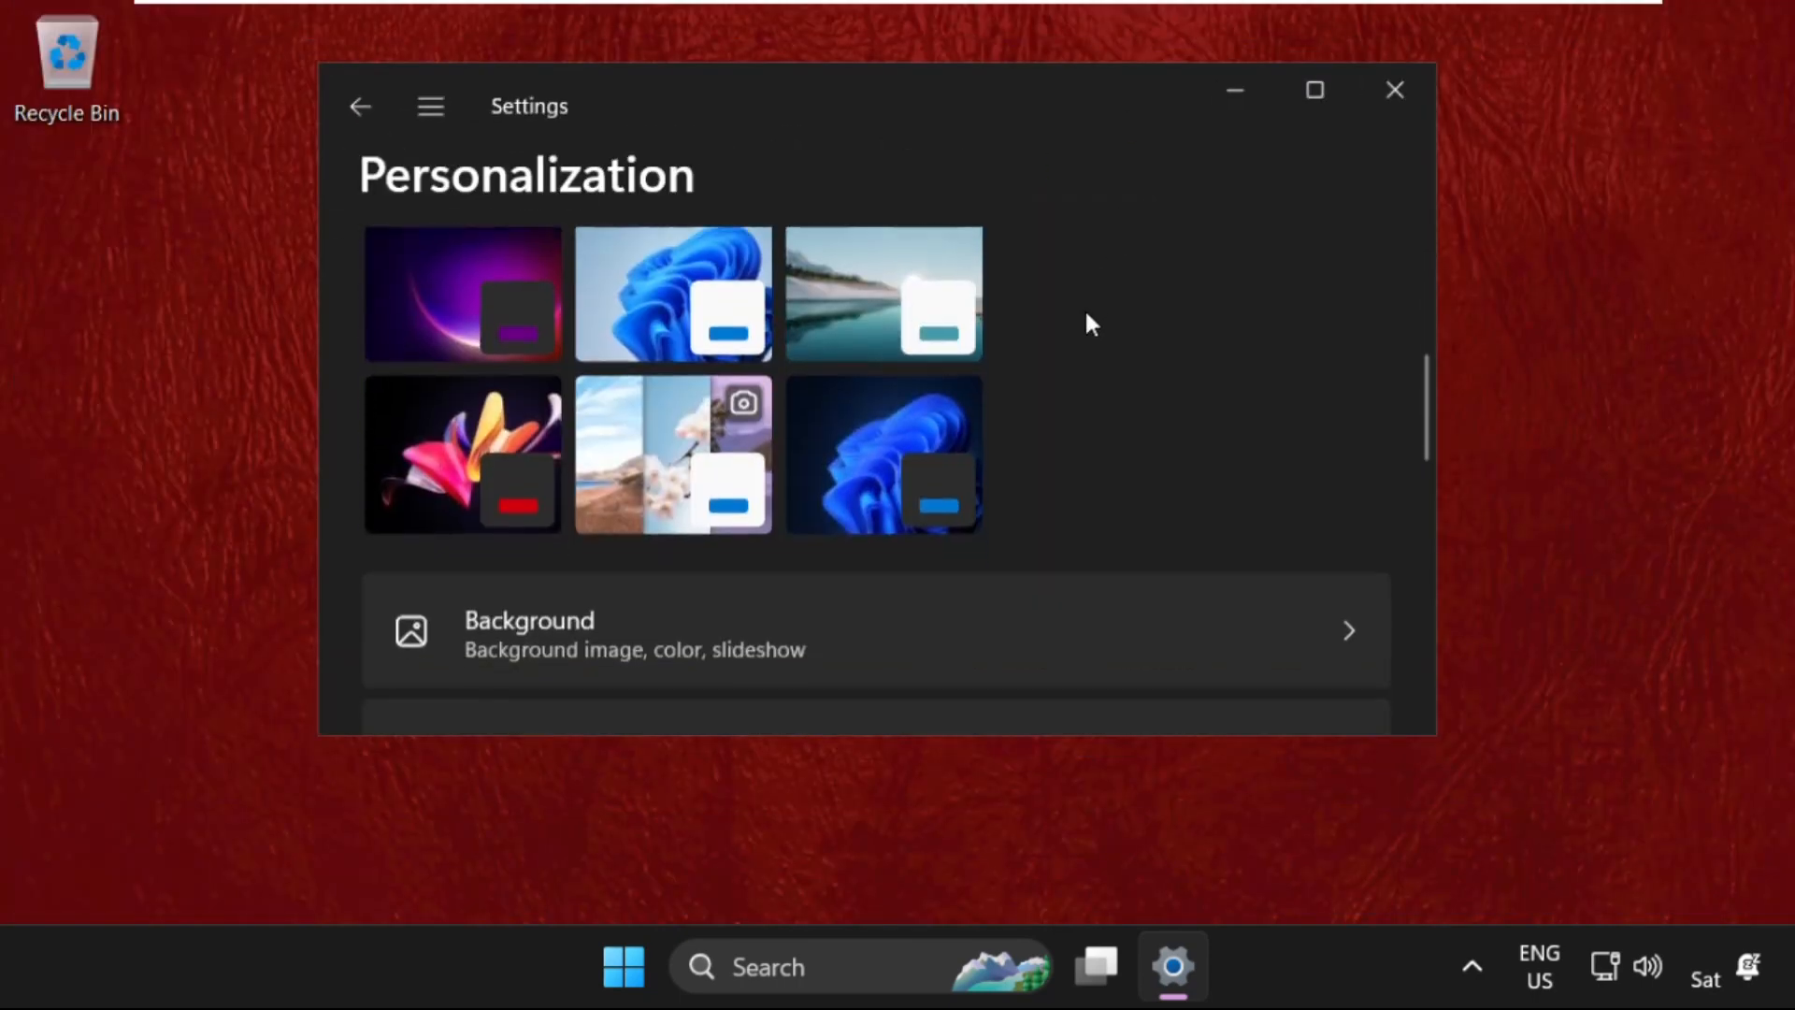
scroll(down, 3)
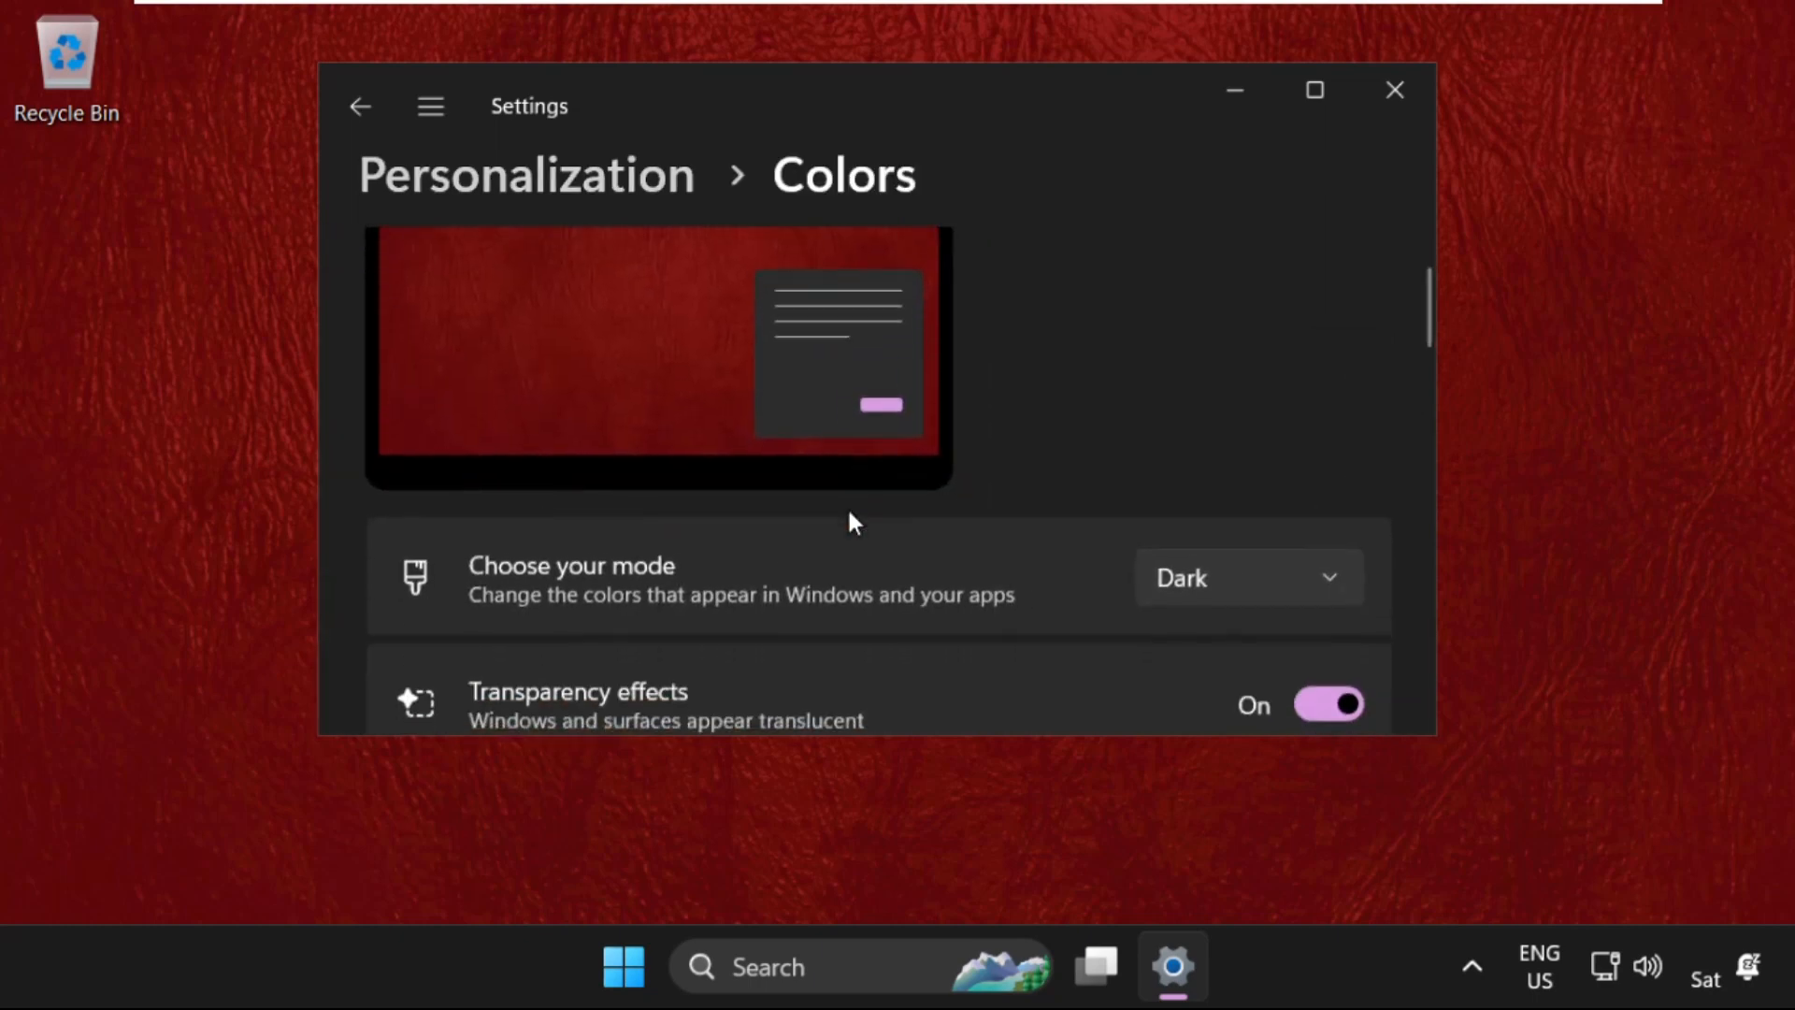
scroll(down, 3)
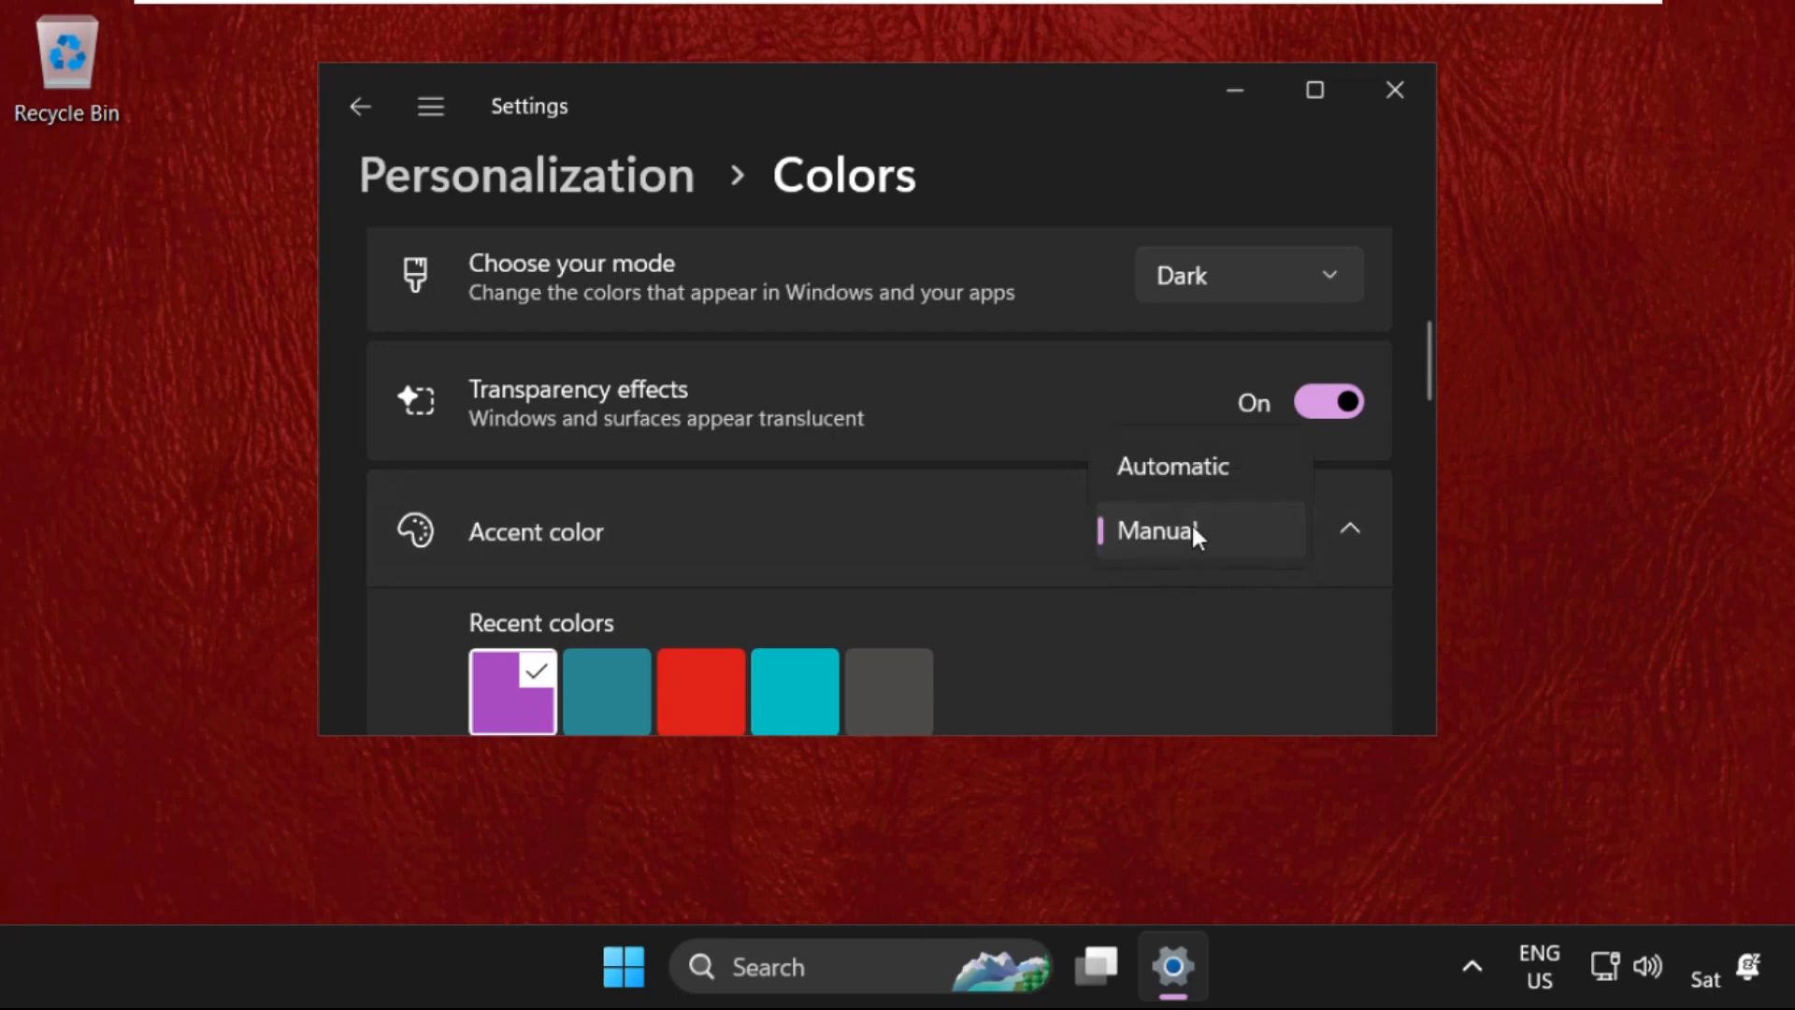
click(1158, 530)
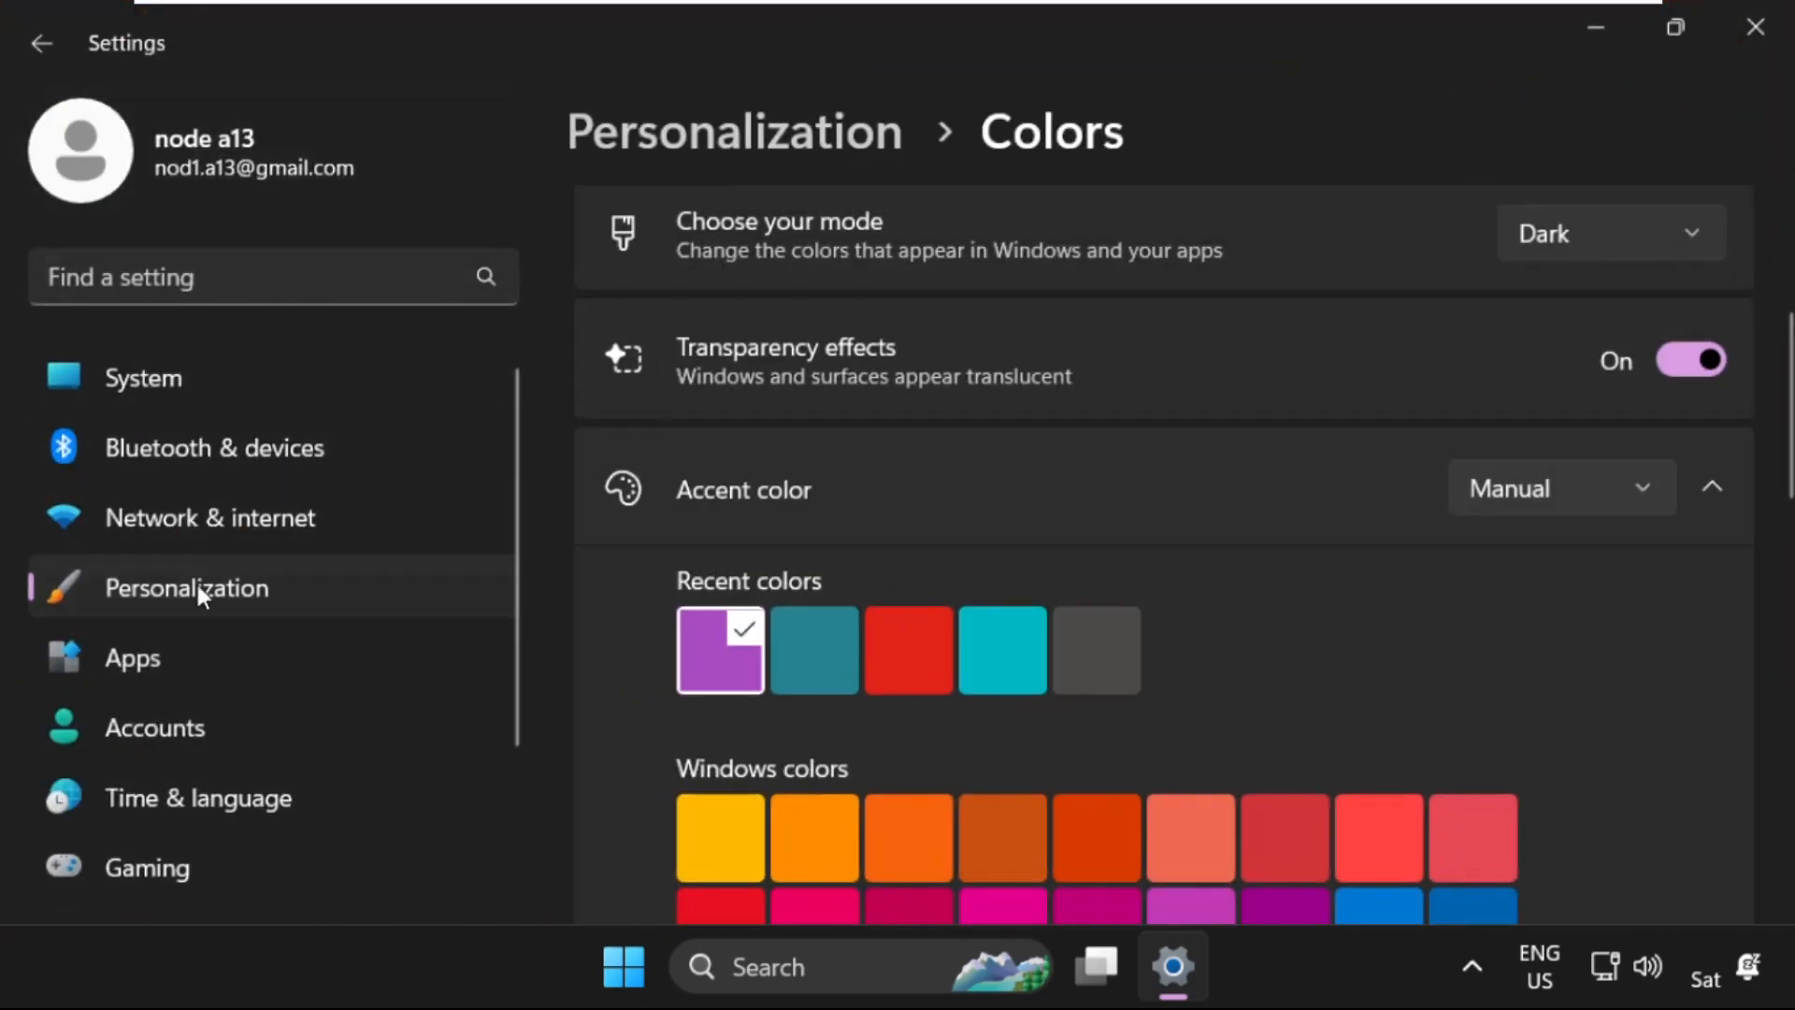
mouse_move(191, 761)
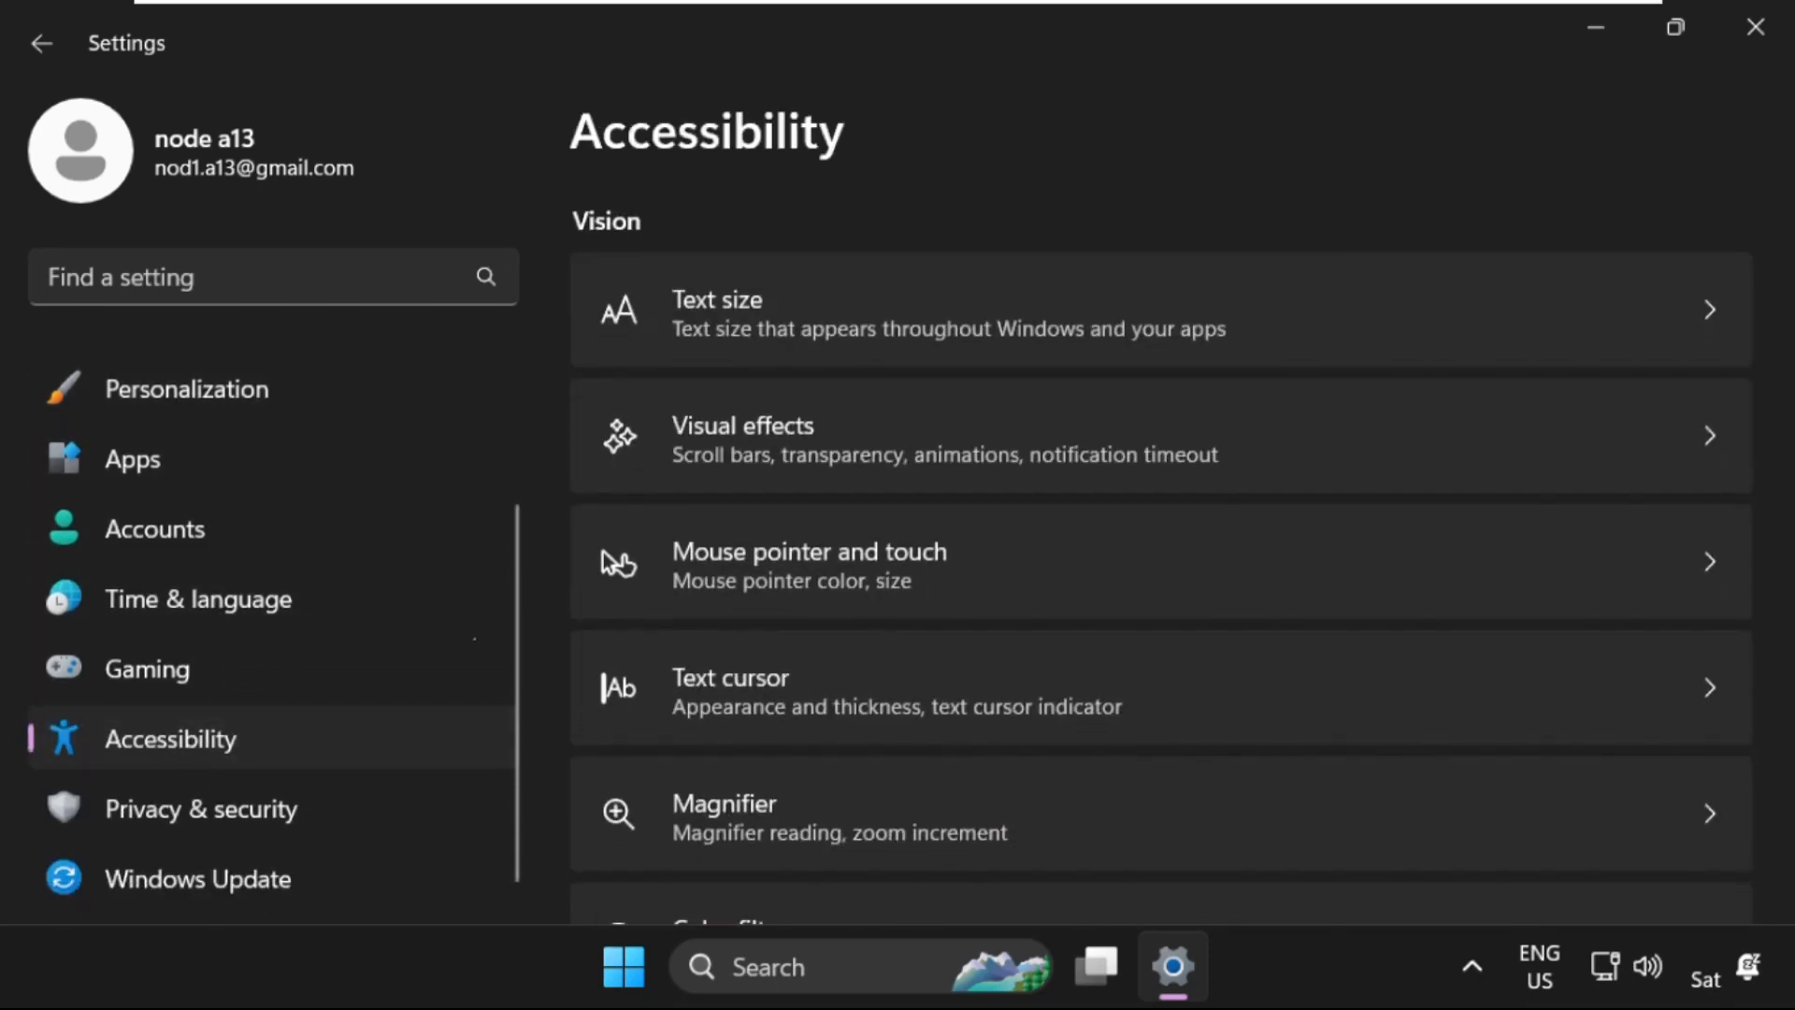
mouse_move(1087, 65)
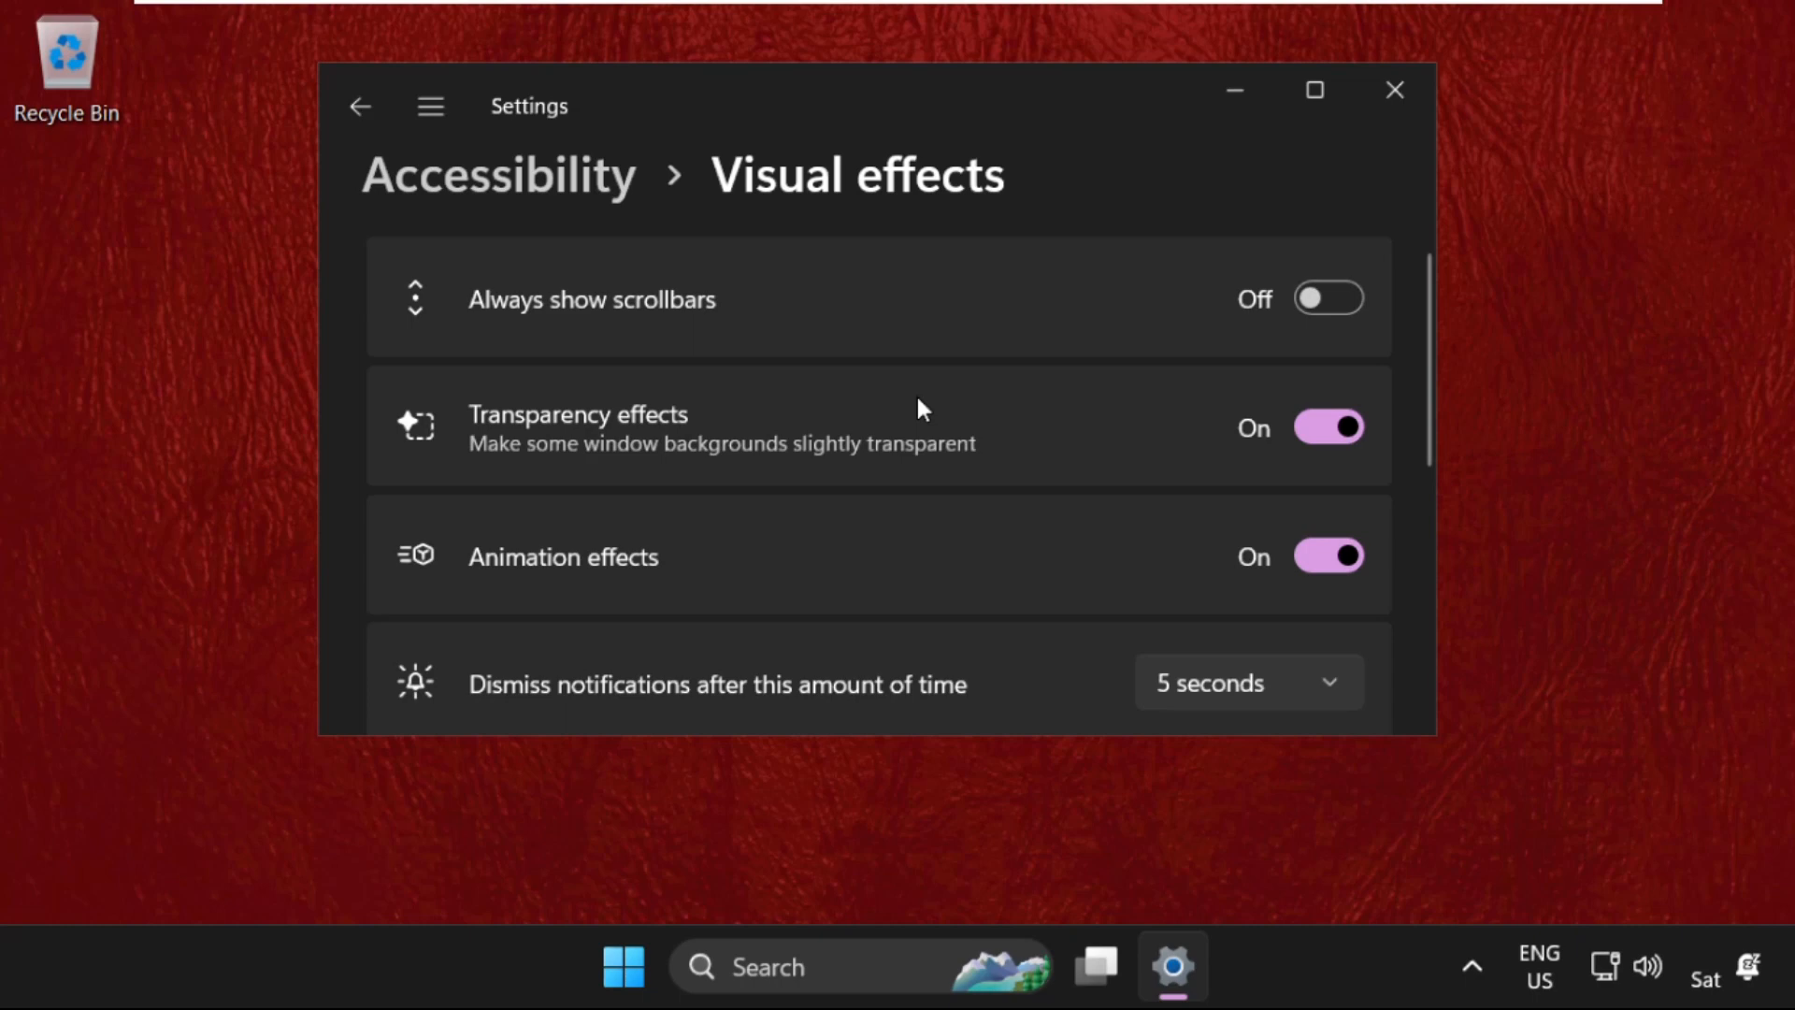
- Turn off Animation effects in Visual effects, maximize, return to System, and close Settings
scroll(down, 3)
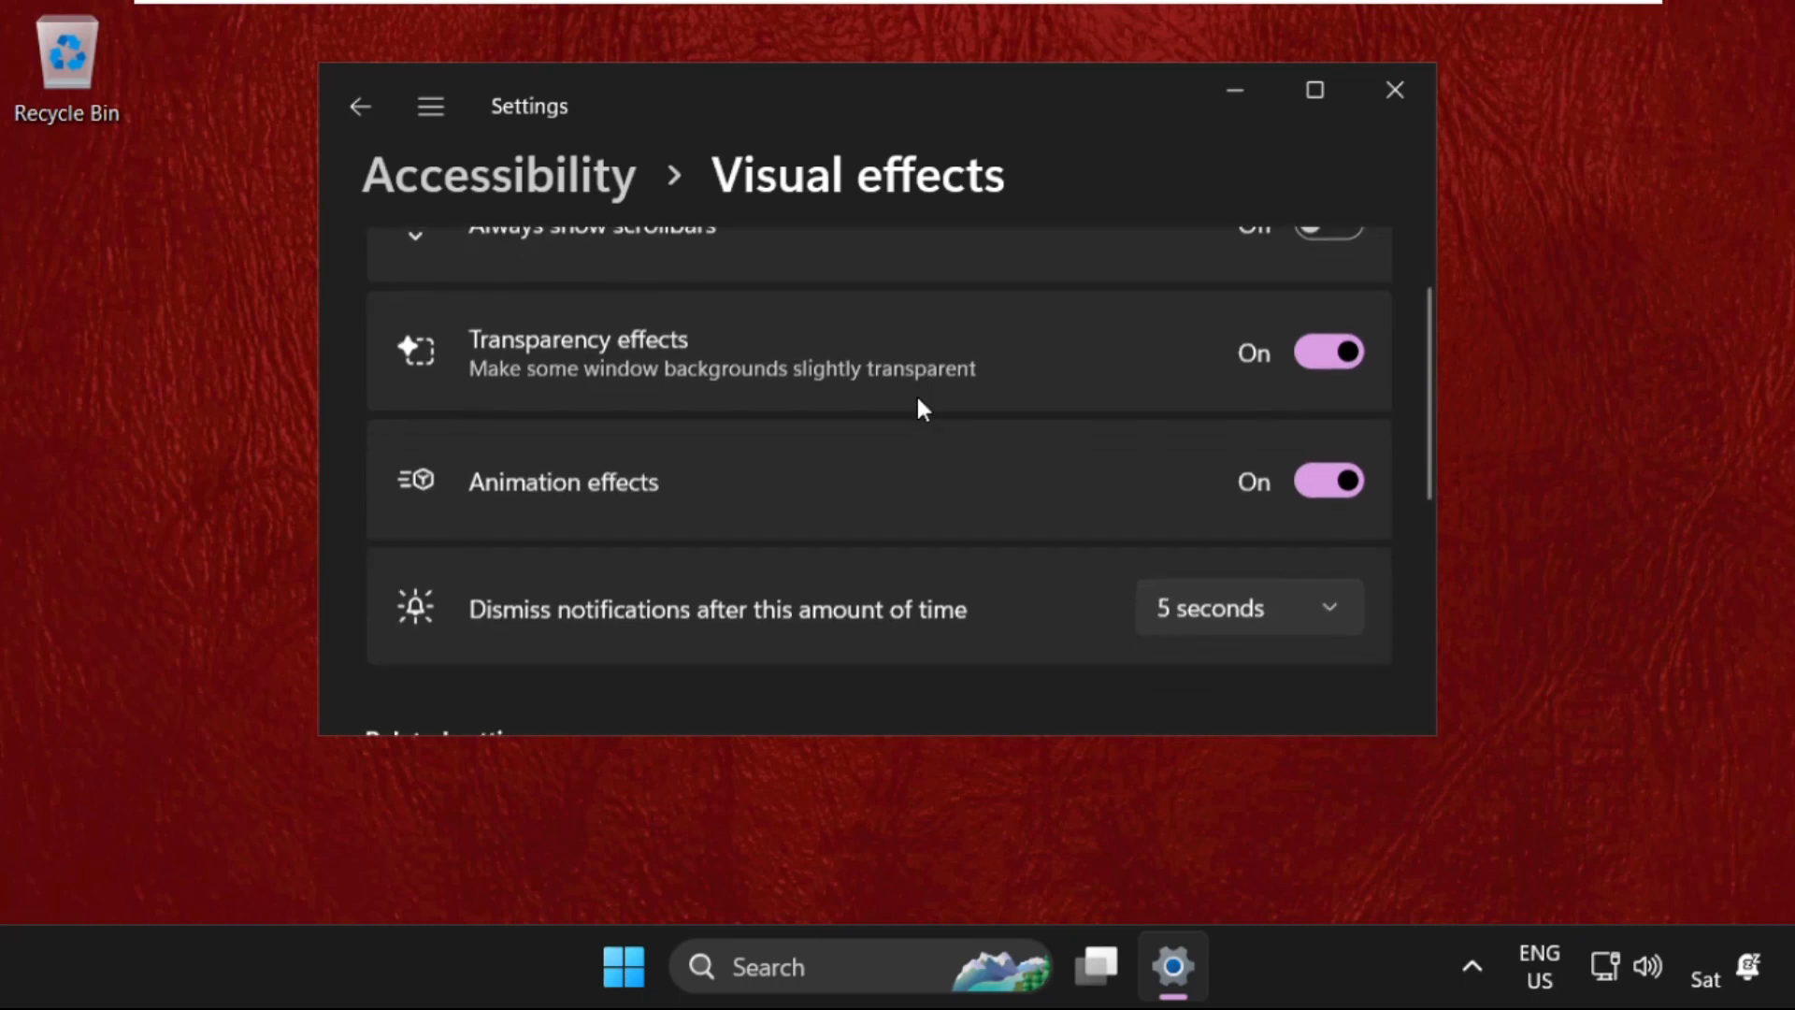
click(1328, 481)
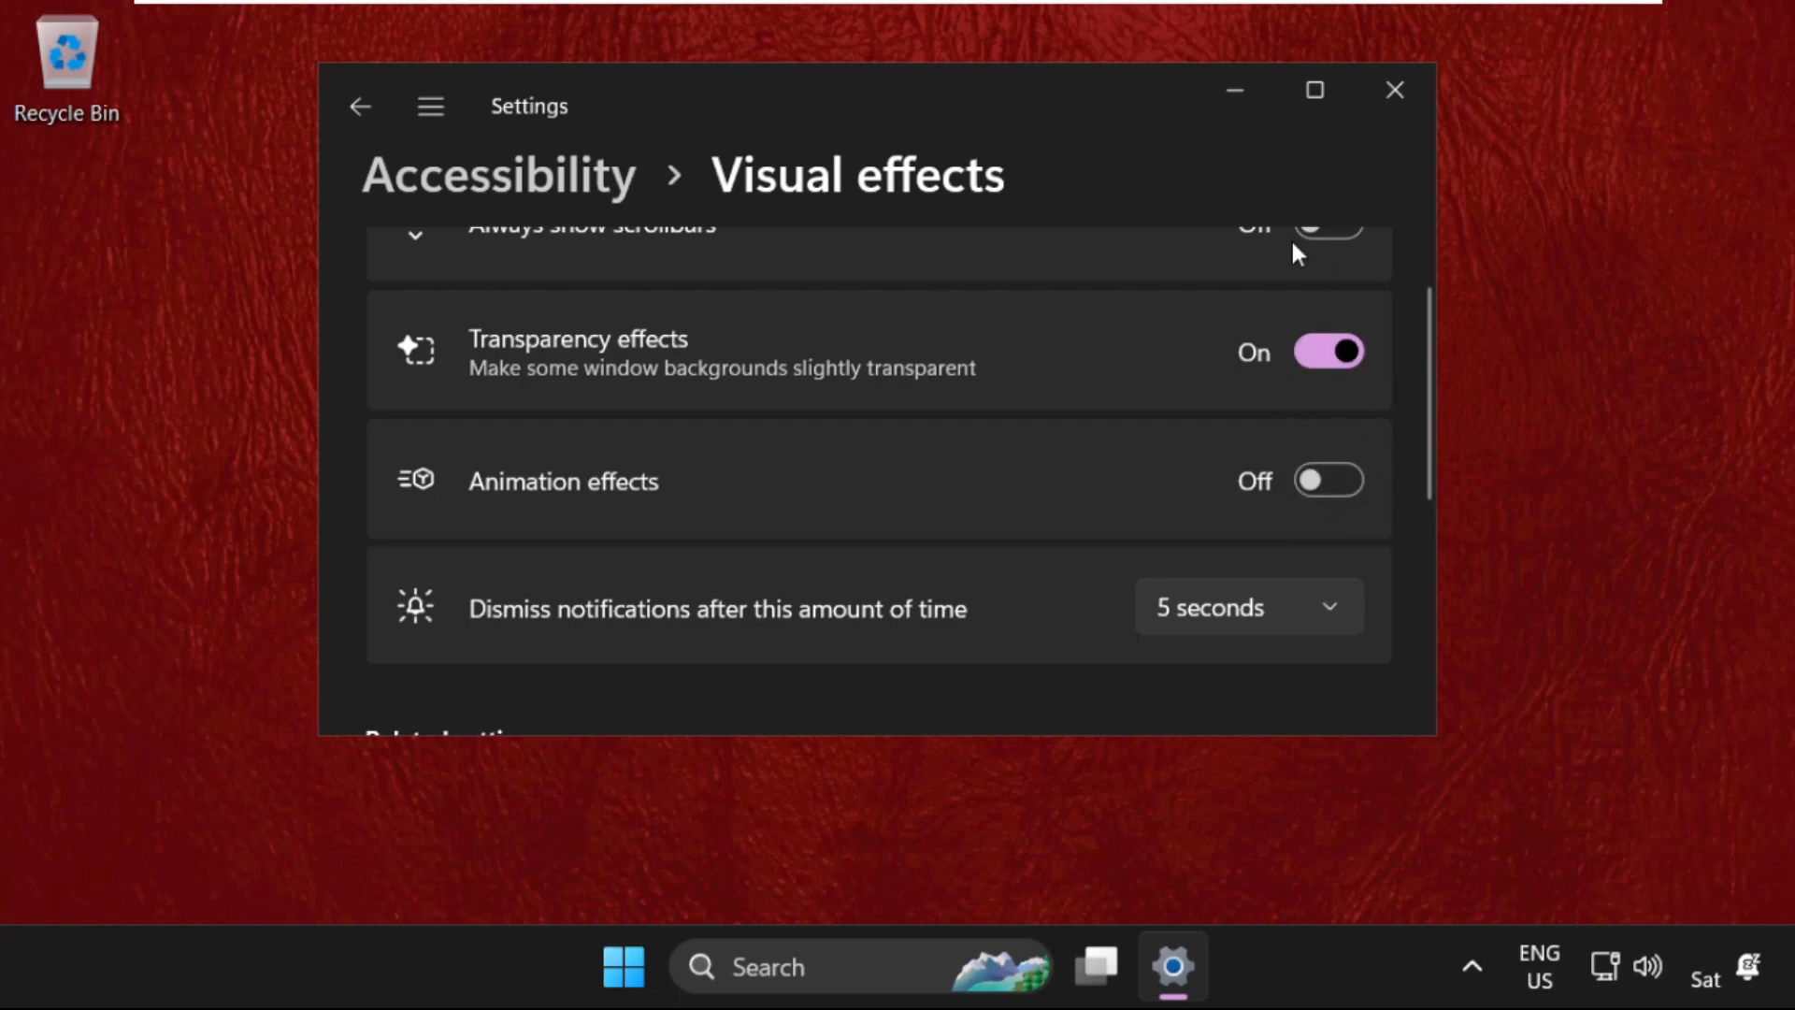
click(1315, 89)
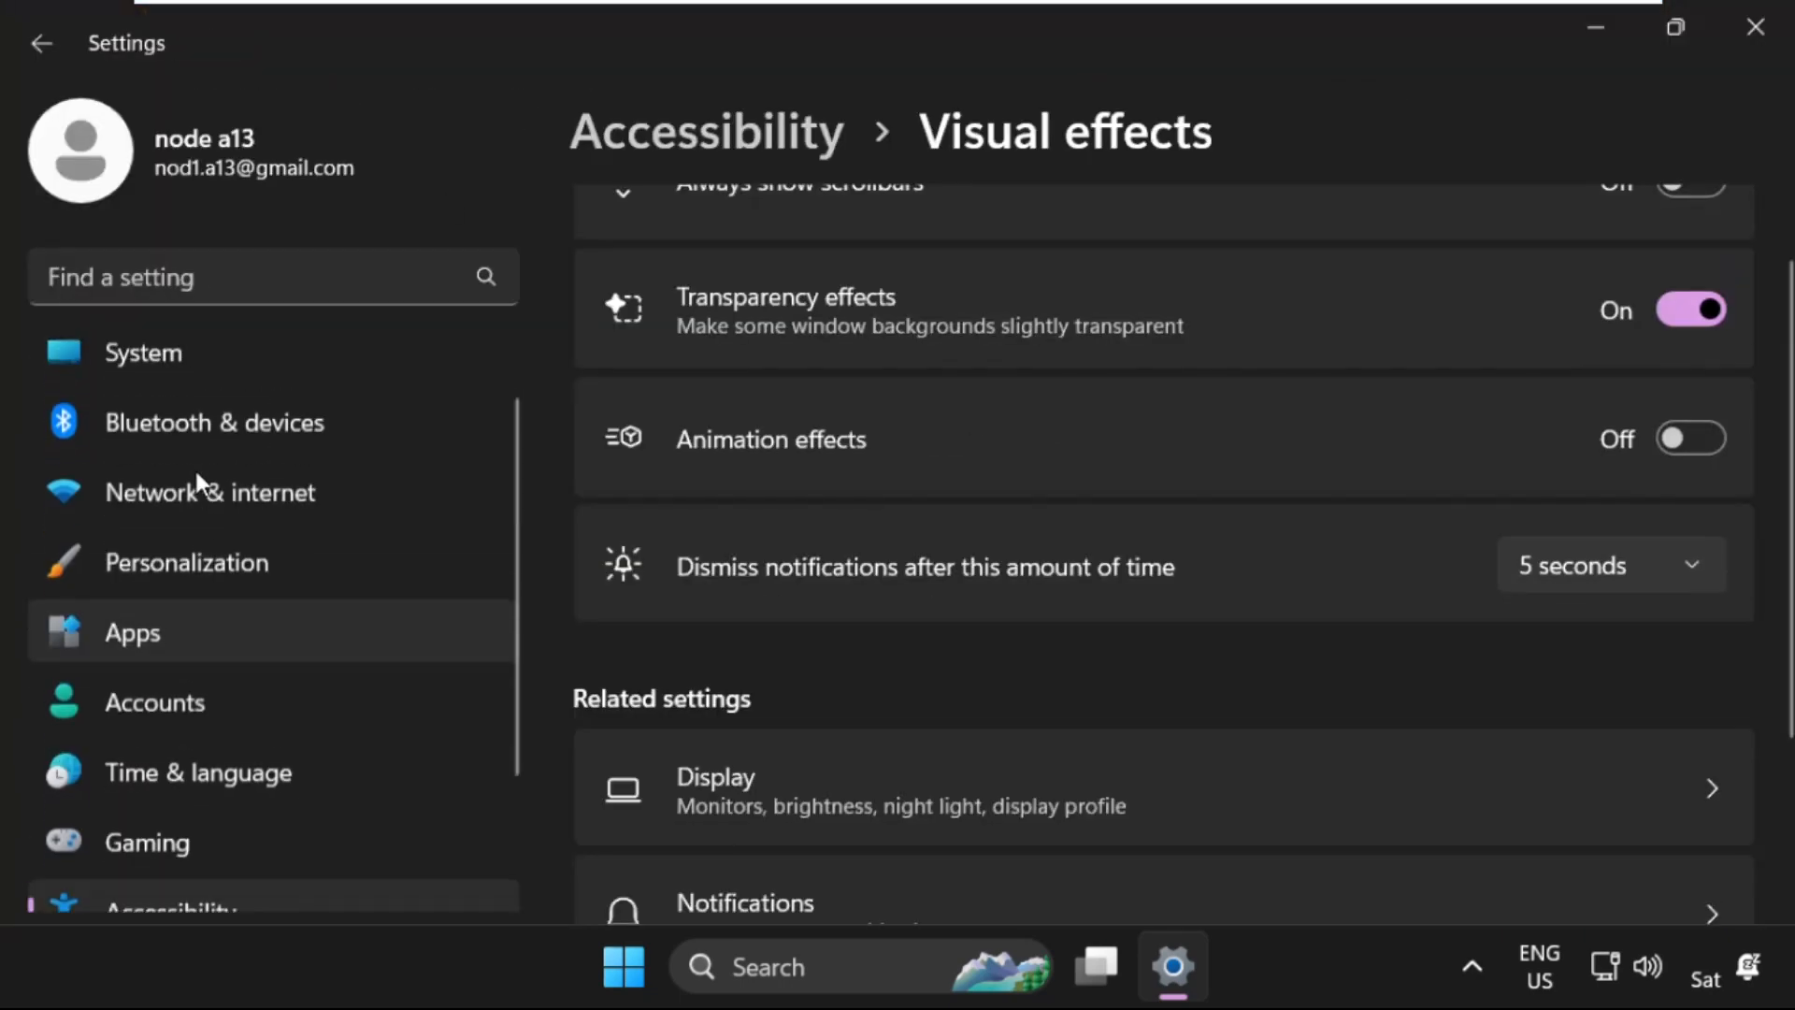
click(143, 351)
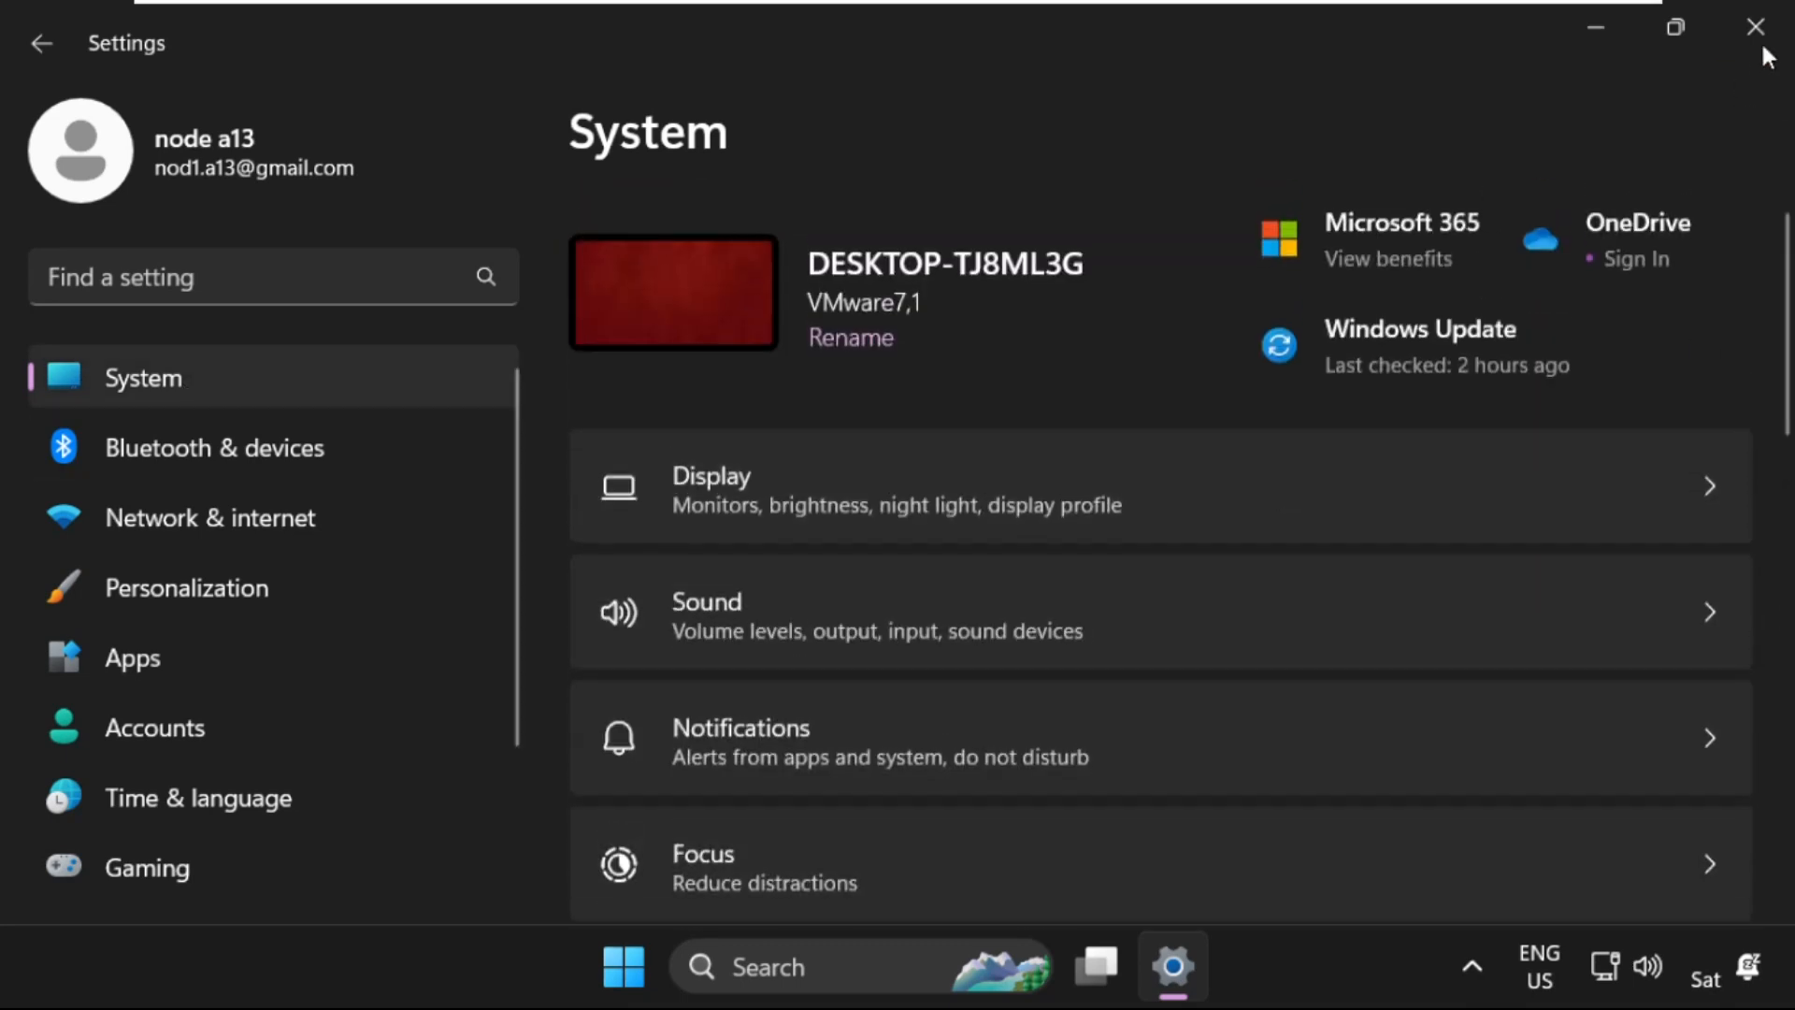
click(1755, 26)
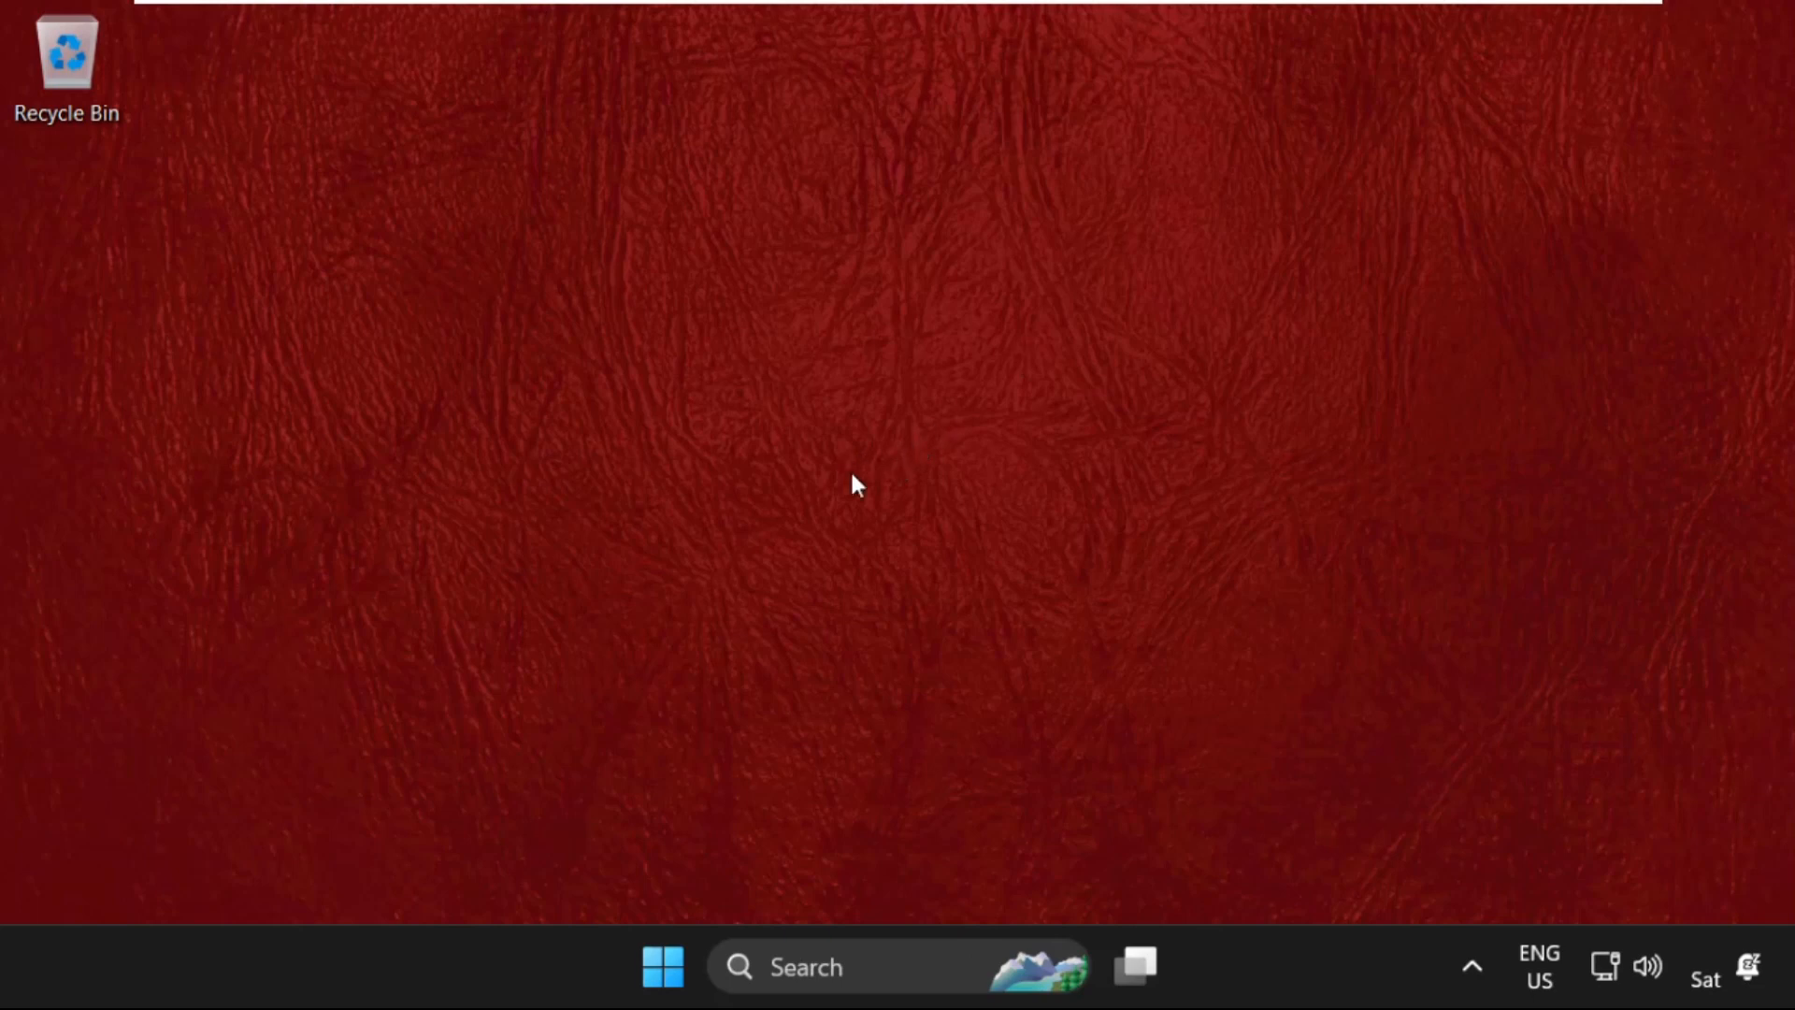
- Open Device Manager, expand Display adapters, and open Microsoft Basic Display Adapter properties
click(805, 966)
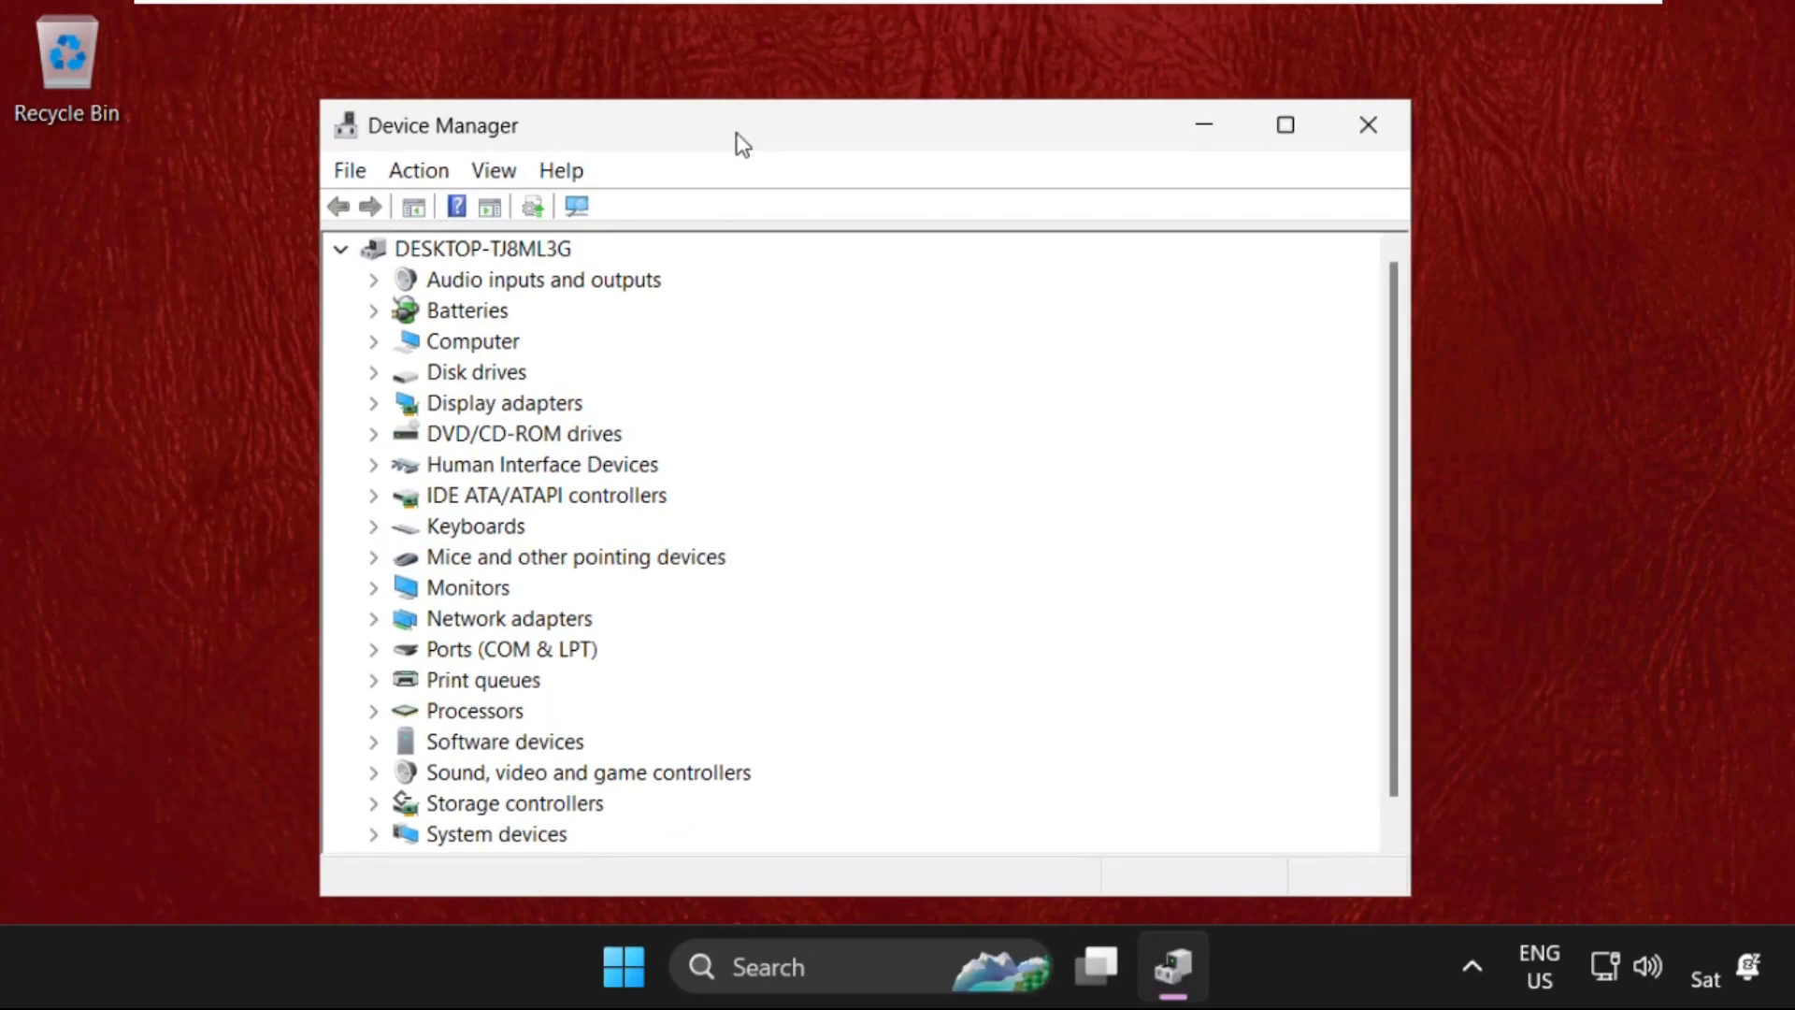
mouse_move(412, 408)
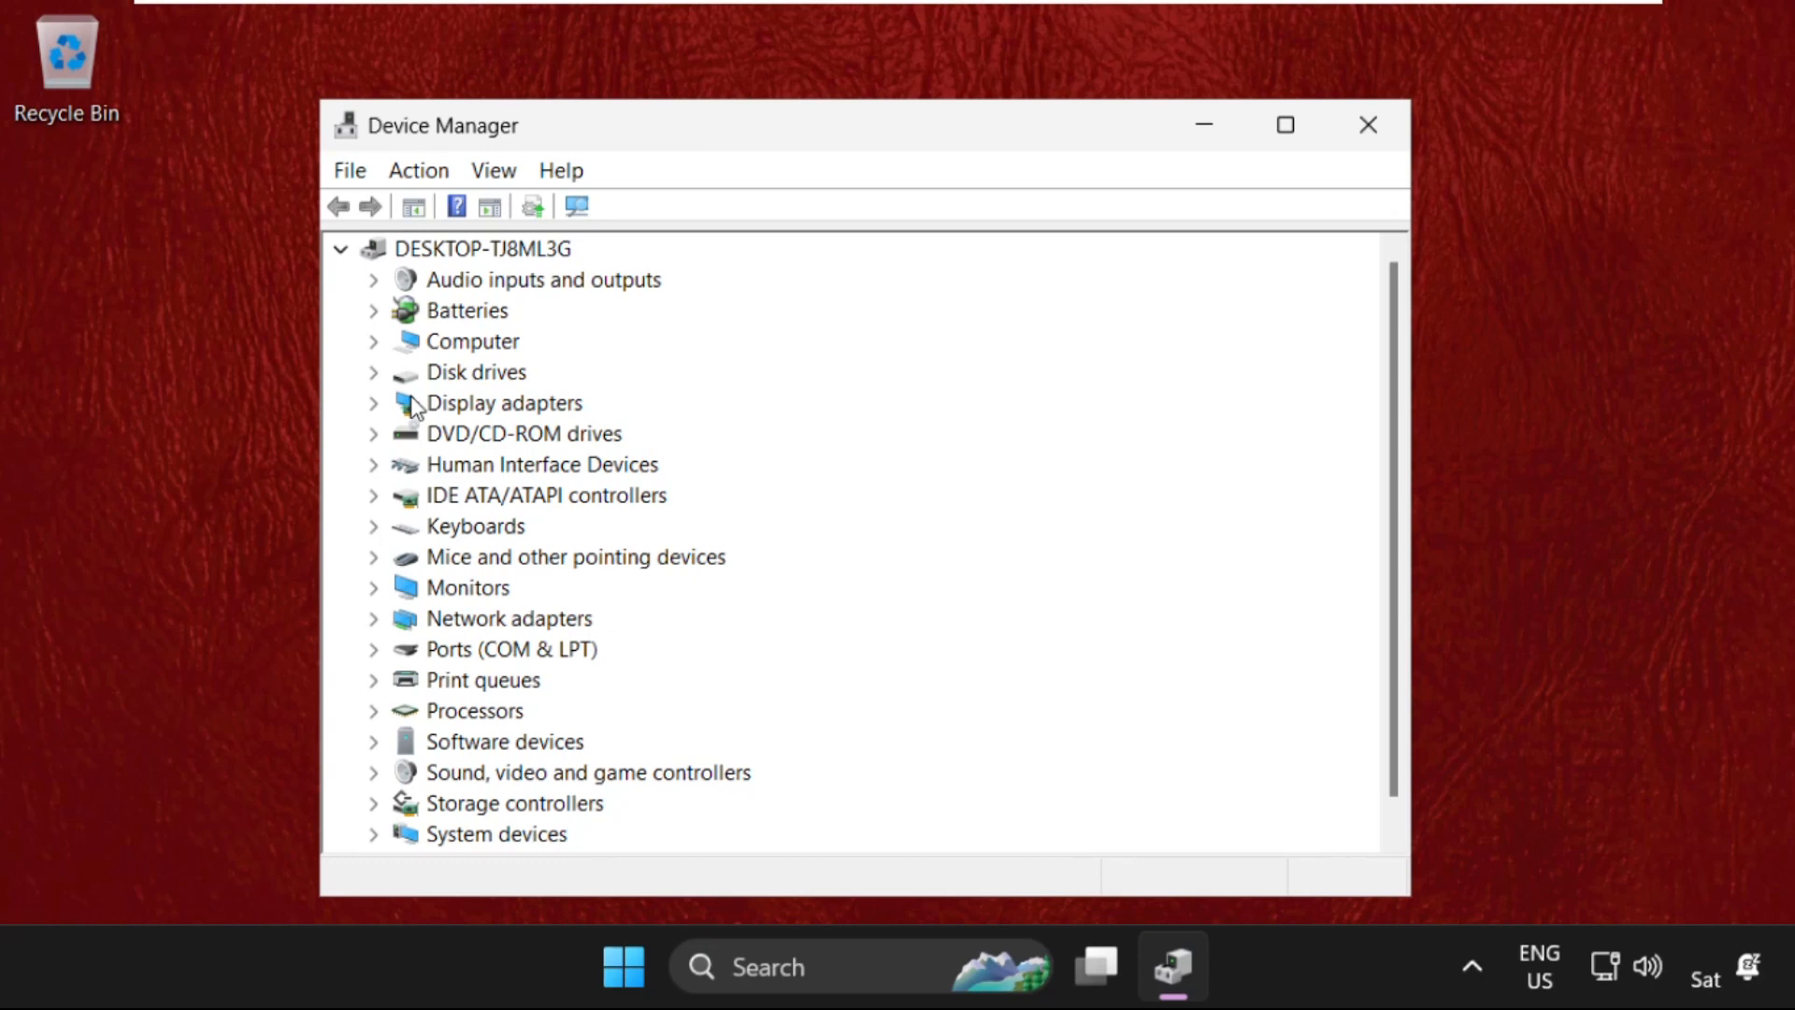
click(373, 402)
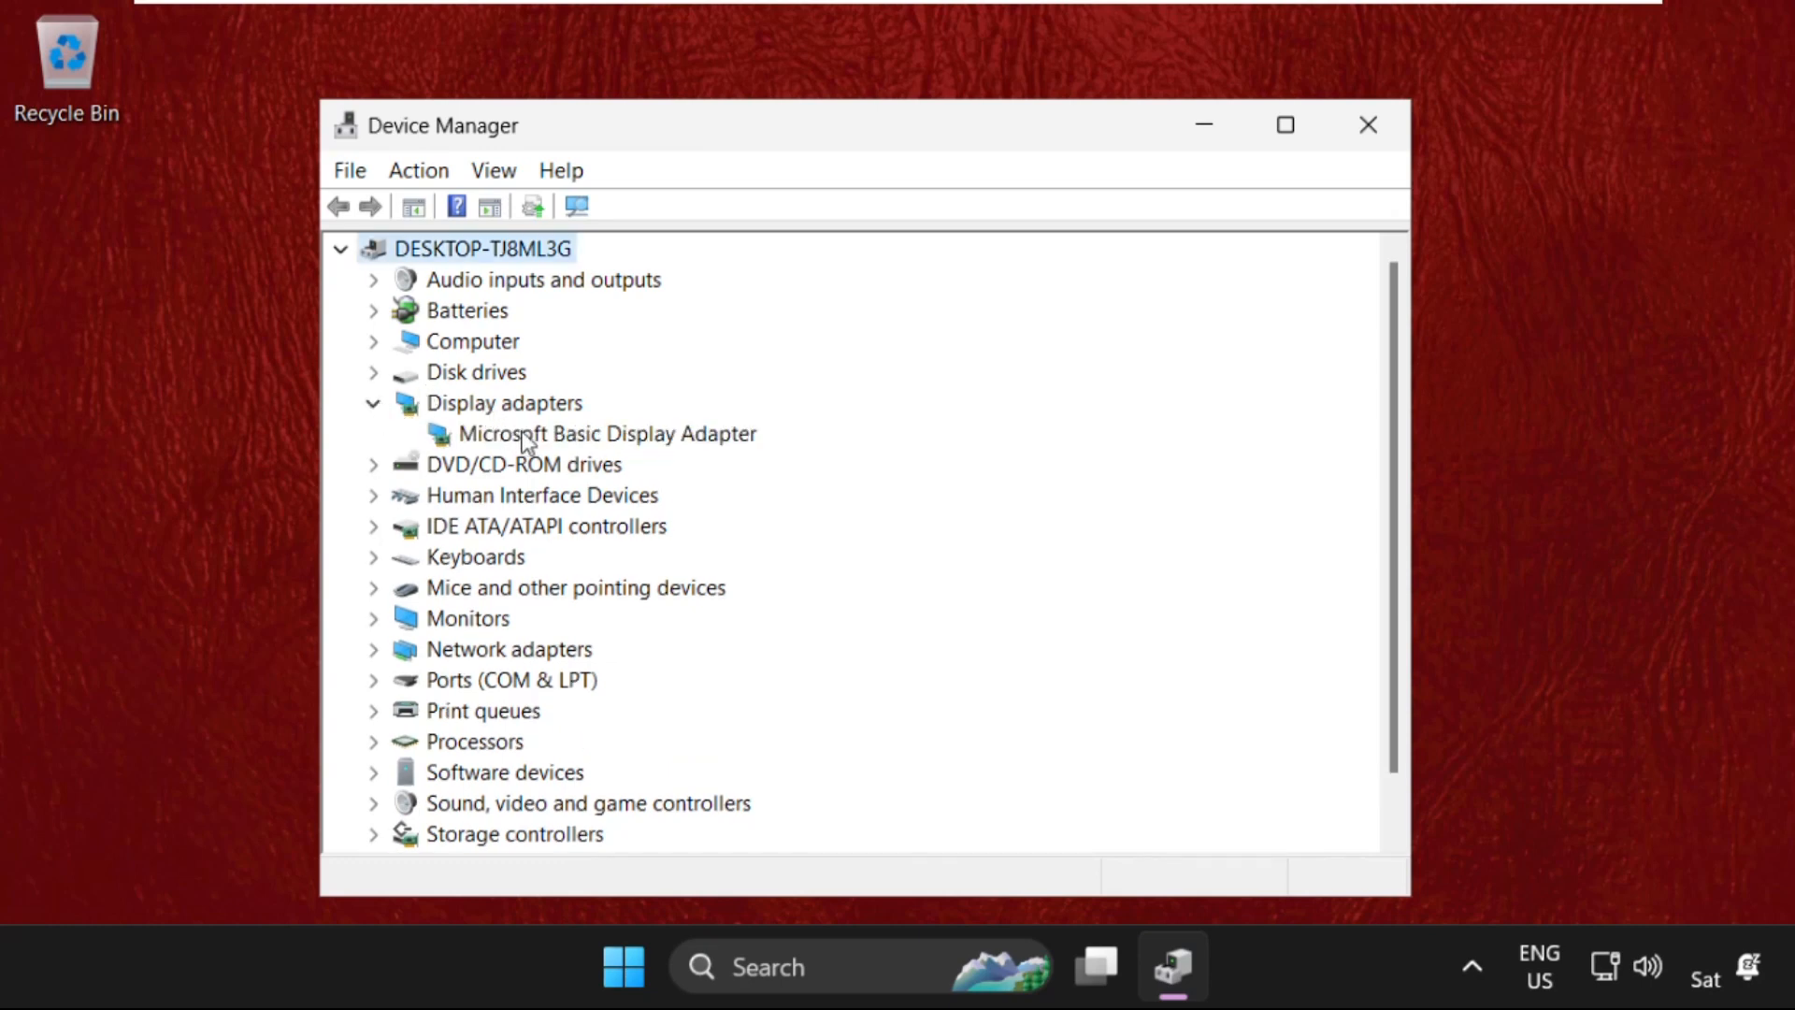
double_click(607, 433)
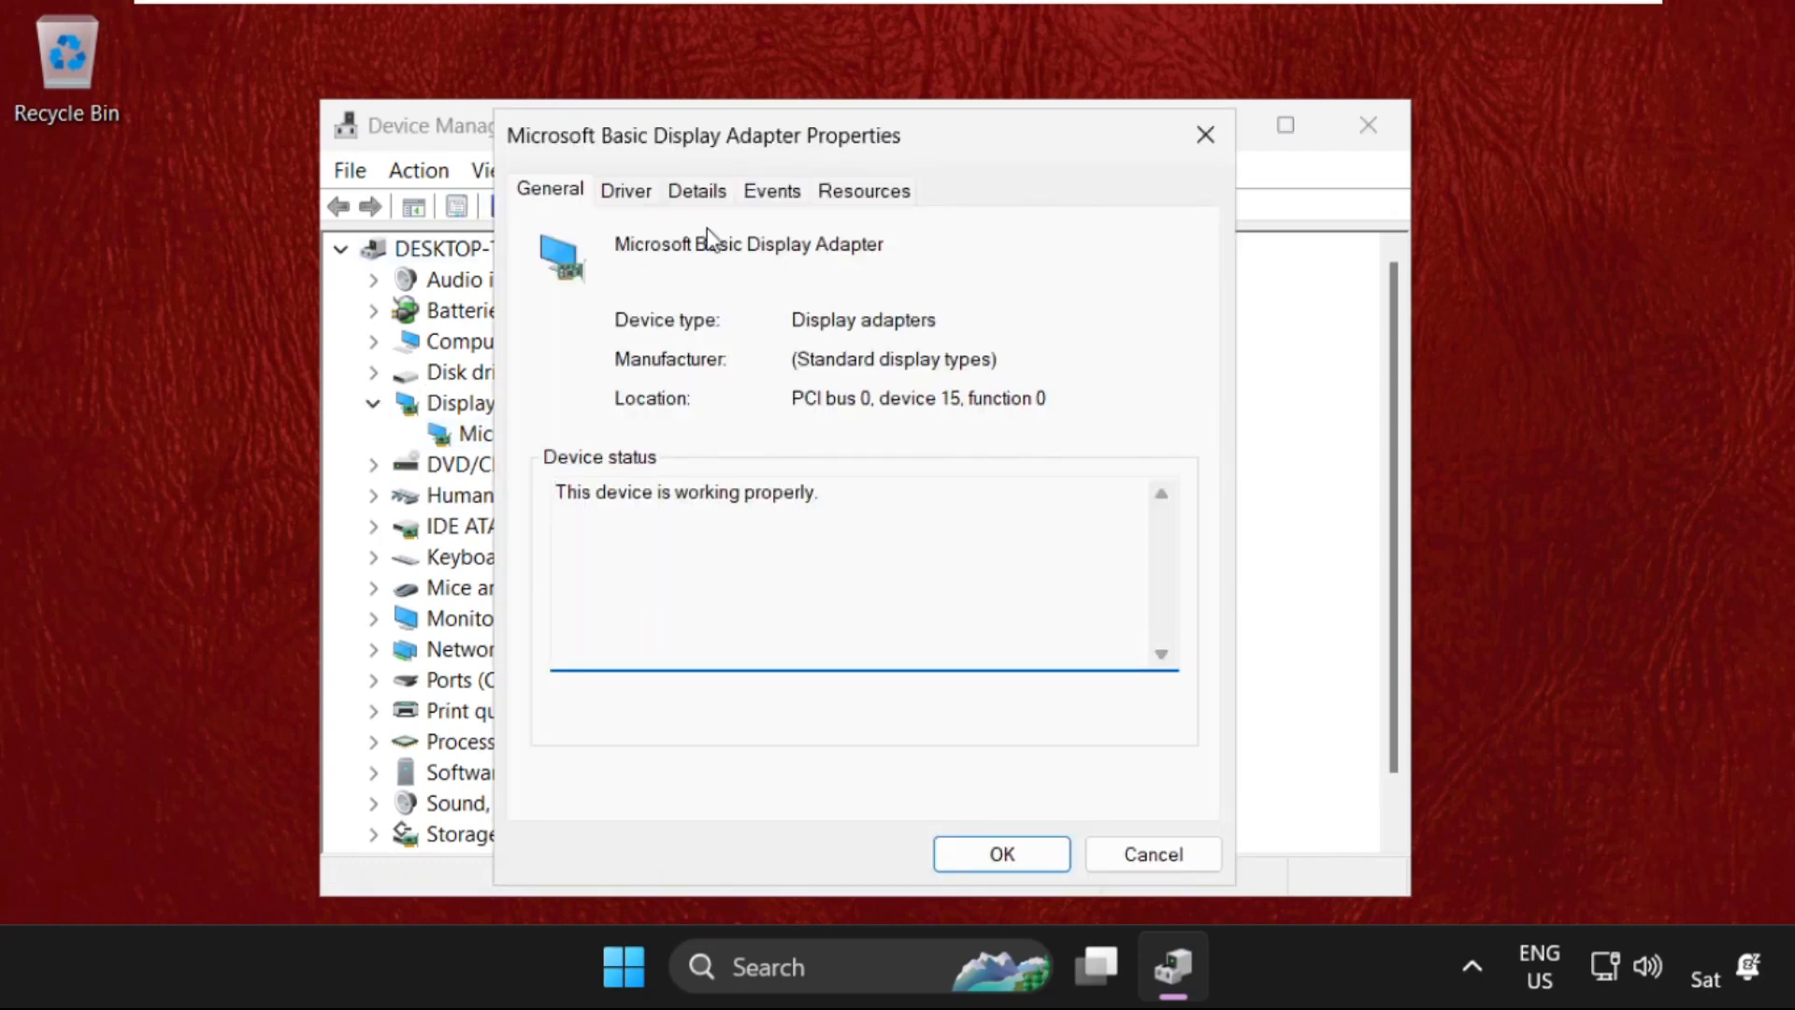
- Search automatically for an adapter driver, dismiss the result, and close Device Manager
click(626, 190)
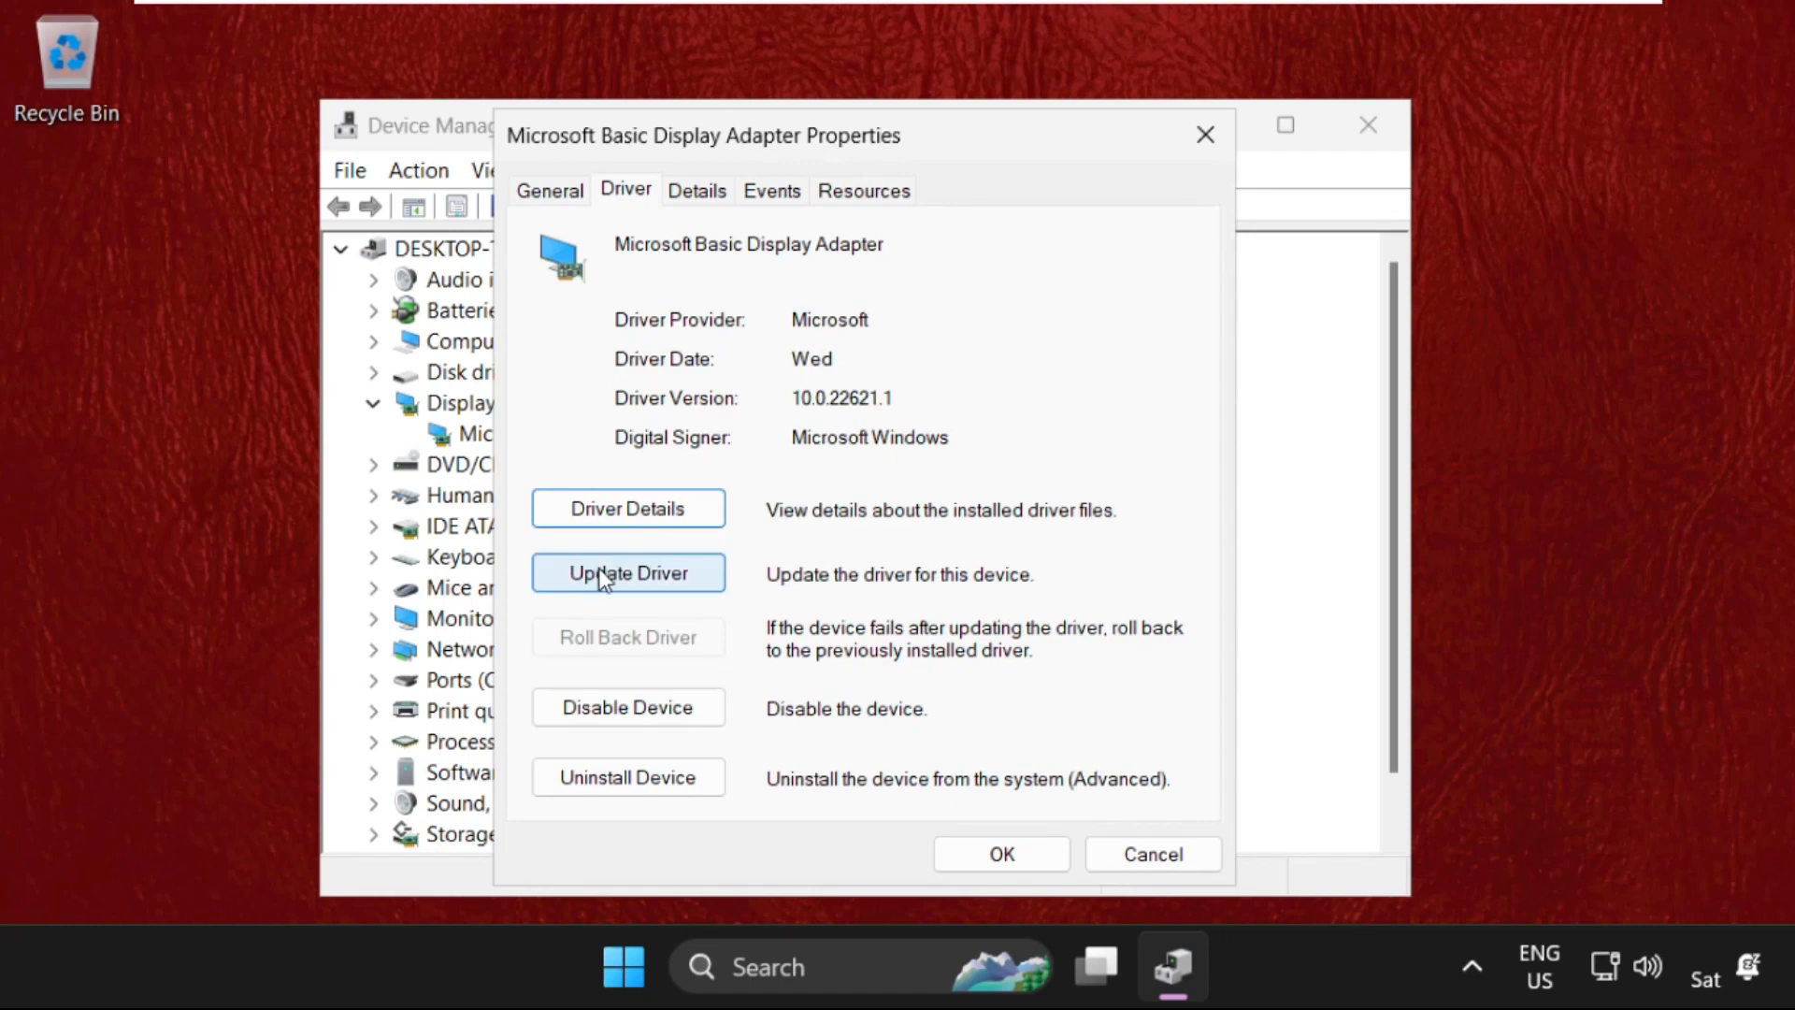
click(627, 572)
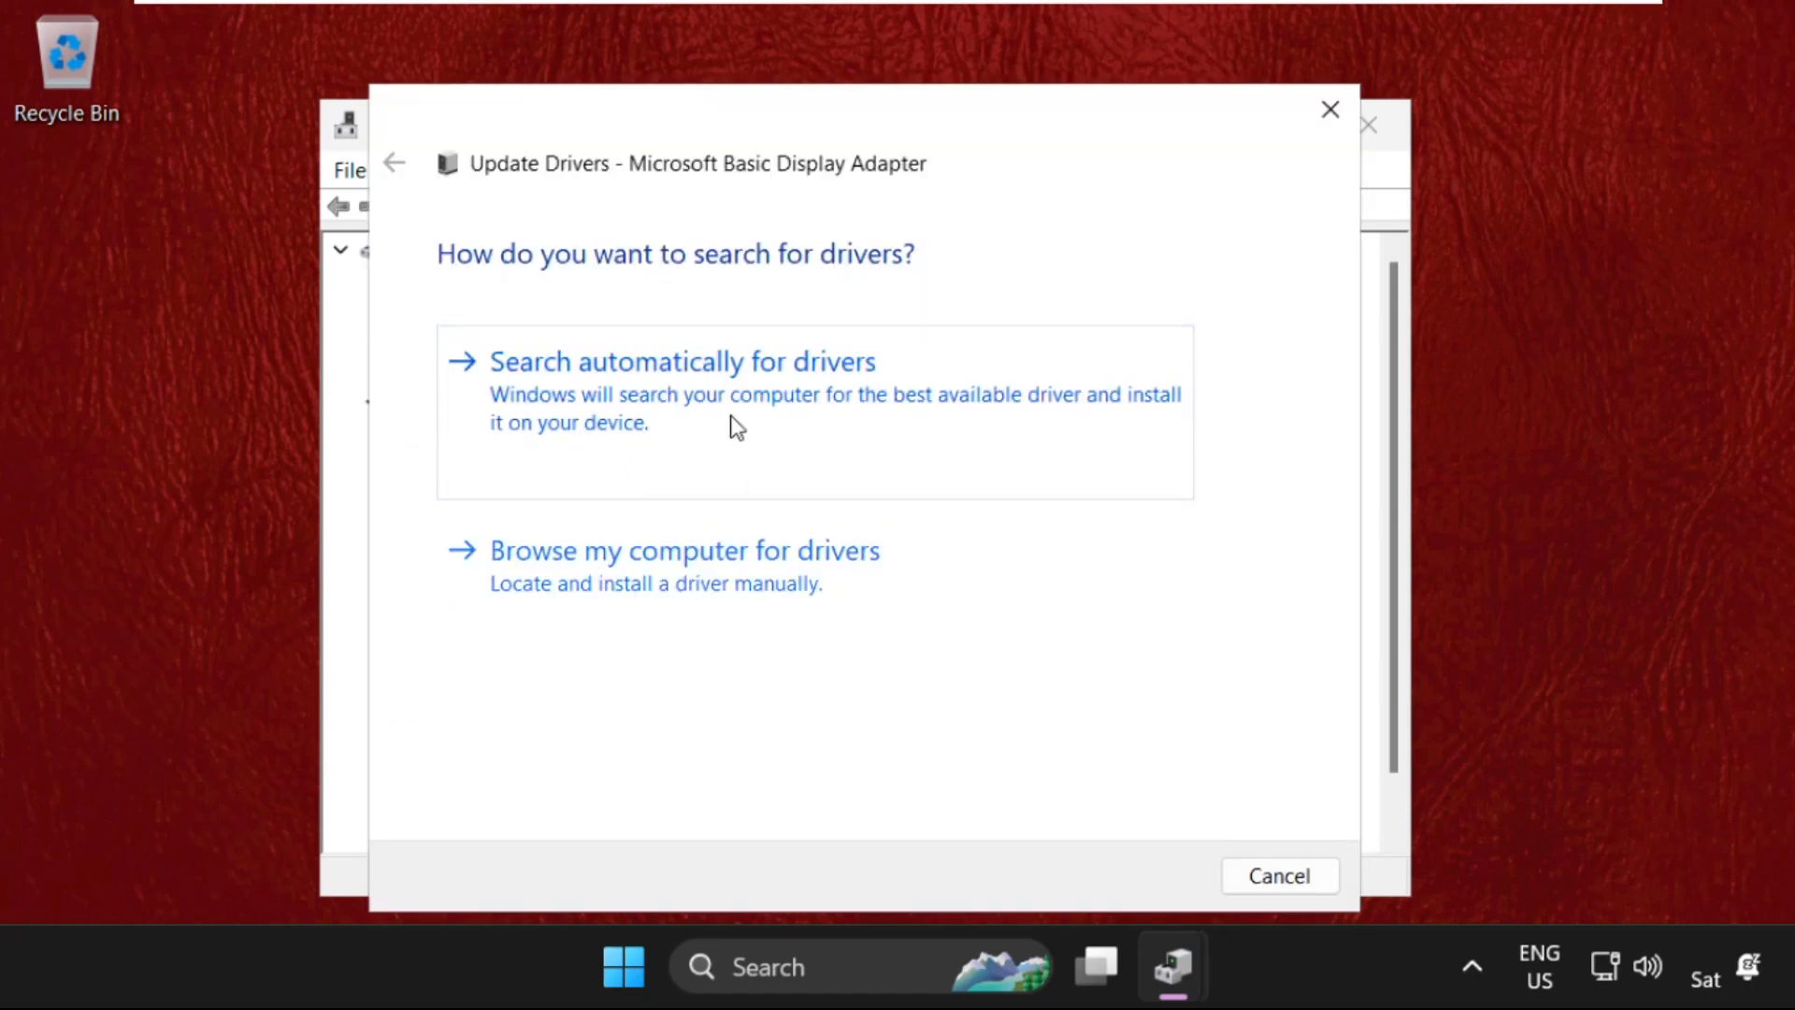
mouse_move(718, 403)
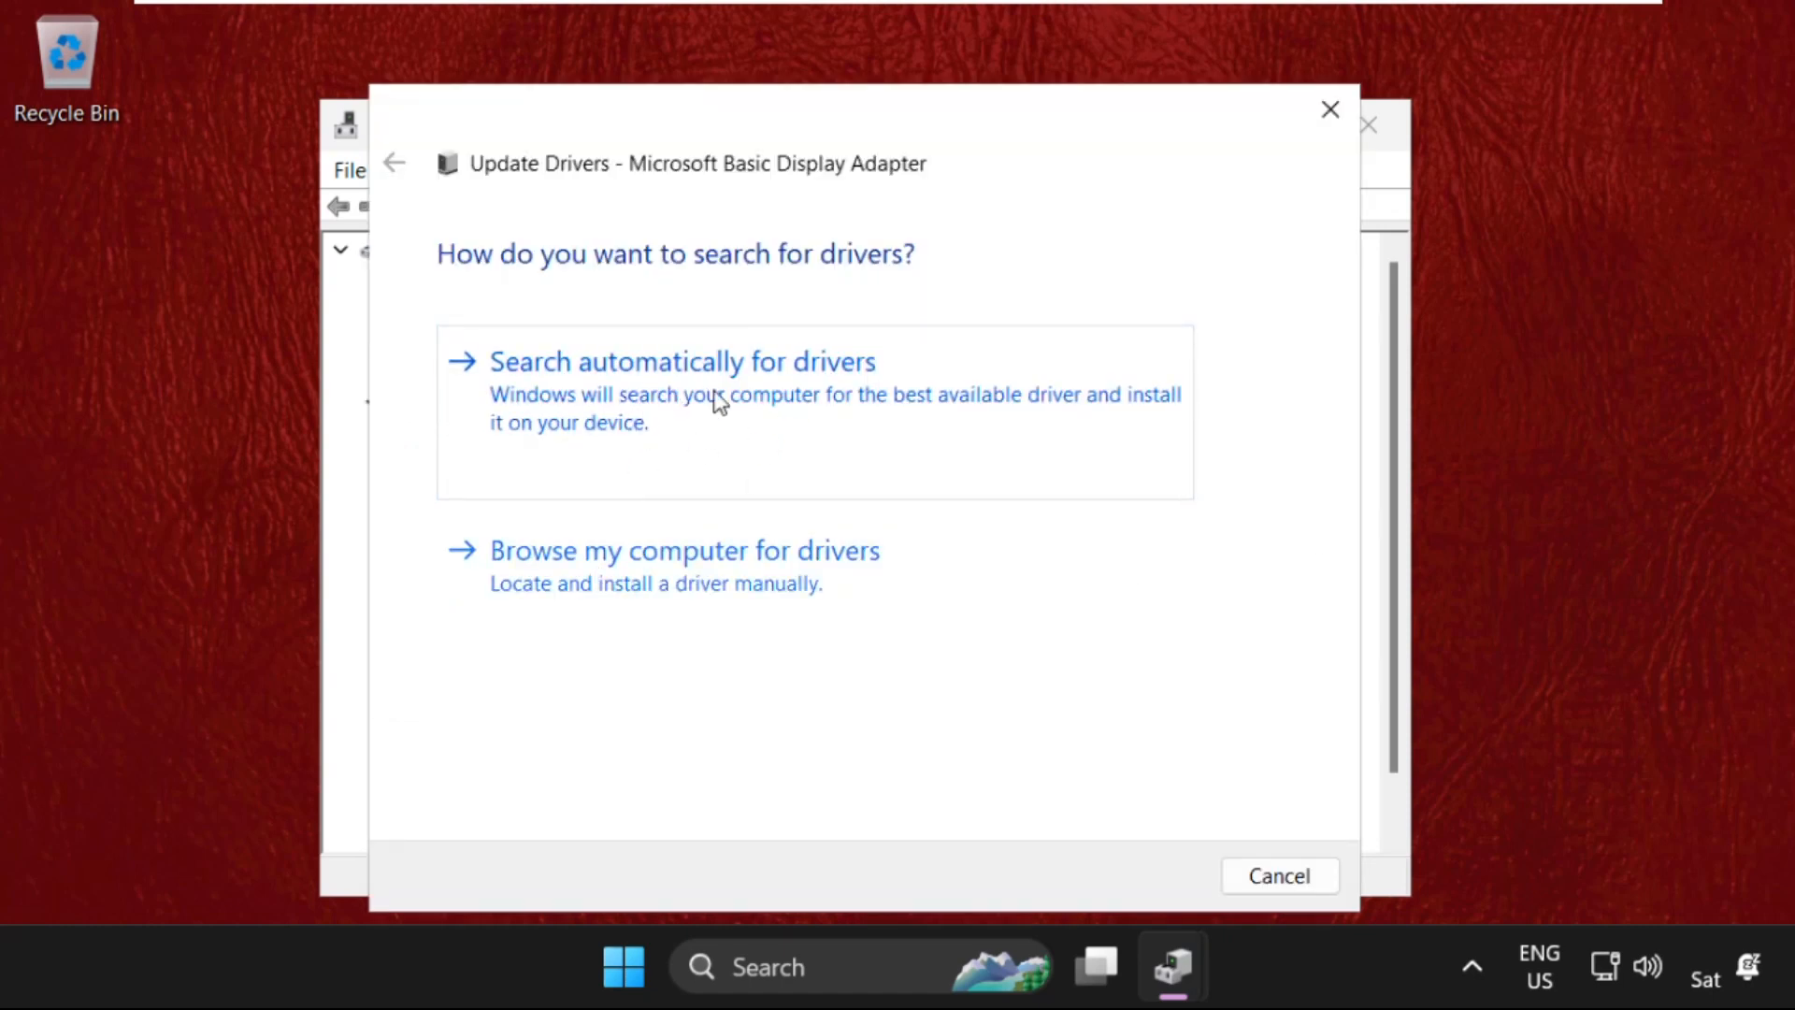
click(681, 361)
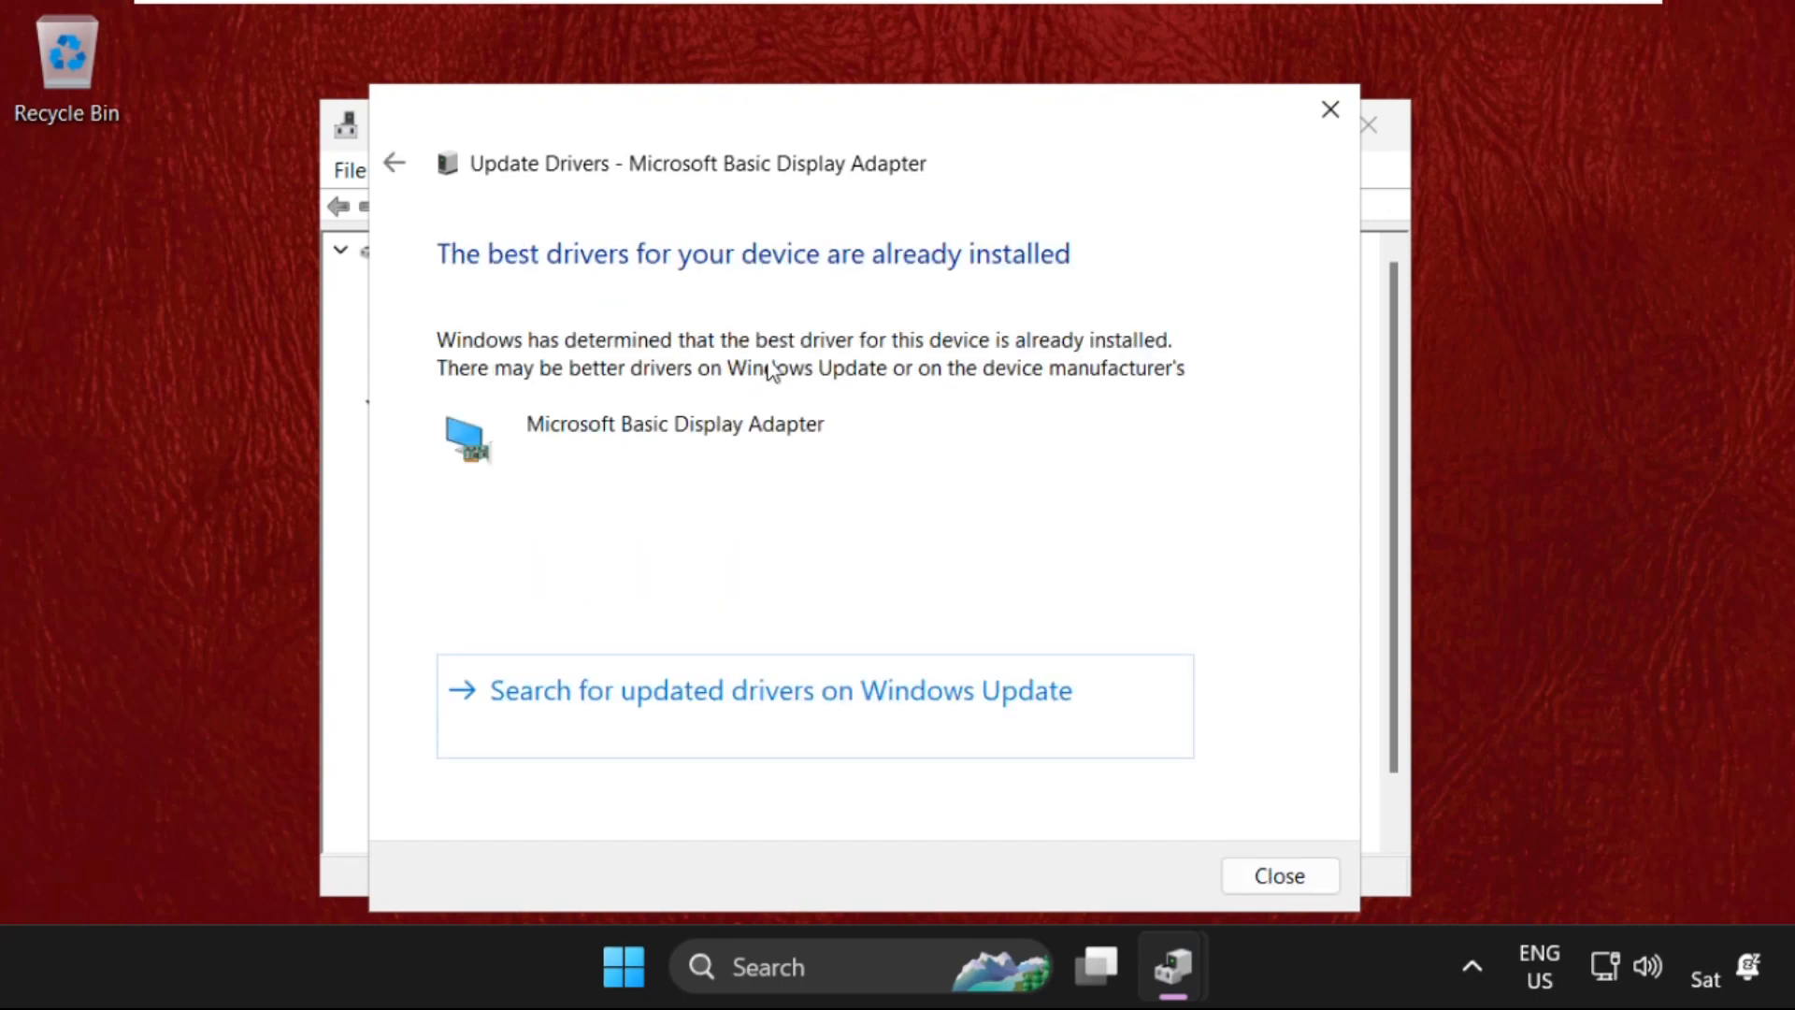
mouse_move(1607, 966)
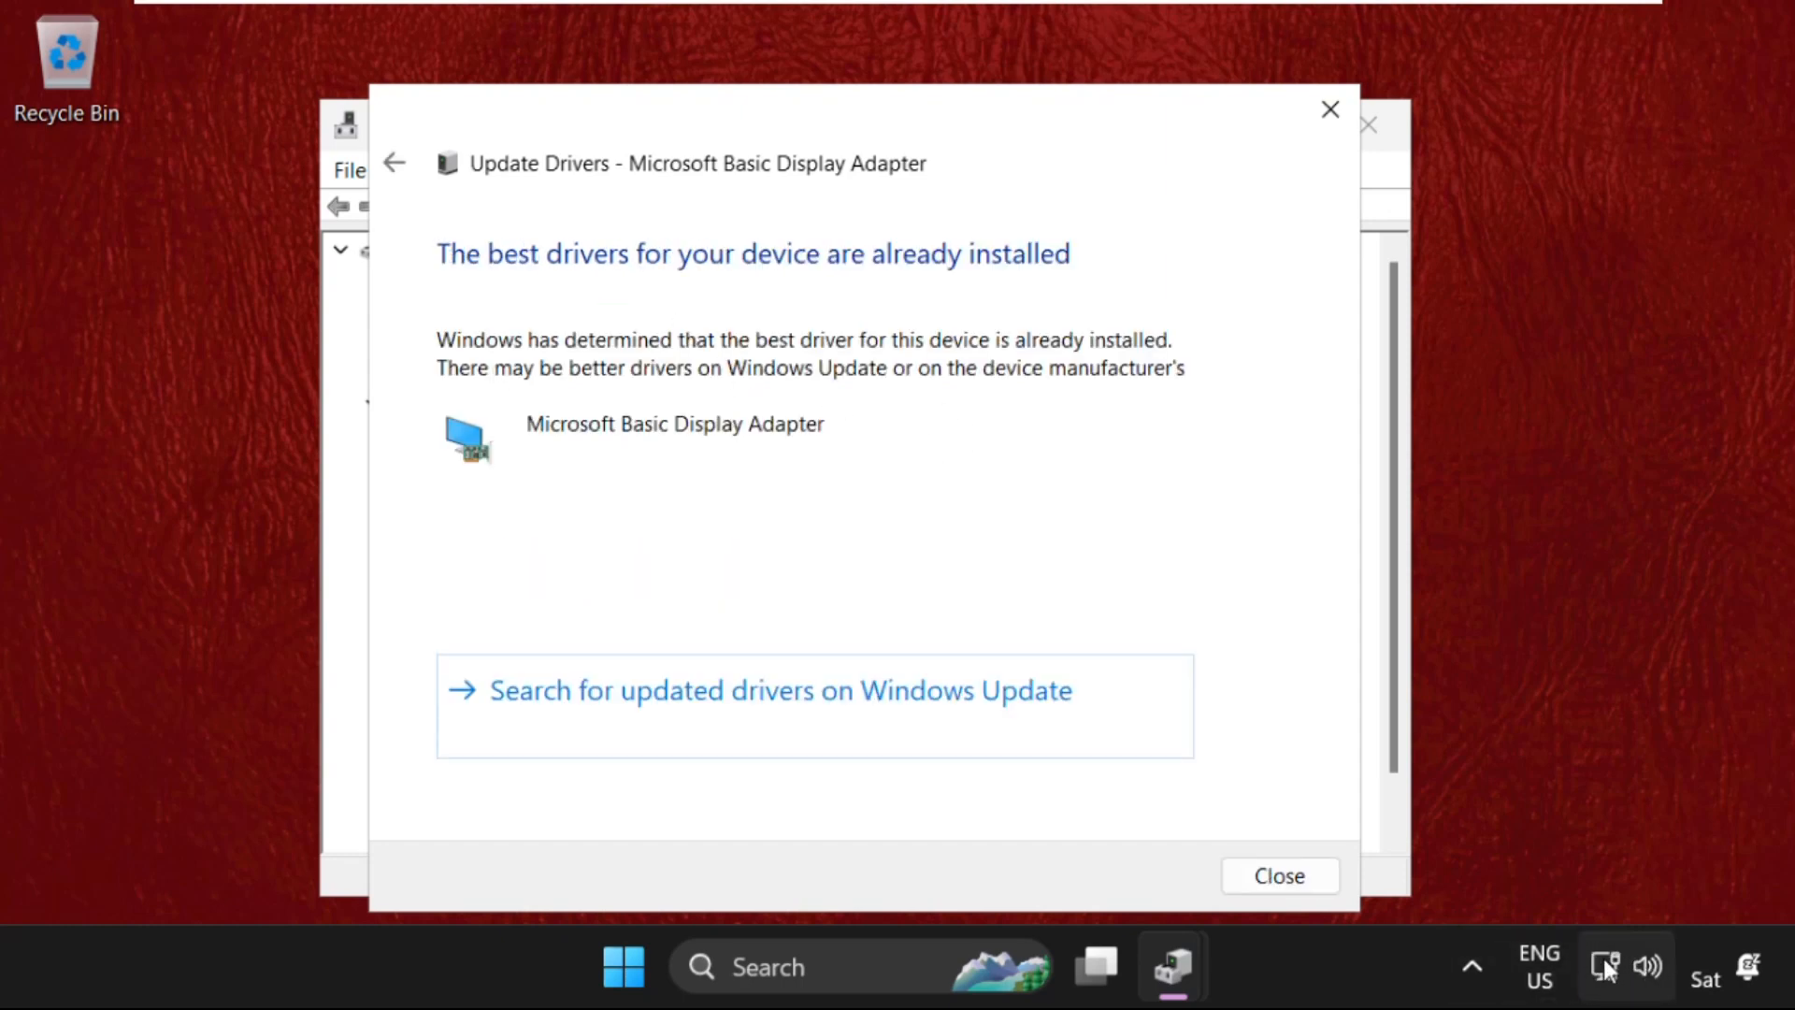
mouse_move(507, 307)
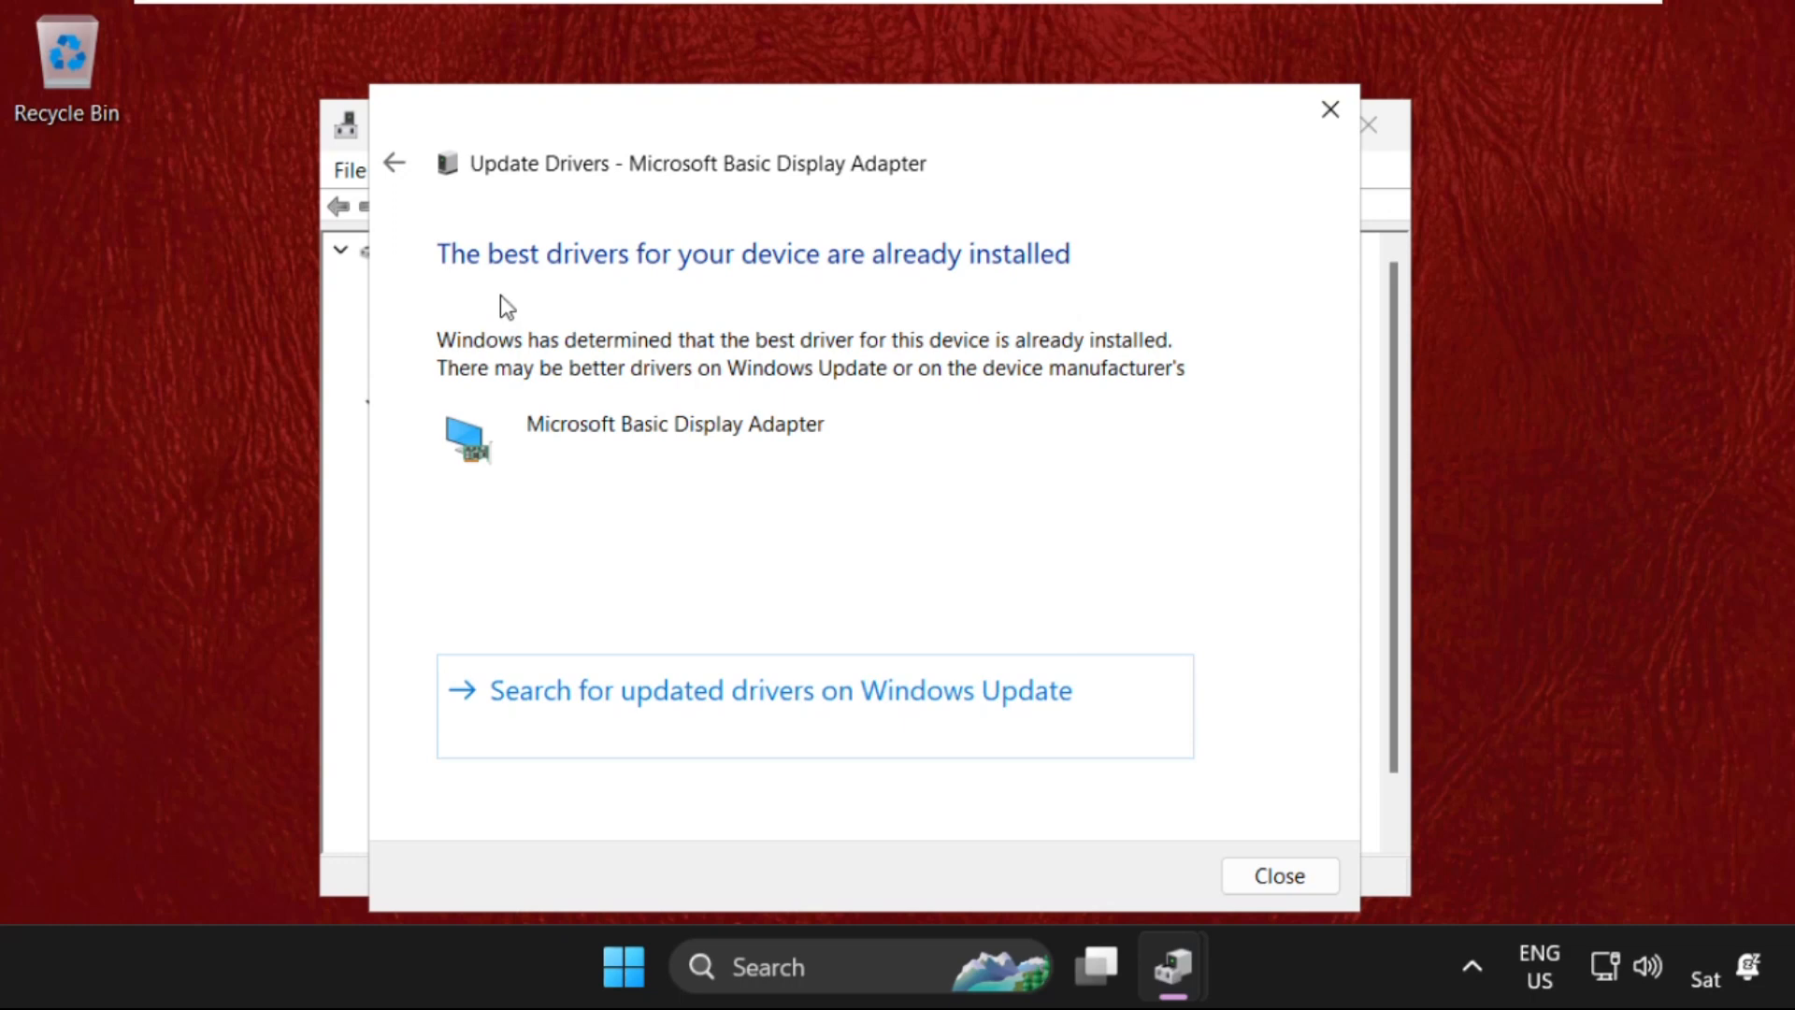
mouse_move(752, 280)
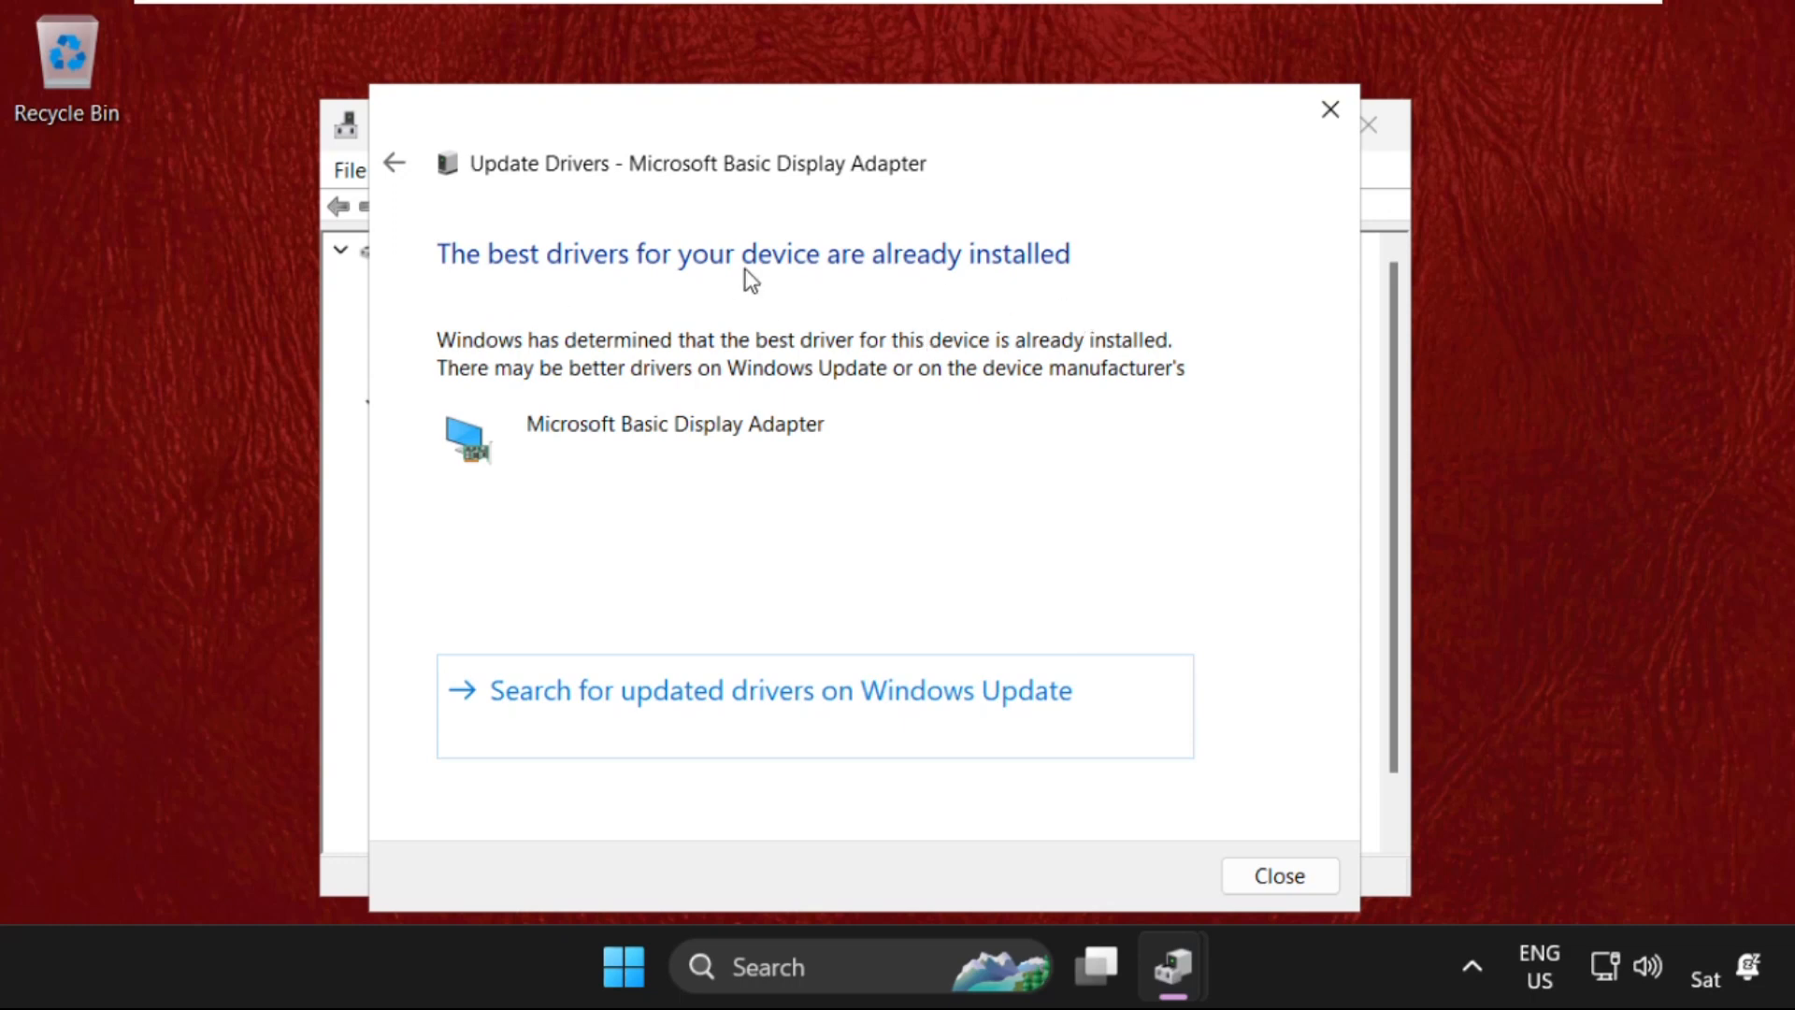
mouse_move(1260, 864)
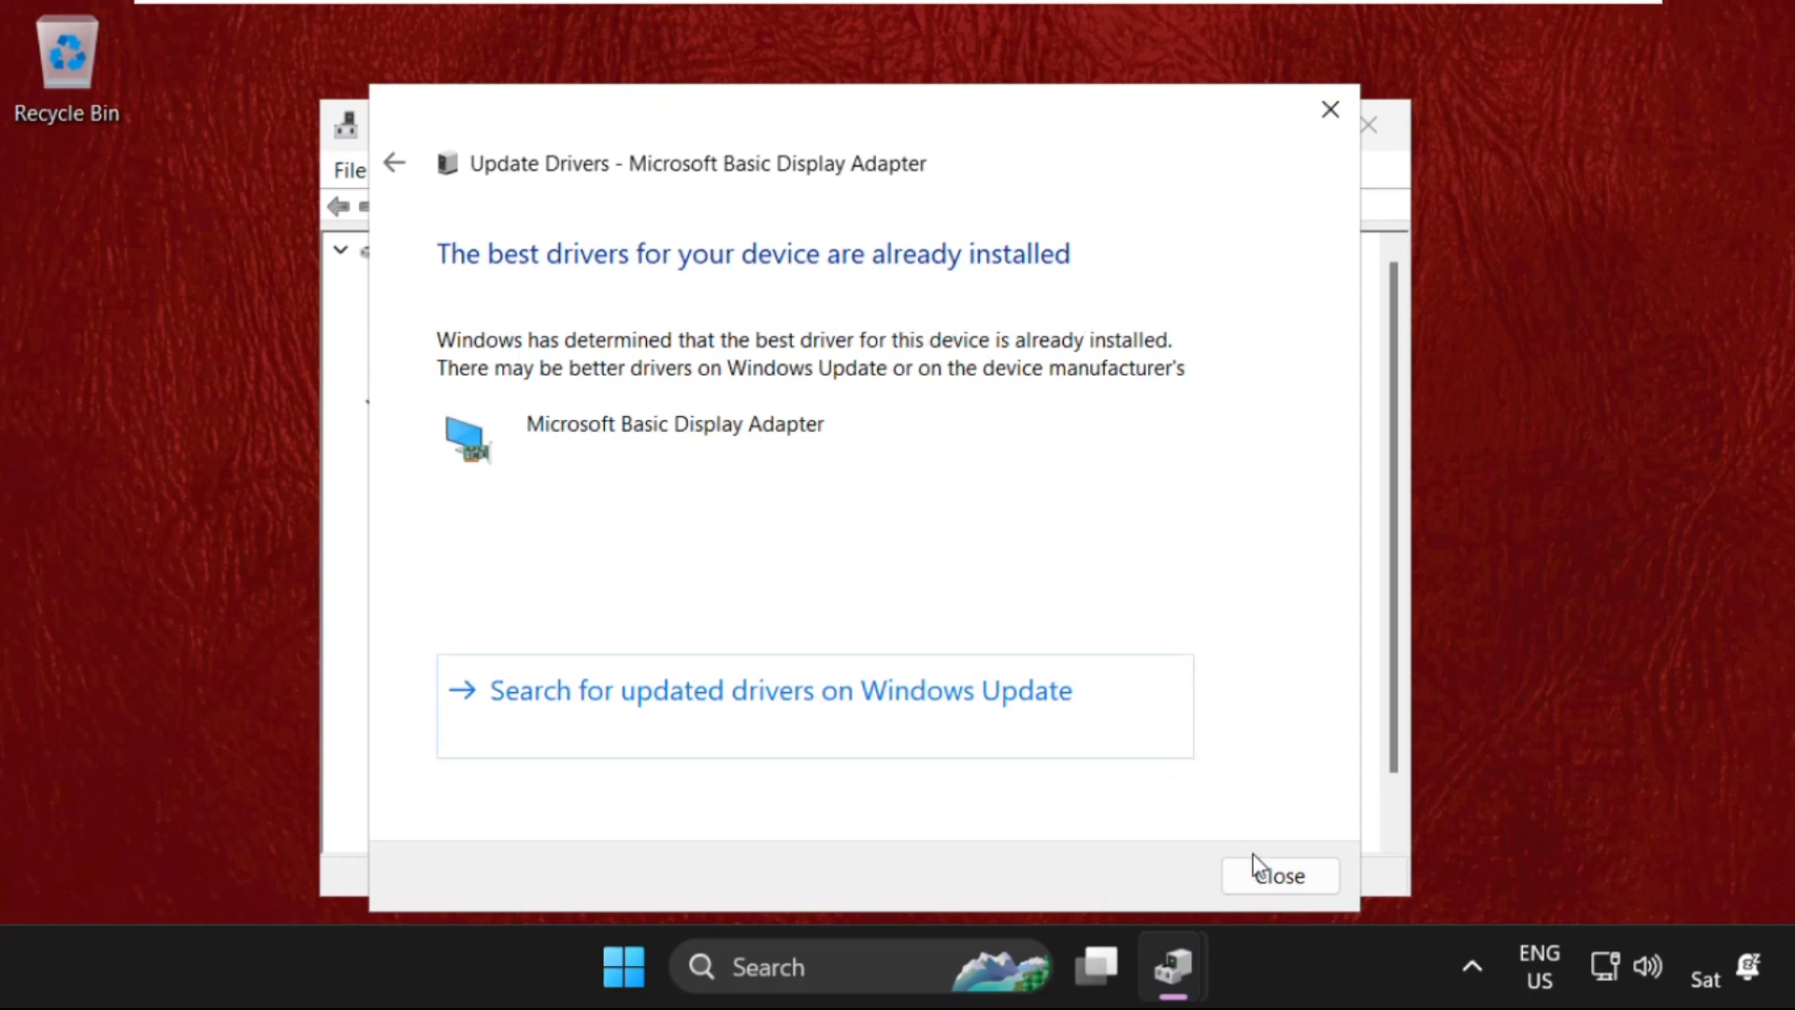
click(1279, 876)
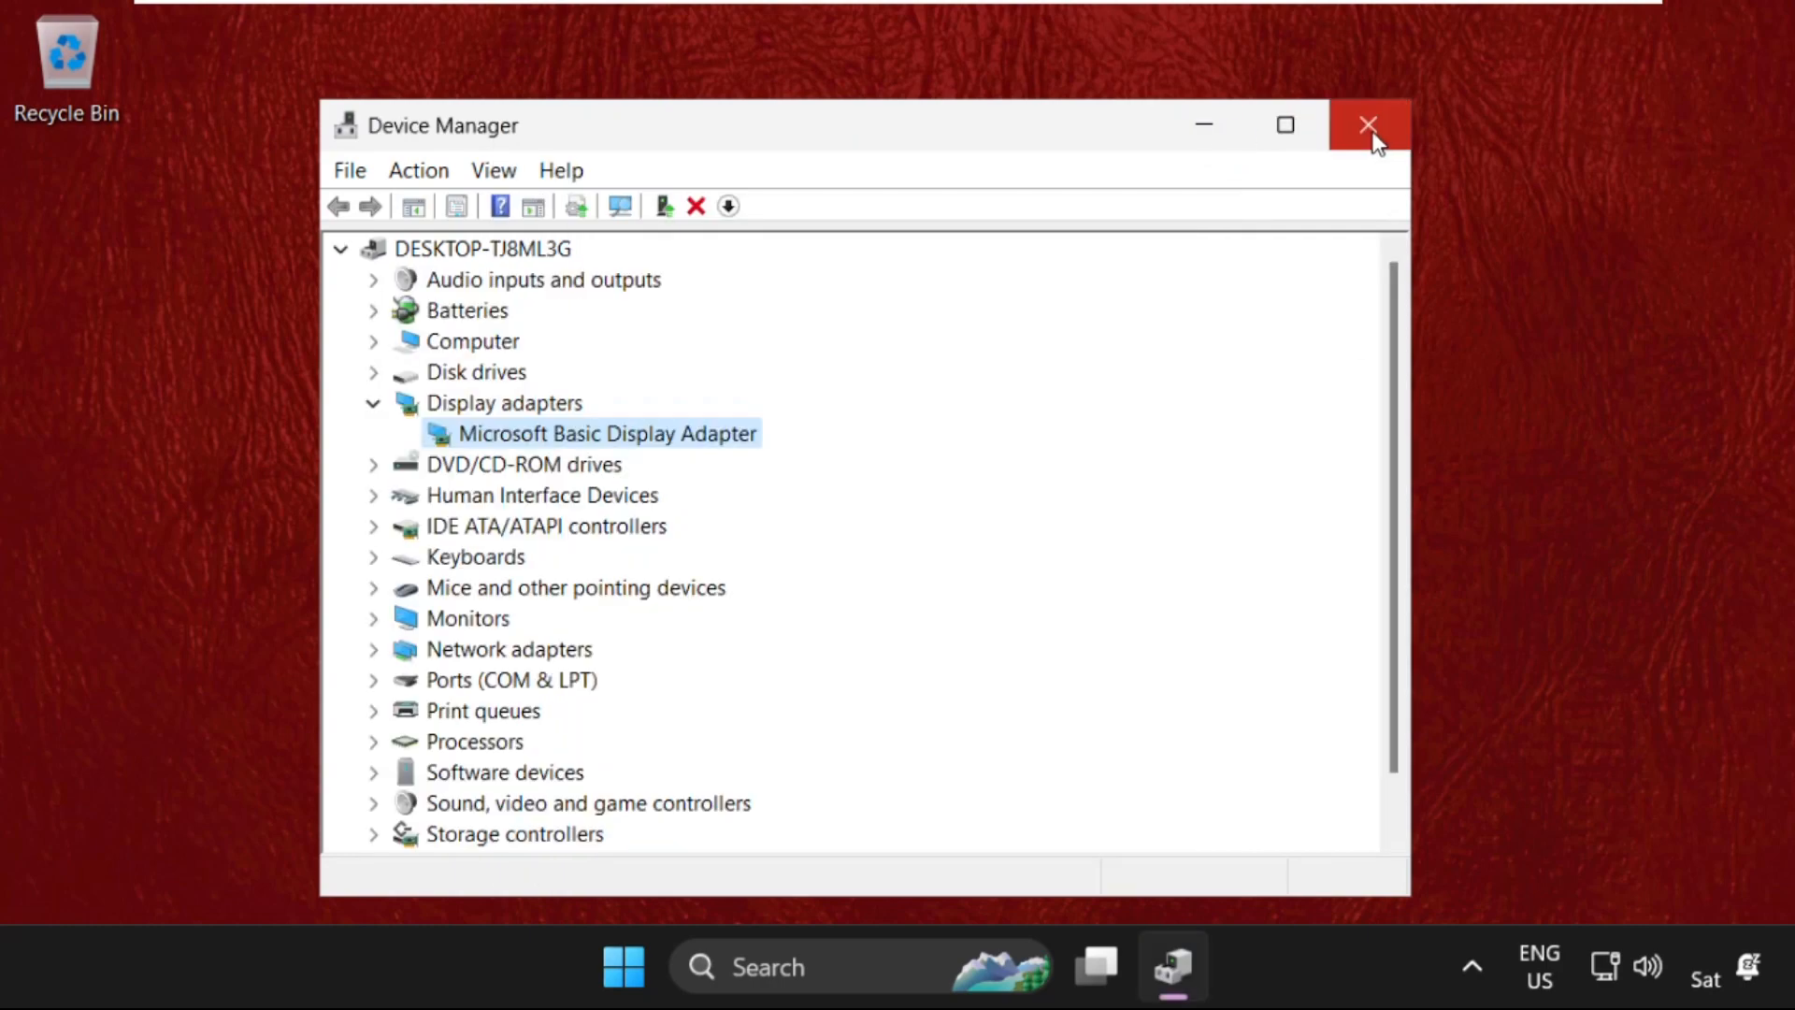
click(1368, 124)
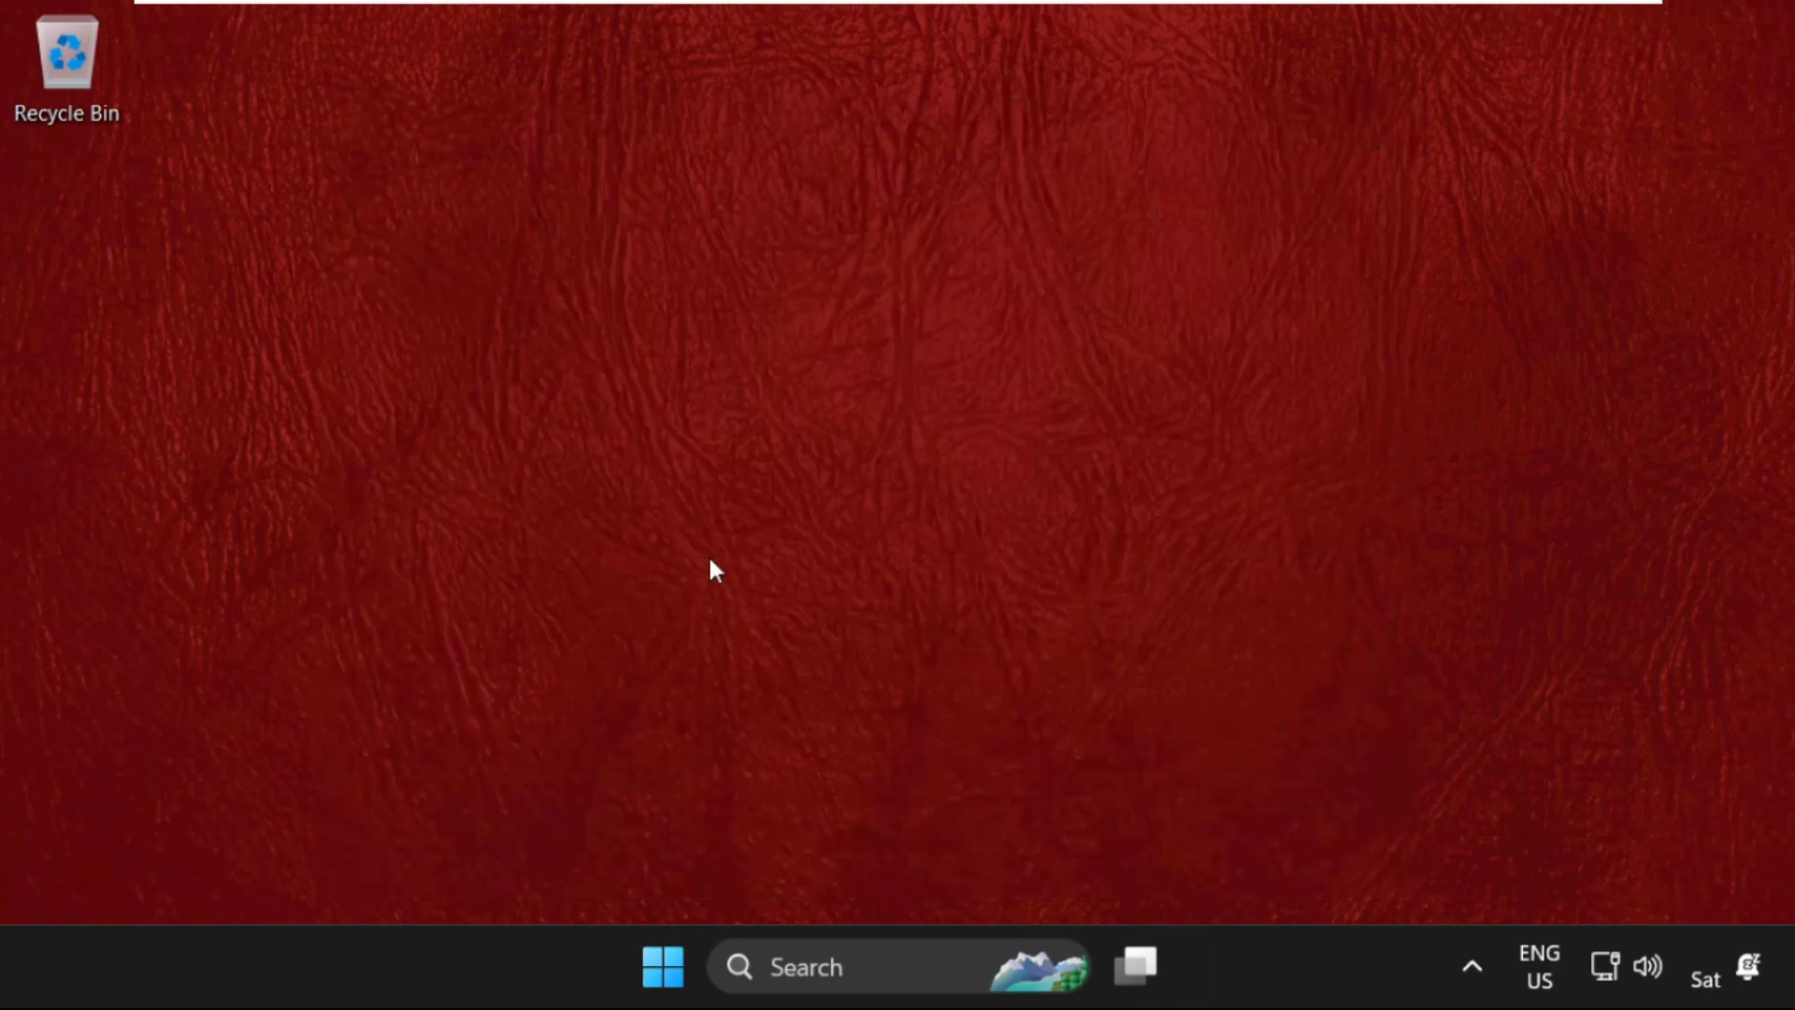